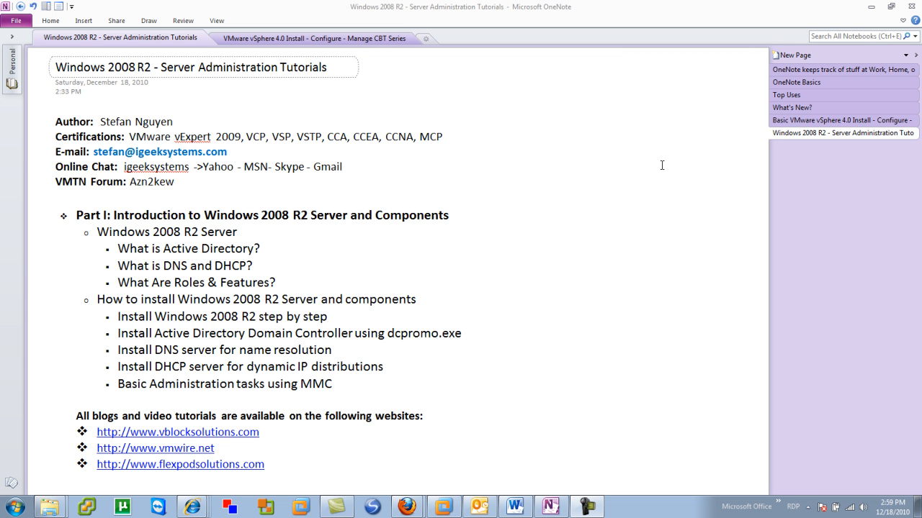
mouse_move(537, 5)
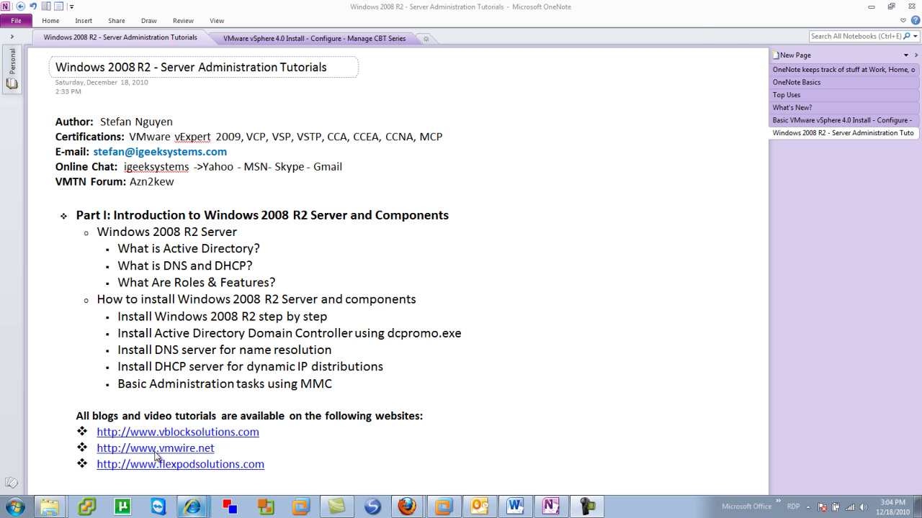
- View an author's profile, highlighting the certifications line and background paragraph
left_click(177, 432)
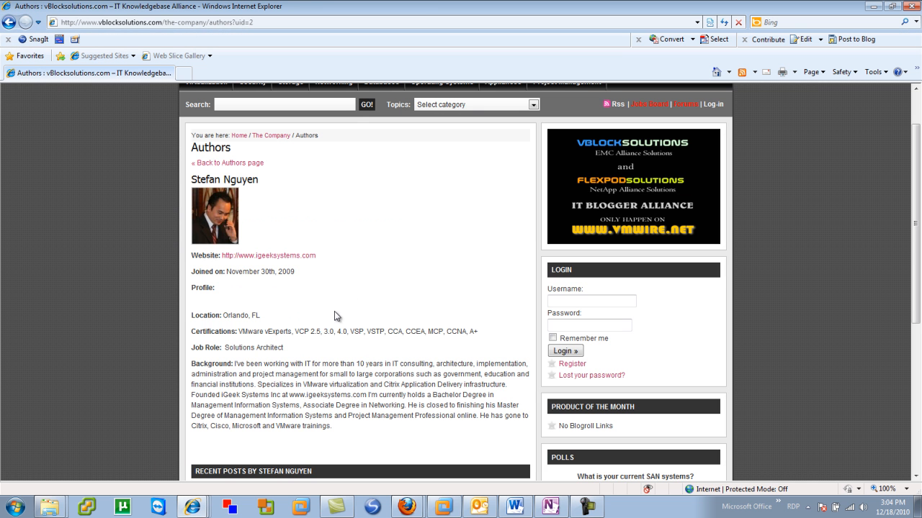
mouse_move(323, 294)
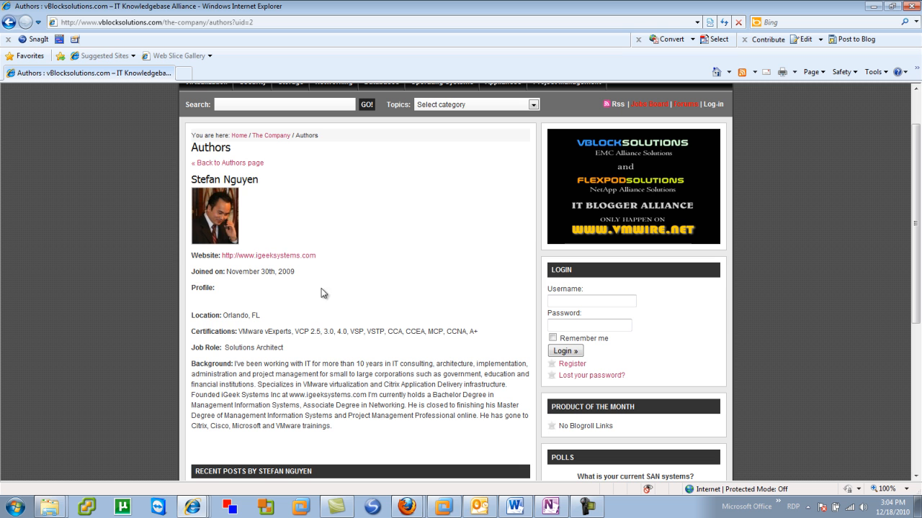
double_click(224, 179)
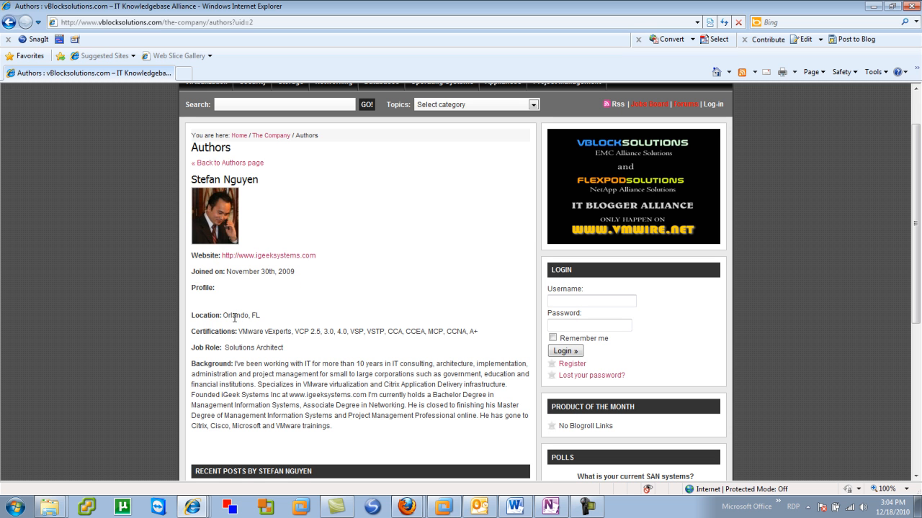
double_click(242, 316)
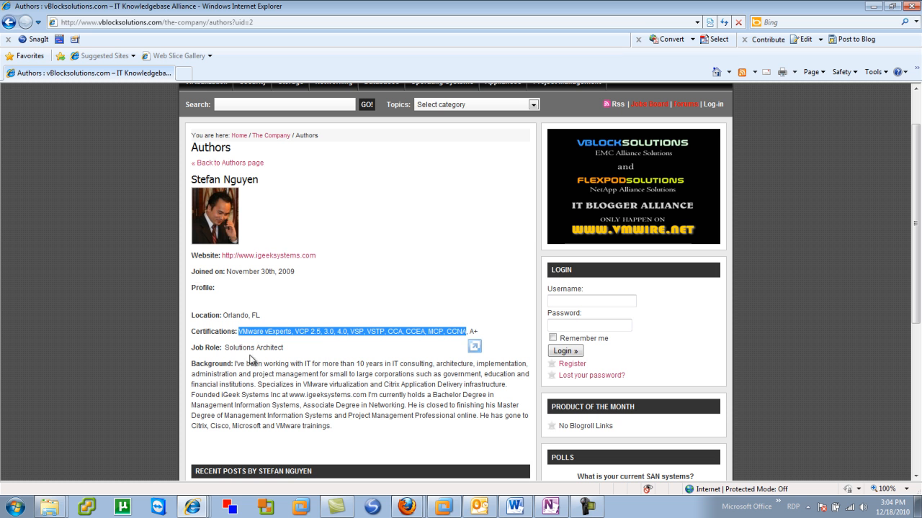
double_click(253, 348)
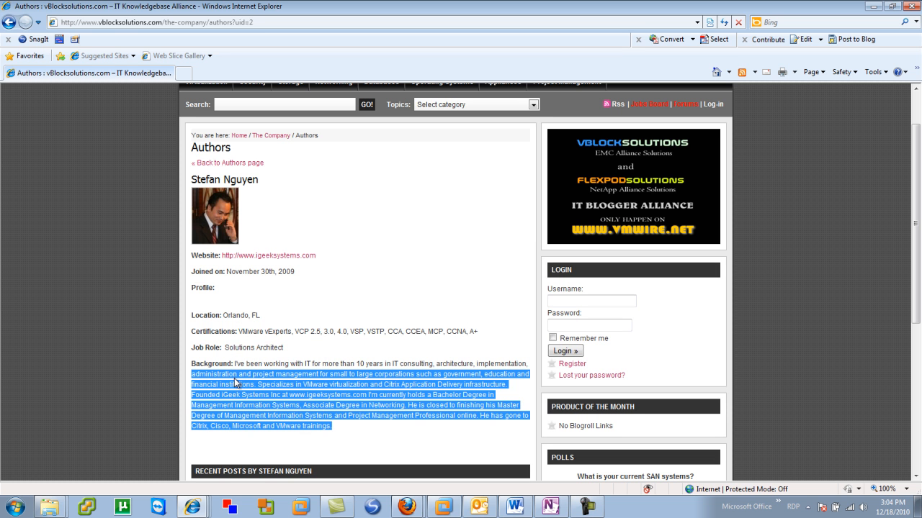
left_click(461, 407)
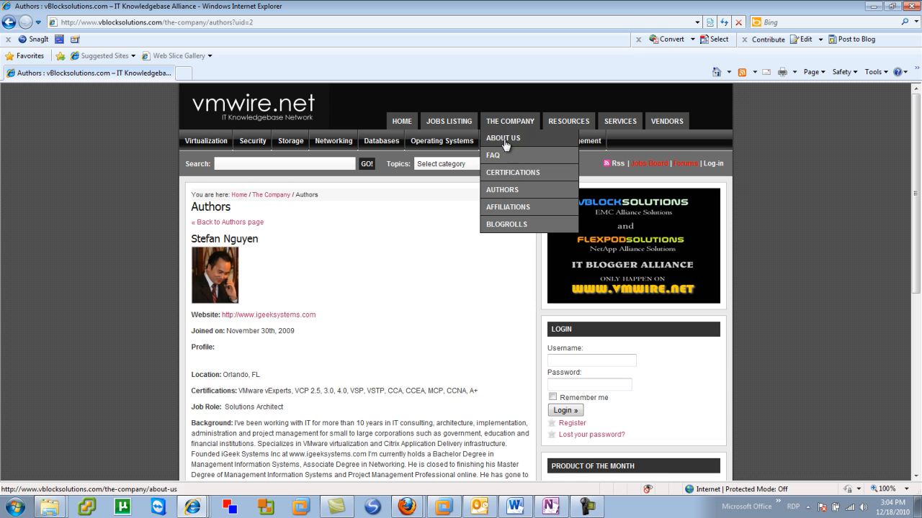
mouse_move(501, 189)
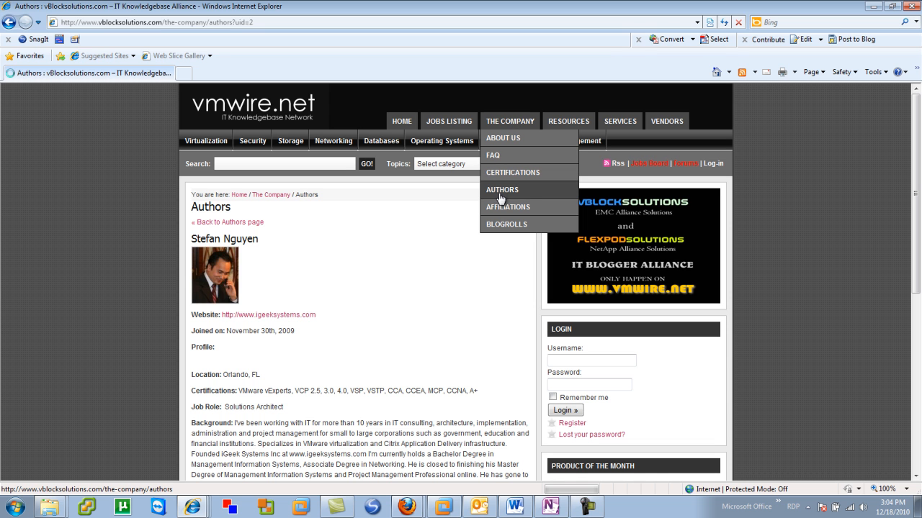
- Open the full authors list, go to page 2 and scroll to its bottom
left_click(501, 190)
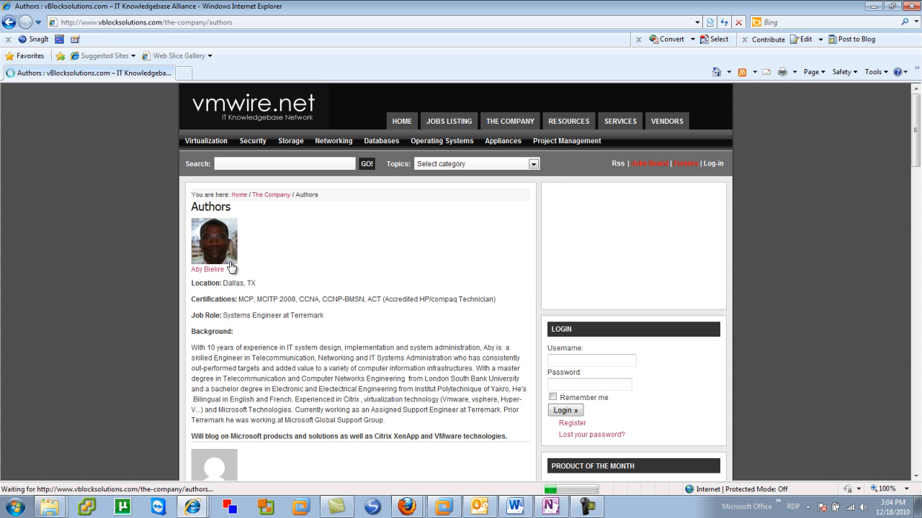
mouse_move(288, 299)
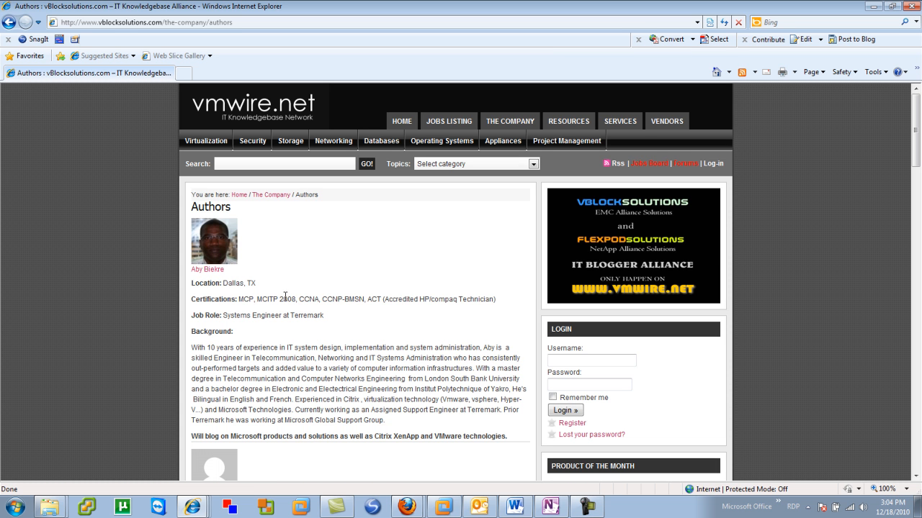
mouse_move(340, 352)
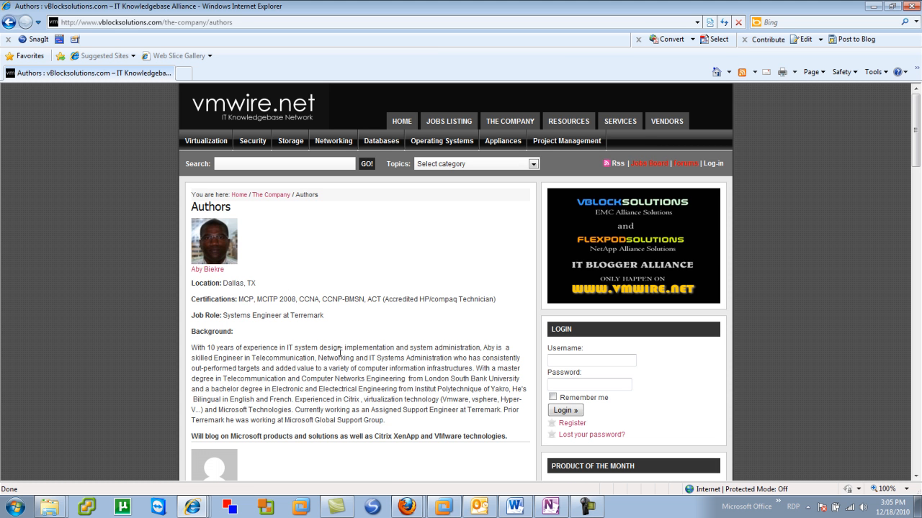
scroll("down", 3)
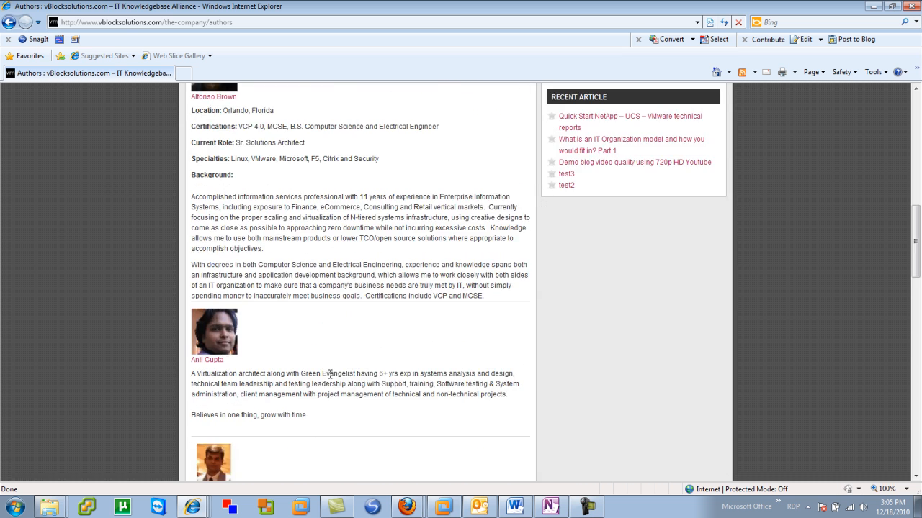
scroll("down", 3)
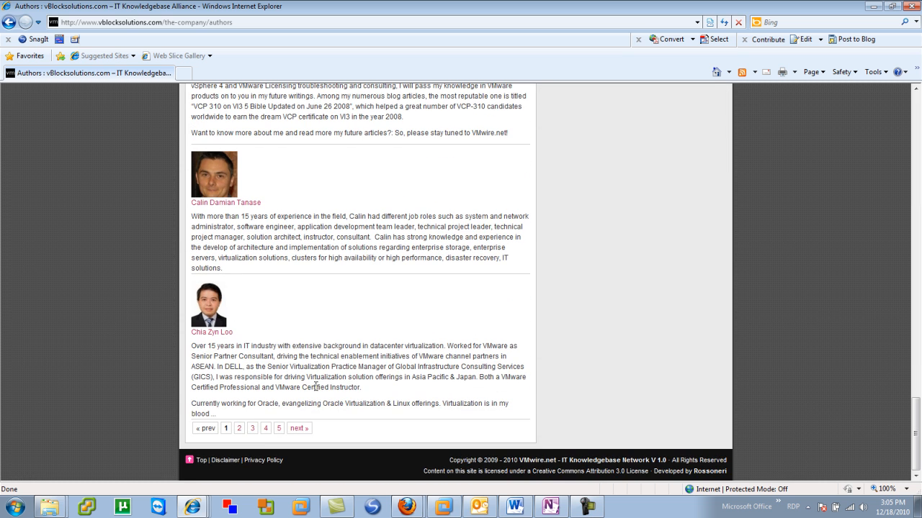
left_click(240, 428)
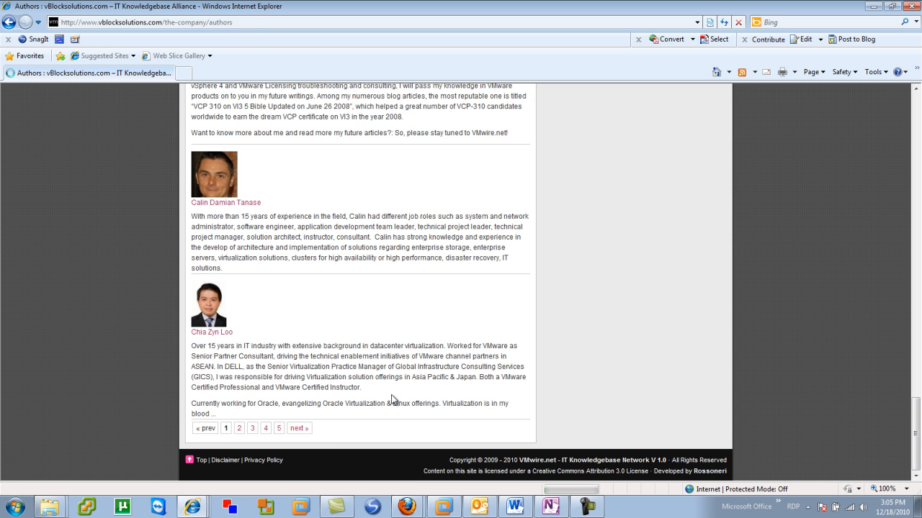
left_click(238, 428)
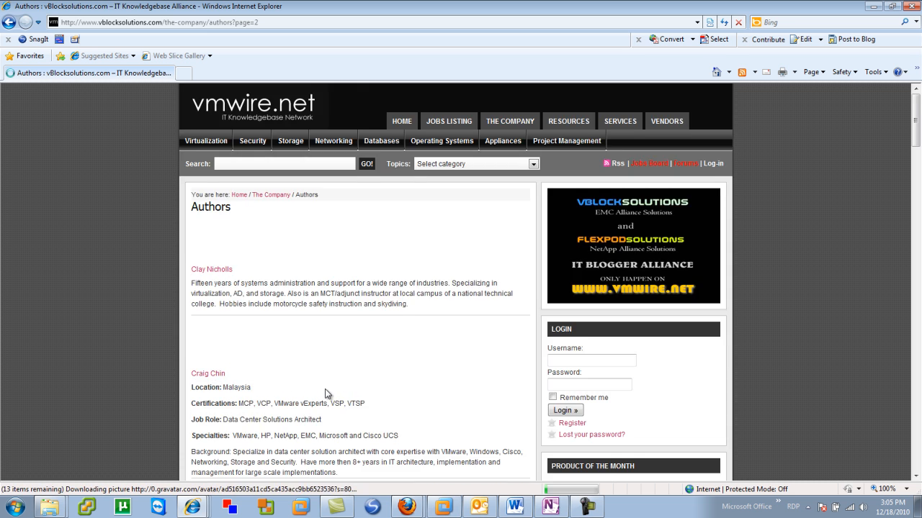
scroll("down", 3)
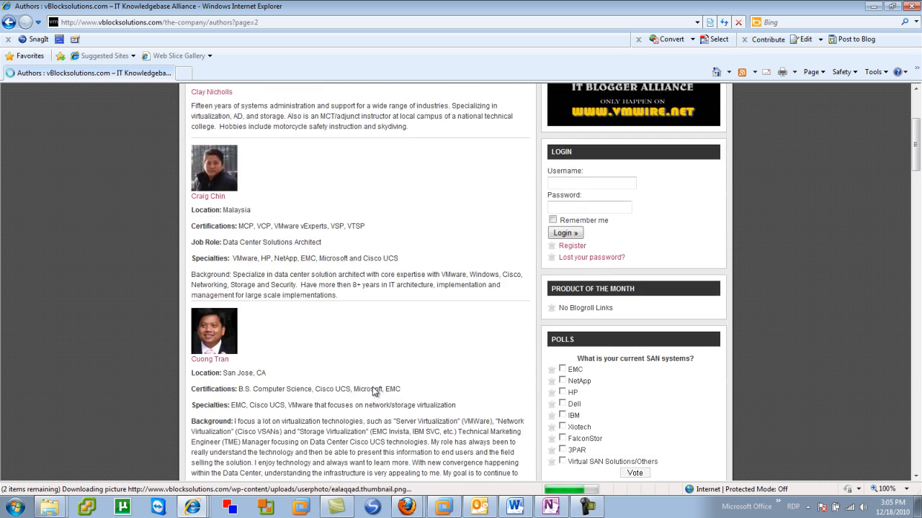
scroll("up", 3)
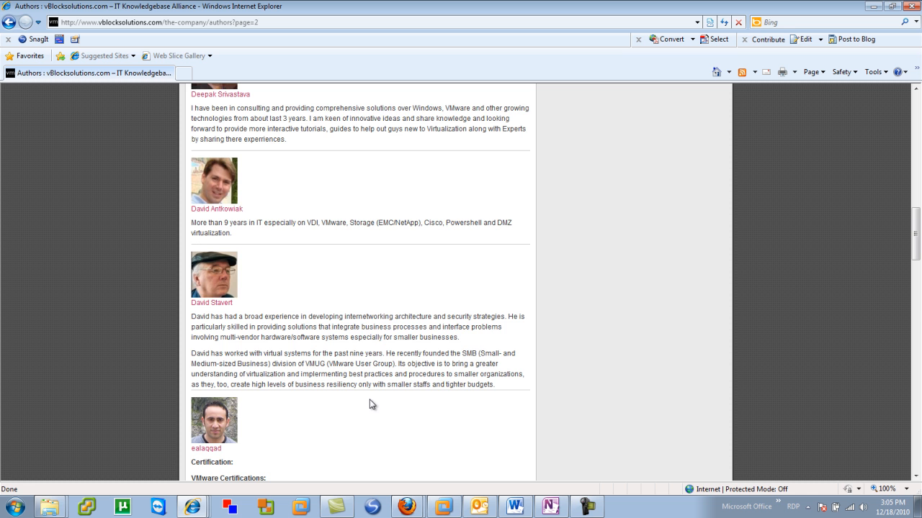
scroll("down", 3)
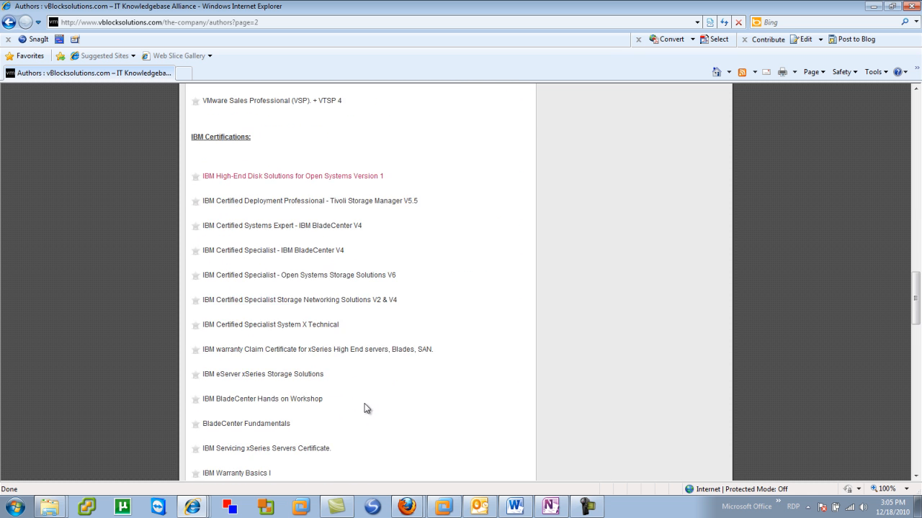
scroll("down", 3)
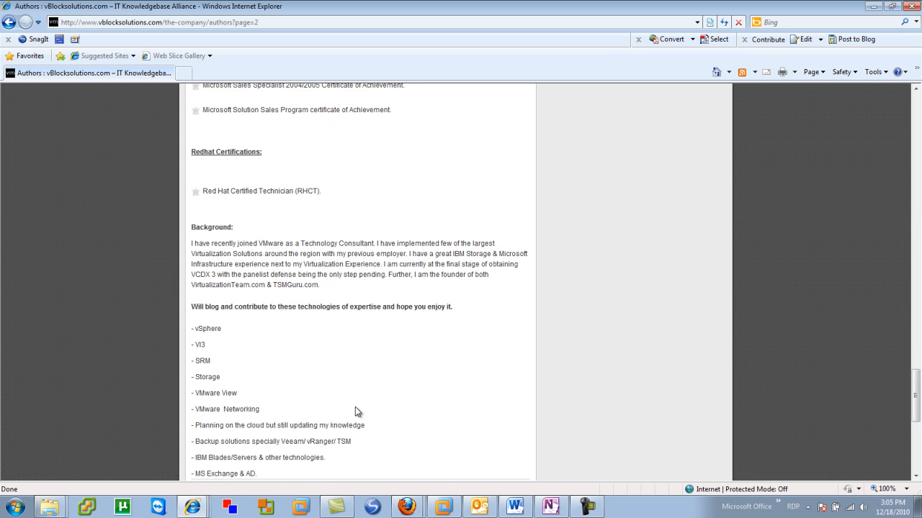
scroll("down", 3)
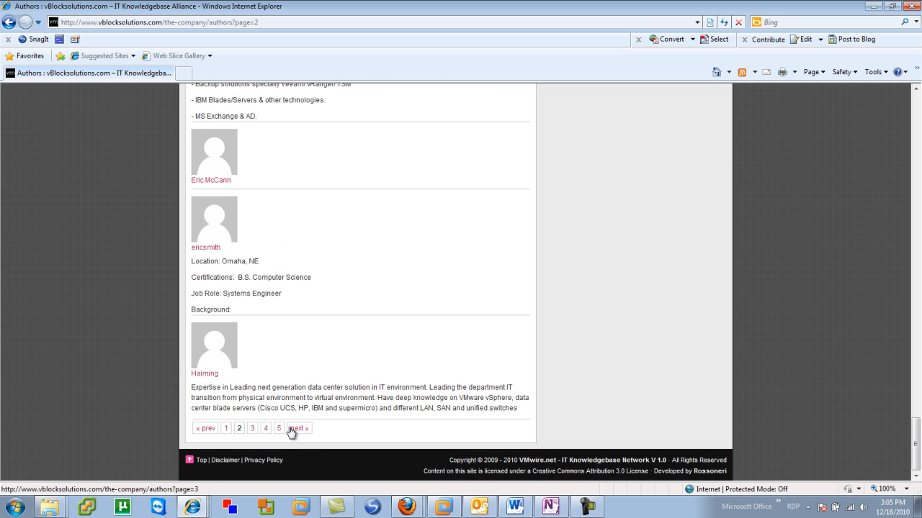
mouse_move(292, 433)
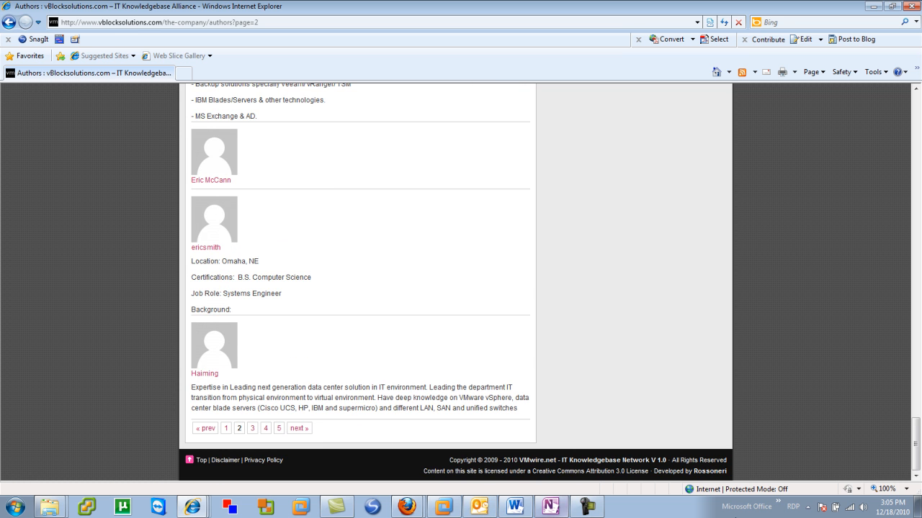
- Switch to the VMware Workstation window showing its Home tab
left_click(585, 507)
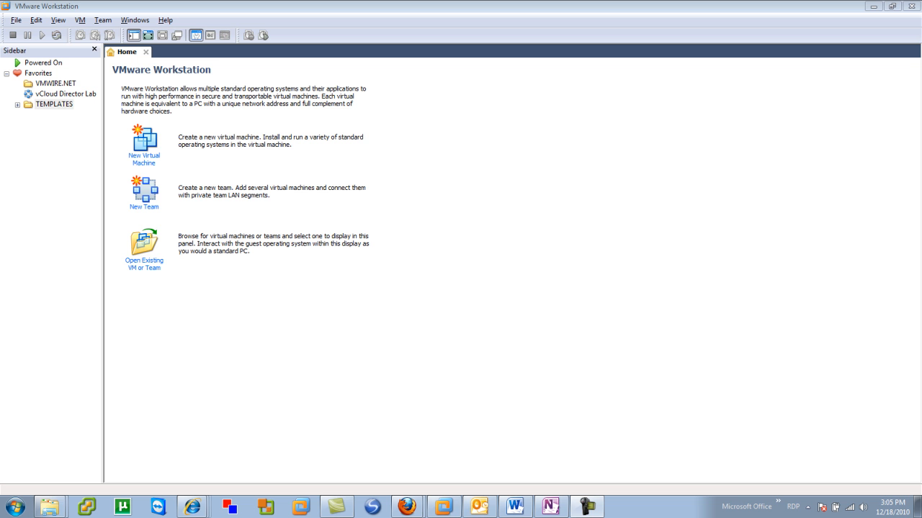
mouse_move(373, 294)
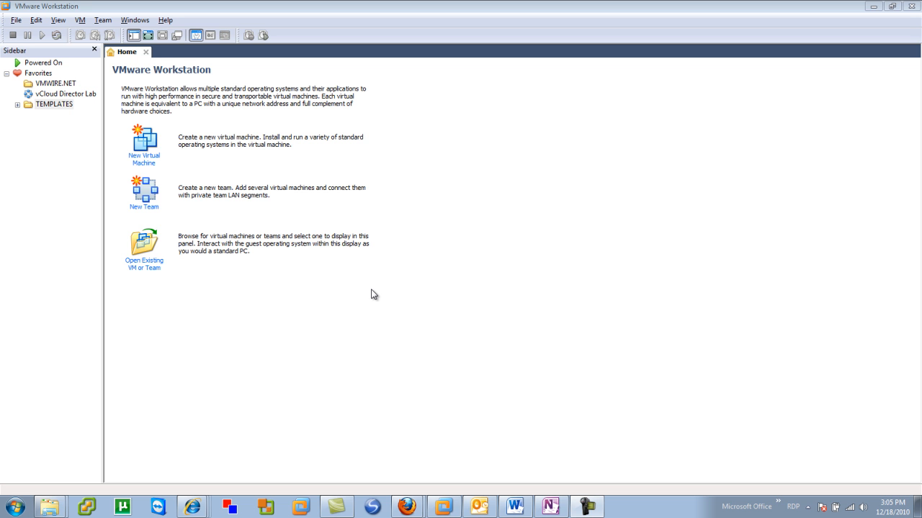
mouse_move(268, 208)
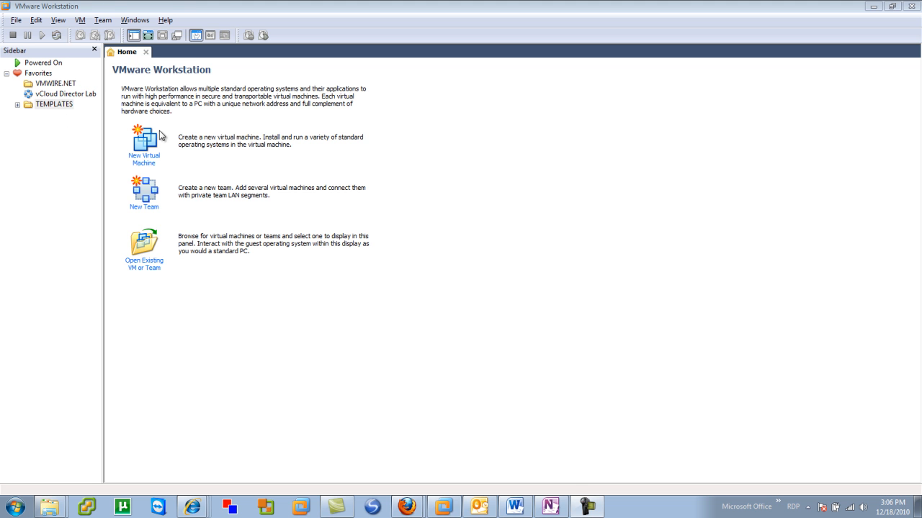
mouse_move(145, 160)
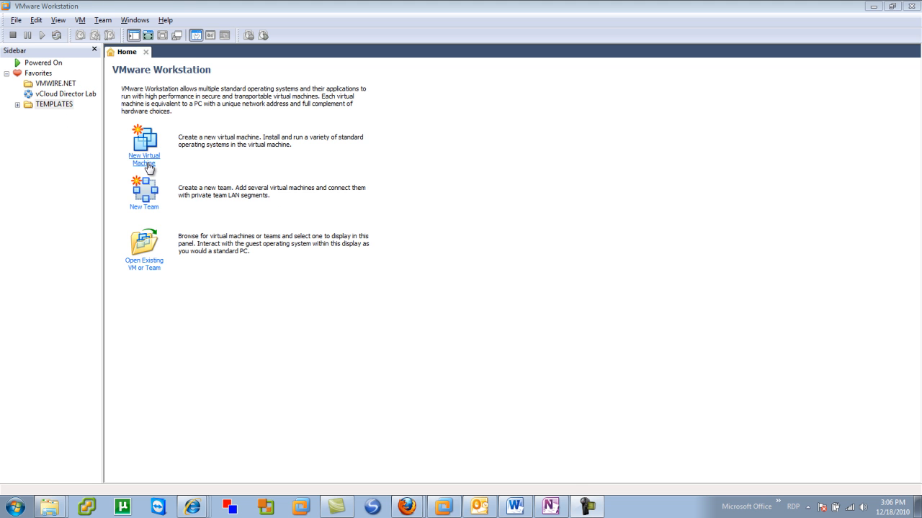
mouse_move(162, 167)
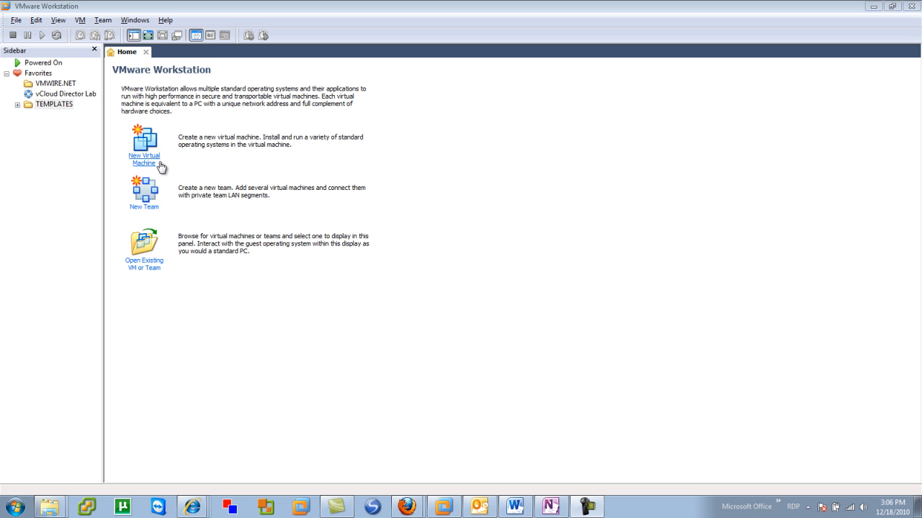
mouse_move(146, 197)
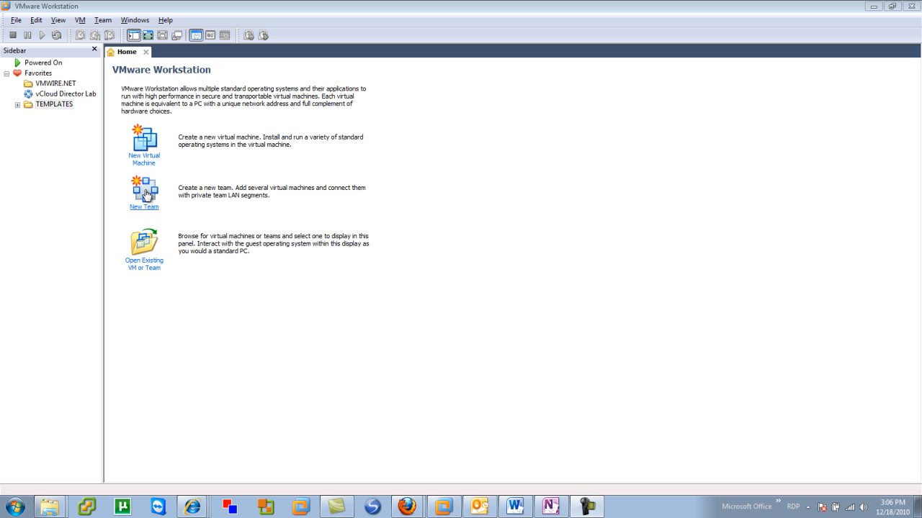
mouse_move(144, 251)
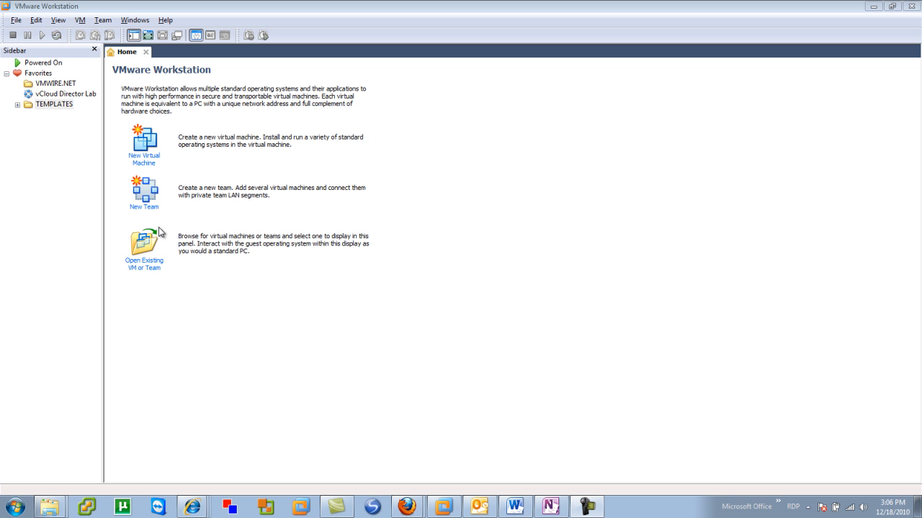
mouse_move(144, 160)
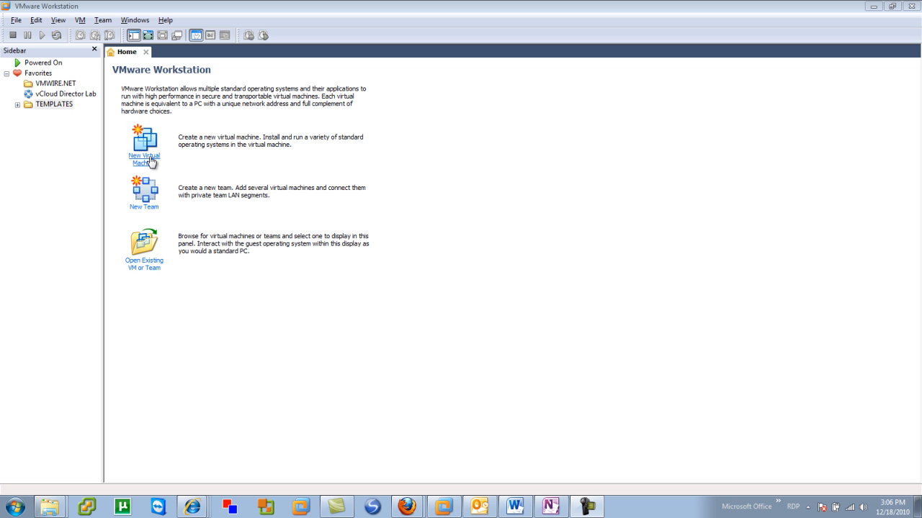
mouse_move(196, 171)
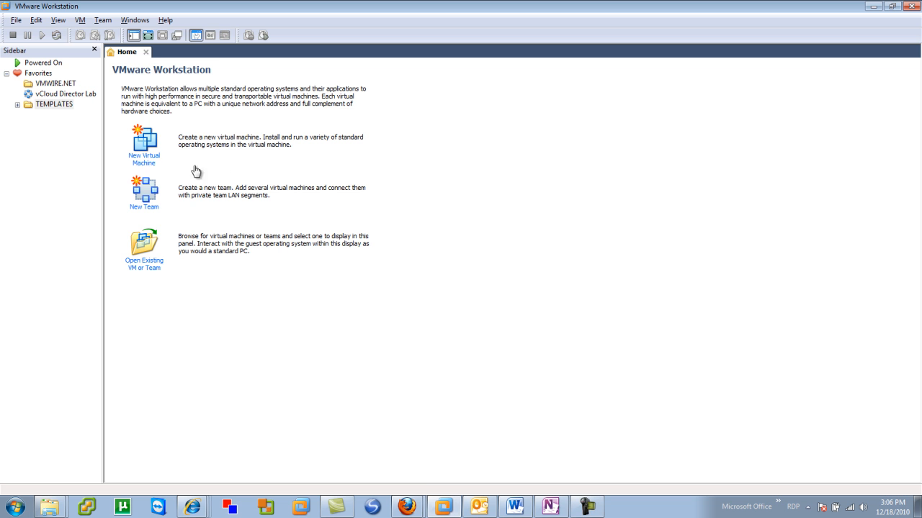
mouse_move(525, 219)
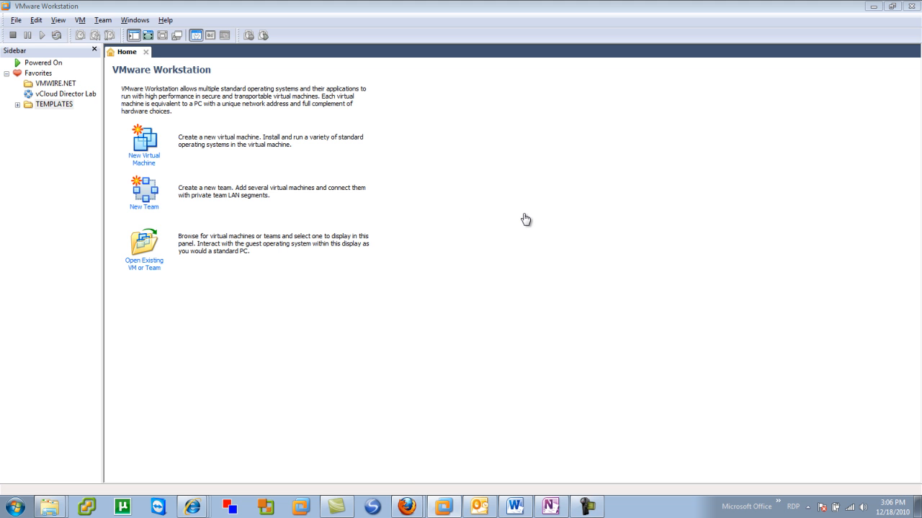
- Start a New Virtual Machine using the Typical (recommended) configuration
left_click(143, 142)
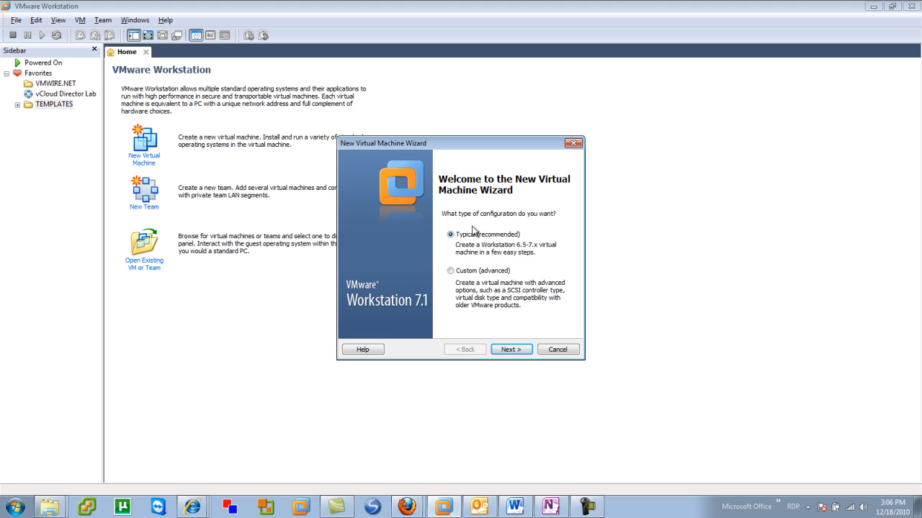
mouse_move(511, 251)
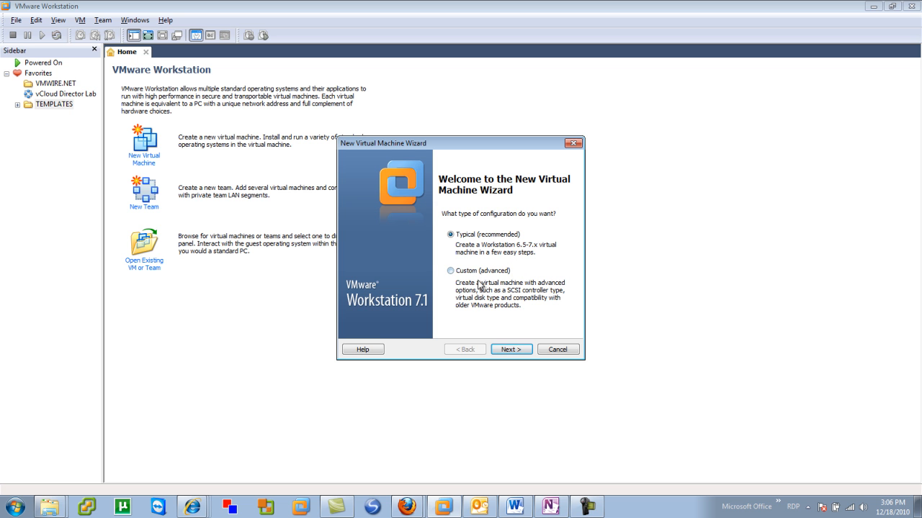
mouse_move(515, 297)
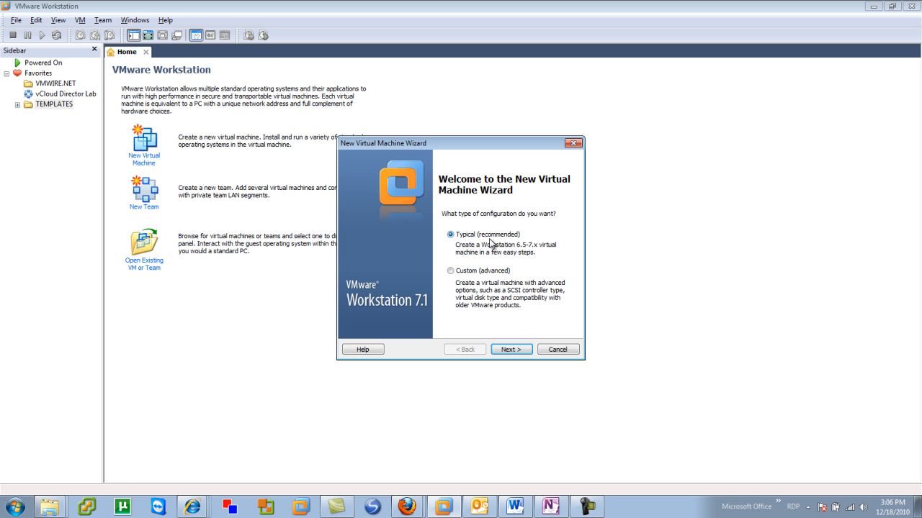
mouse_move(495, 257)
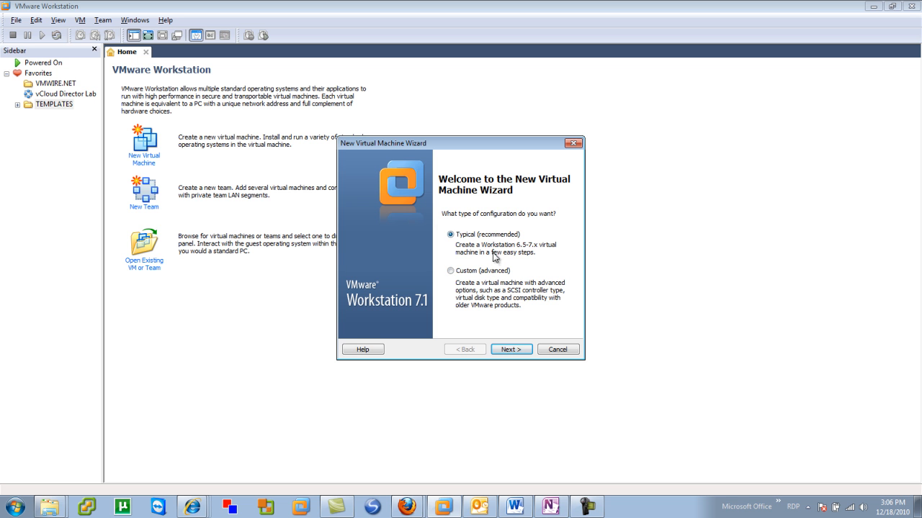
left_click(510, 350)
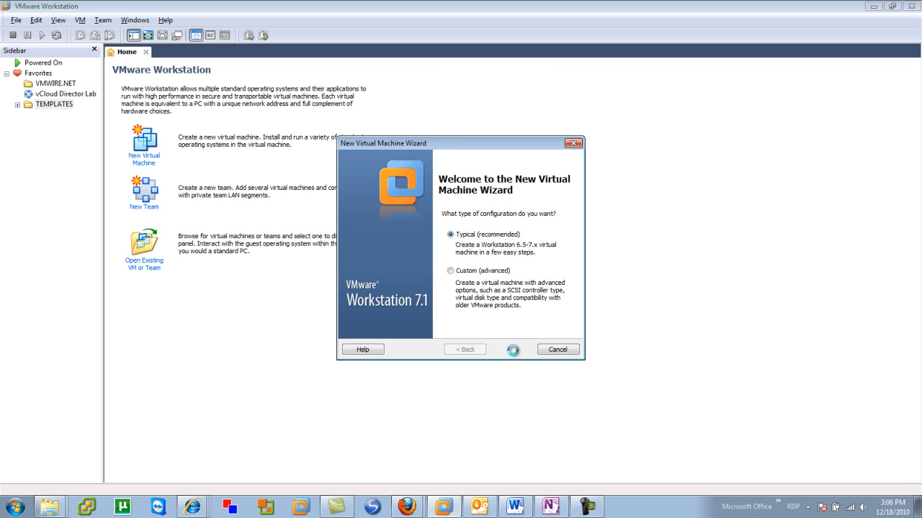
left_click(511, 349)
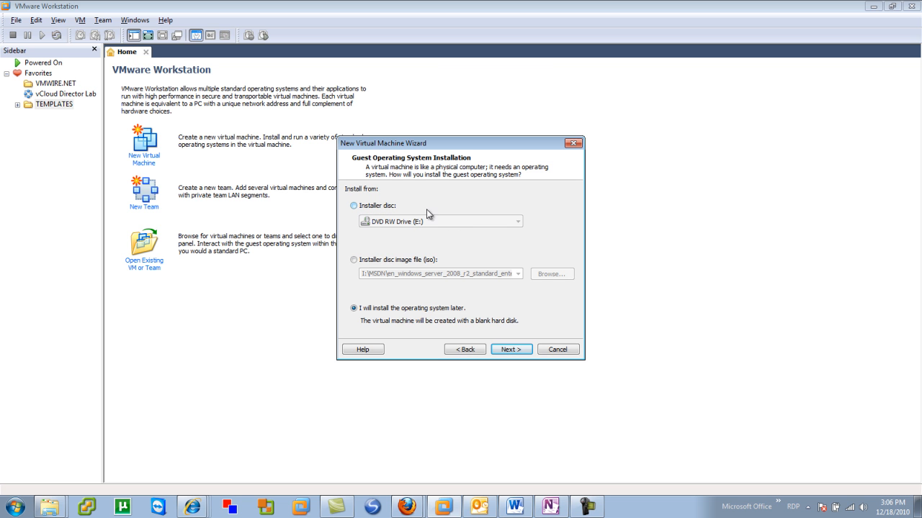
mouse_move(434, 263)
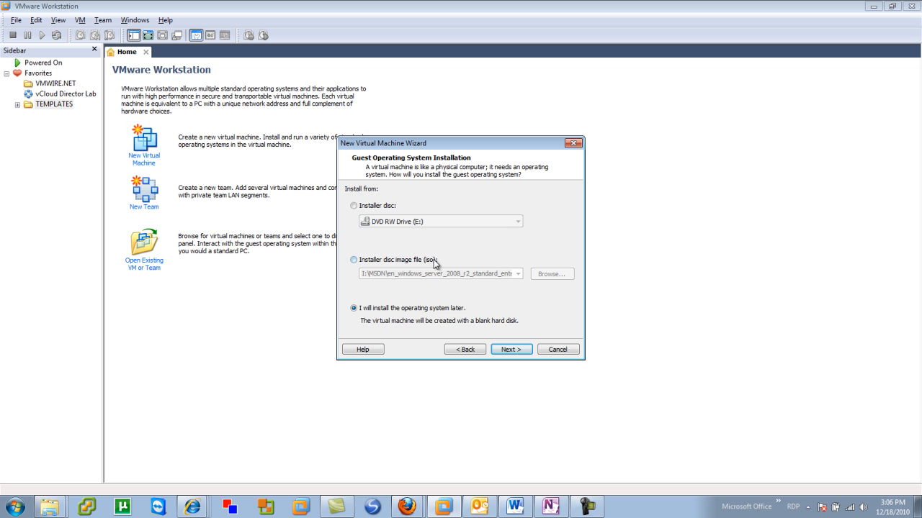
mouse_move(414, 317)
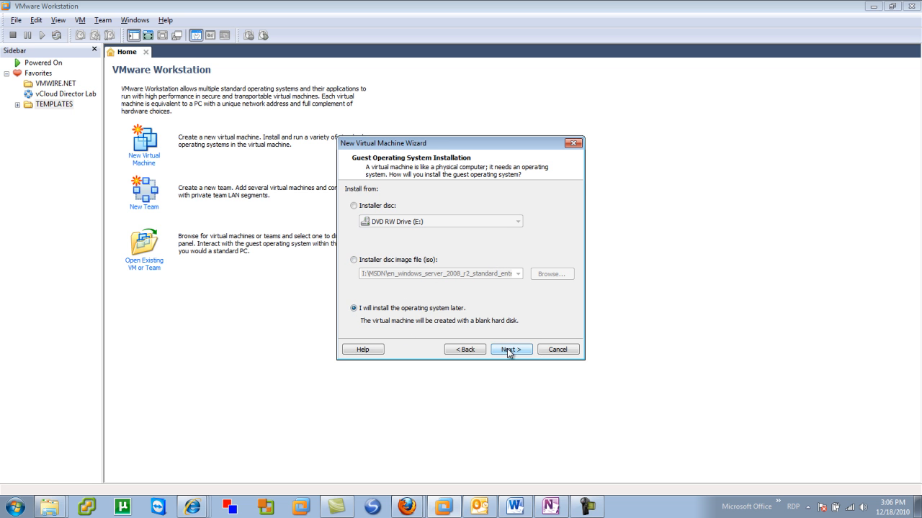
- Choose Microsoft Windows, version Windows Server 2008 R2 x64, as the guest OS
left_click(511, 349)
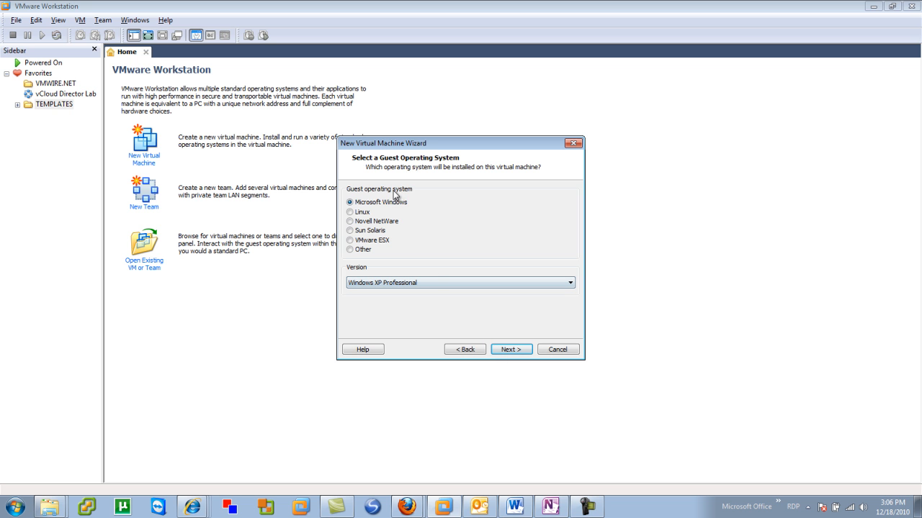
mouse_move(387, 231)
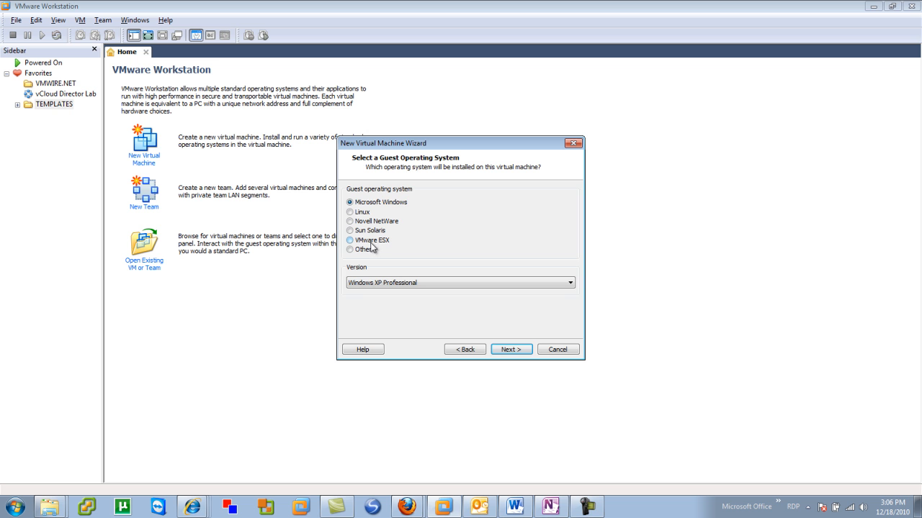
mouse_move(383, 250)
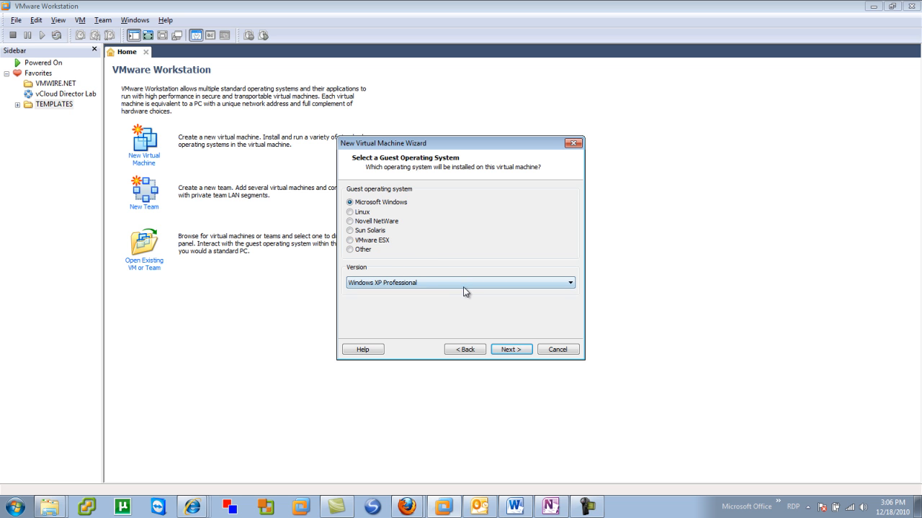
left_click(569, 282)
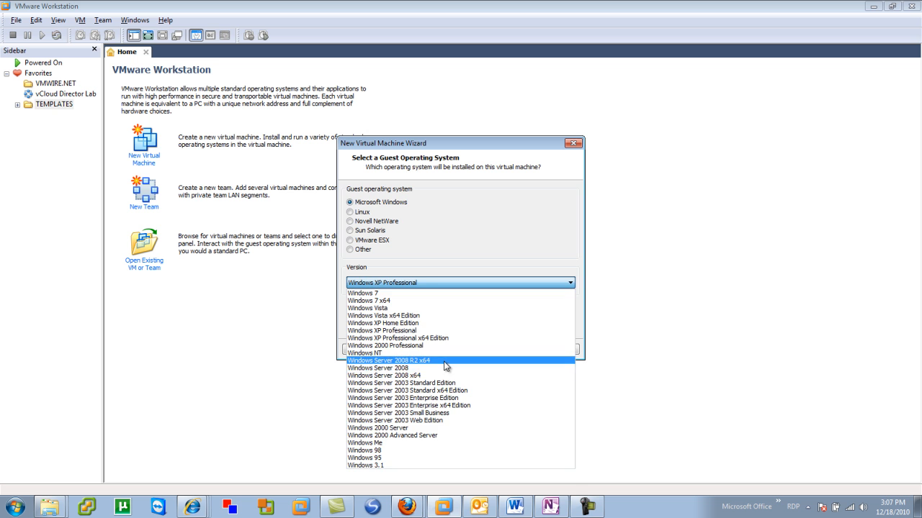
left_click(388, 360)
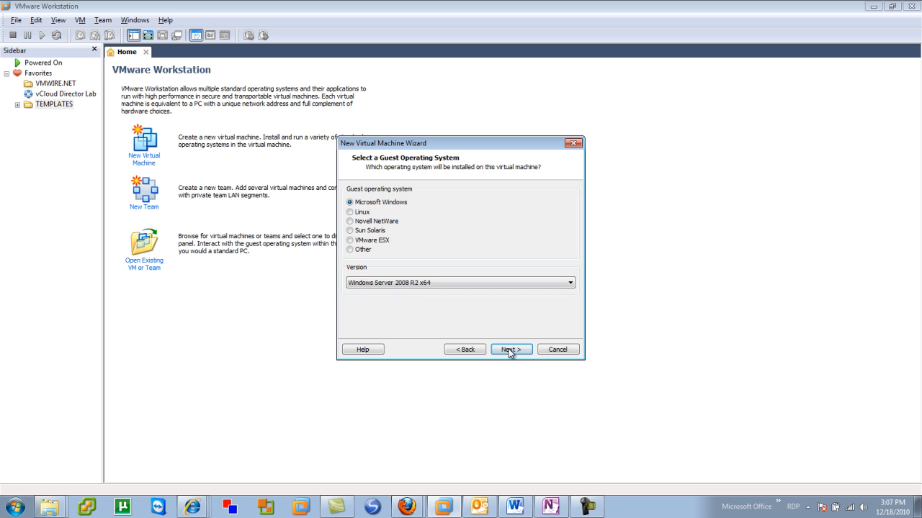
- Name the virtual machine LABDC01
left_click(510, 349)
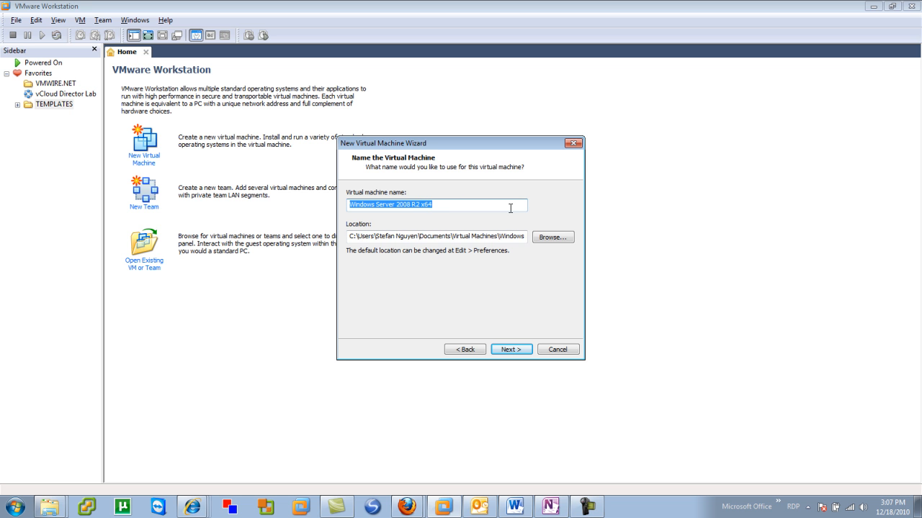
type("LAB")
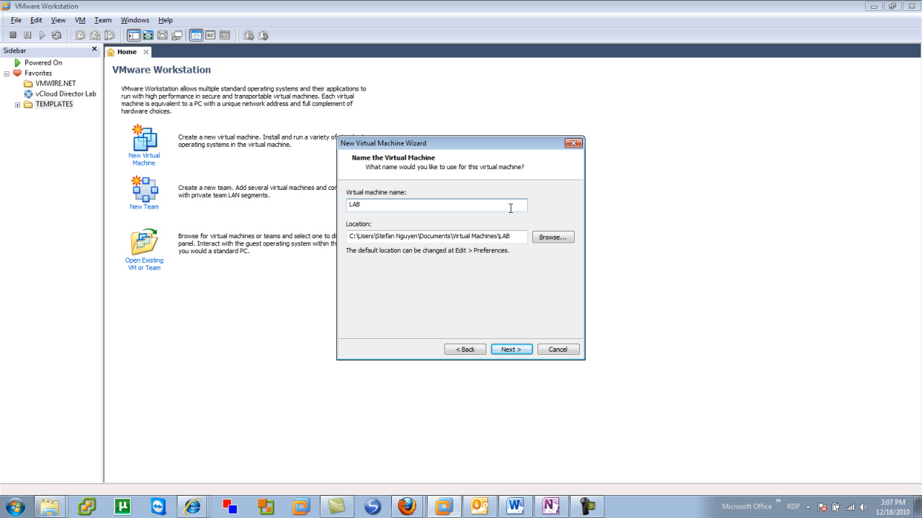
type("DC01")
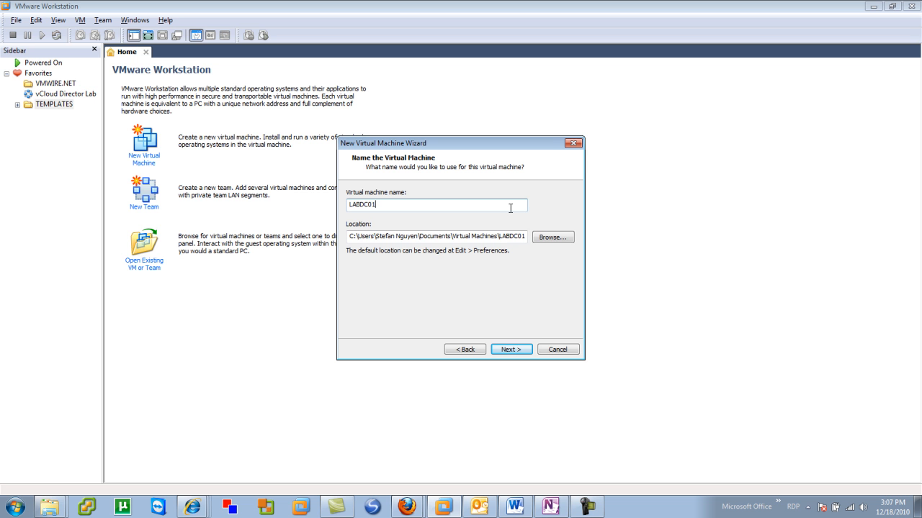
mouse_move(548, 215)
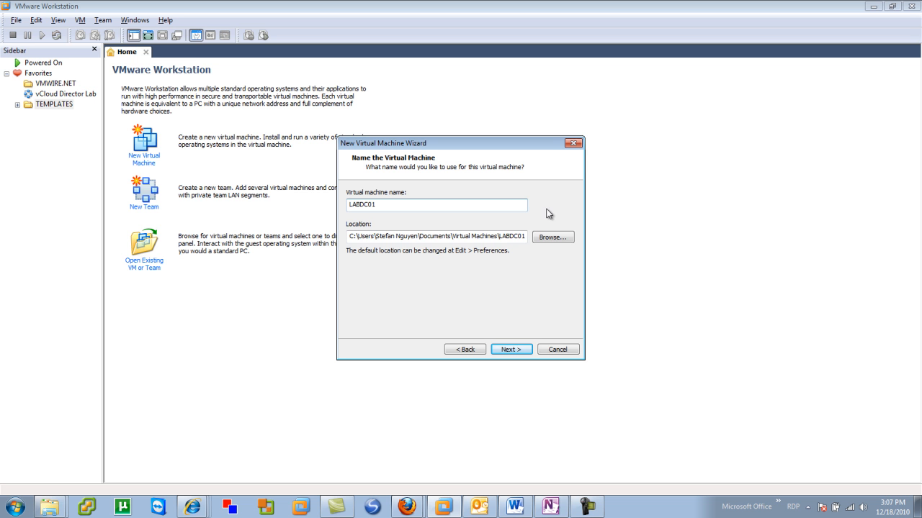
- Set the machine's location to I:\Virtual Machines
left_click(552, 237)
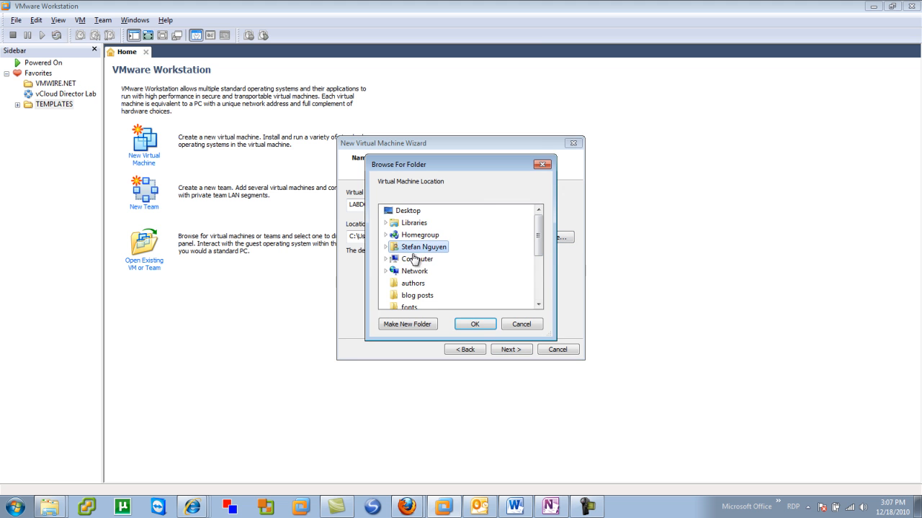
scroll("down", 3)
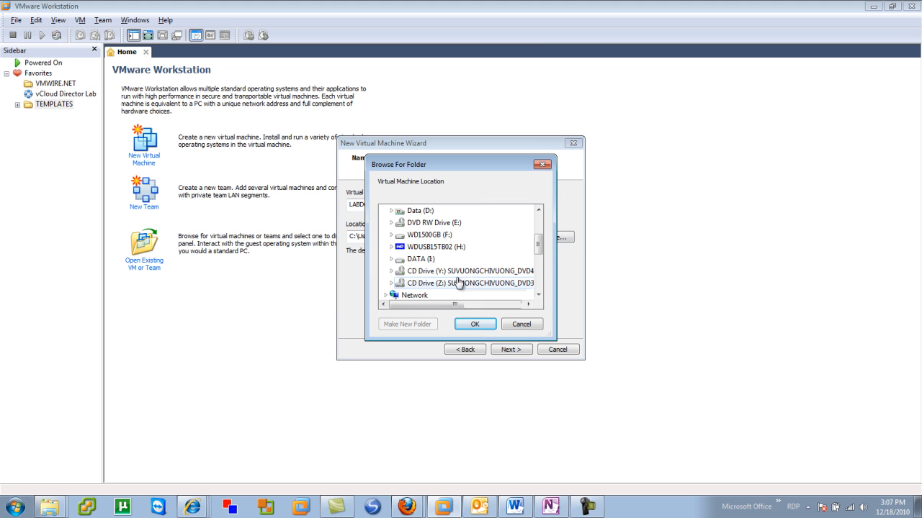
left_click(432, 247)
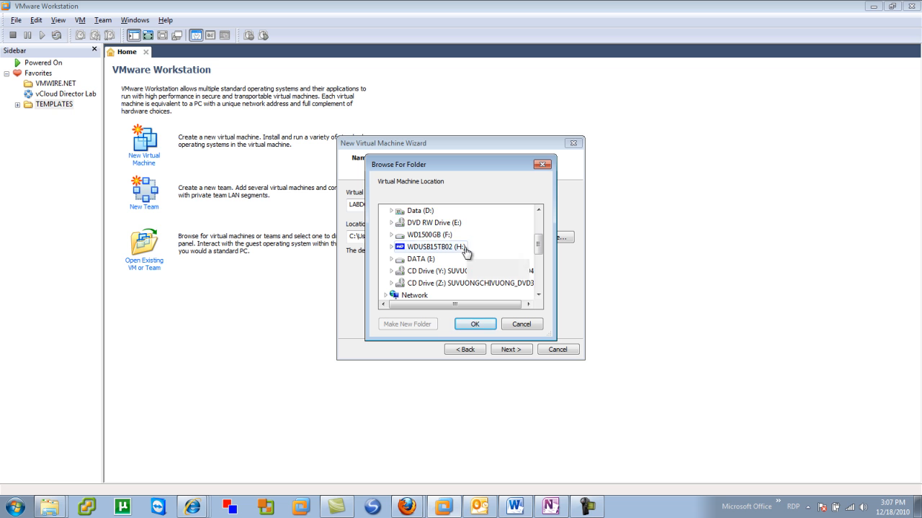
left_click(429, 235)
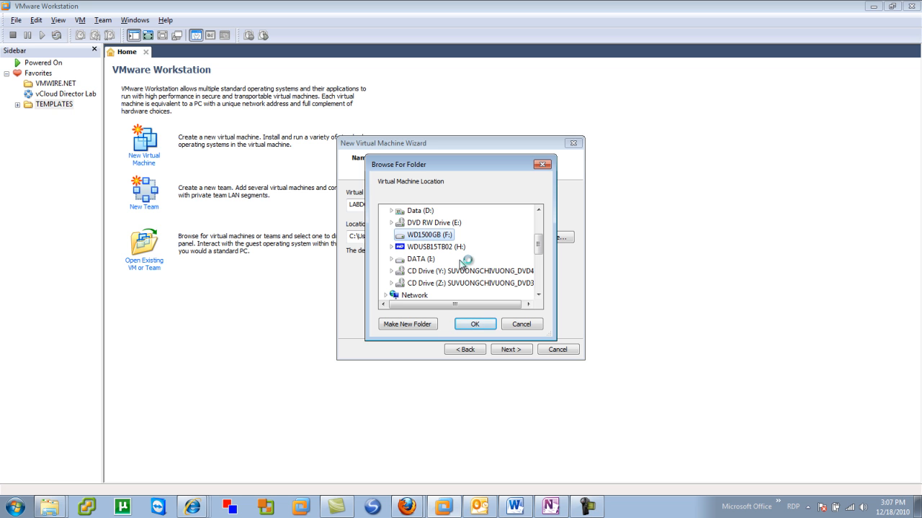
left_click(391, 259)
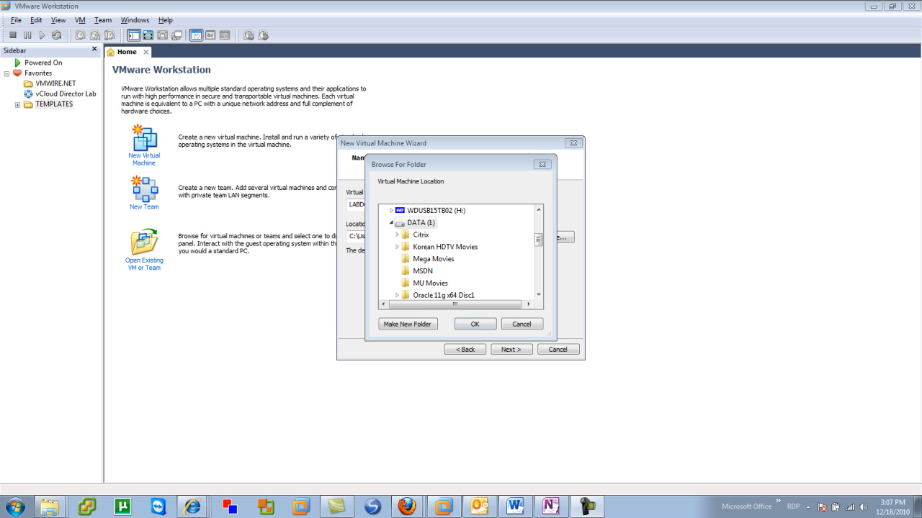
left_click(418, 222)
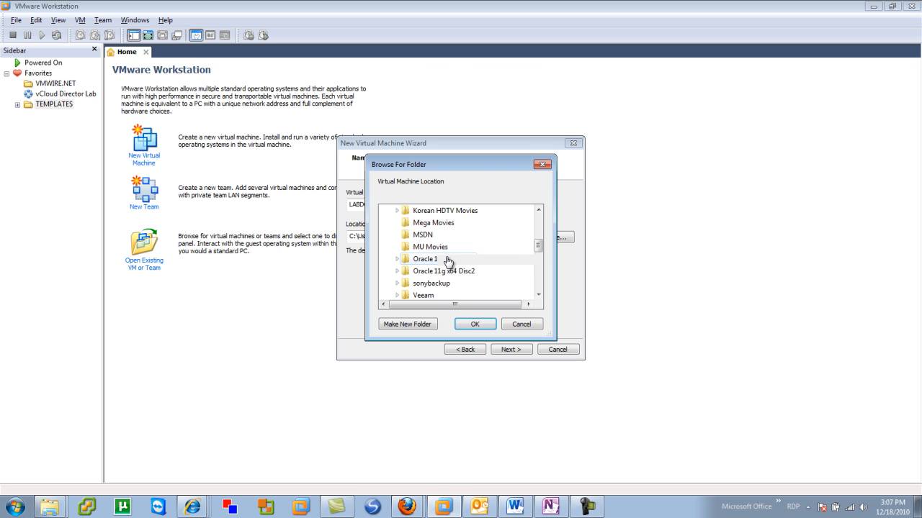
scroll("down", 3)
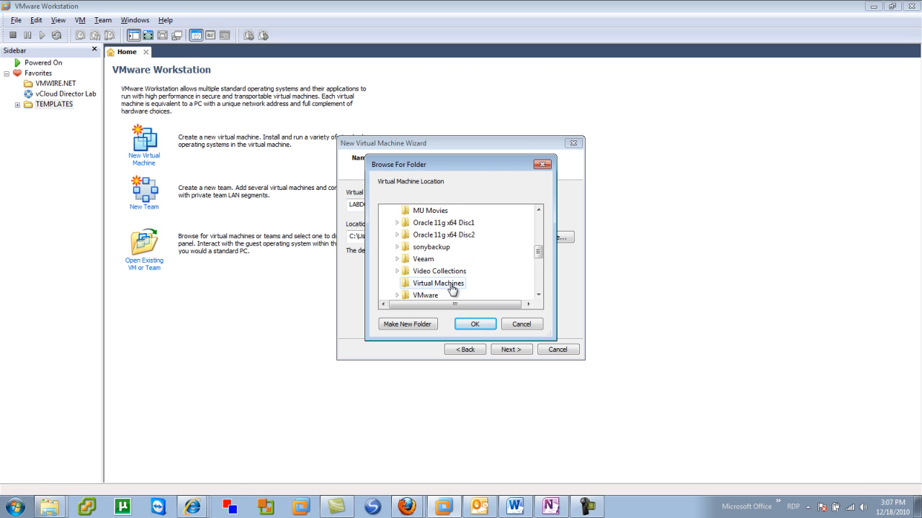
left_click(474, 324)
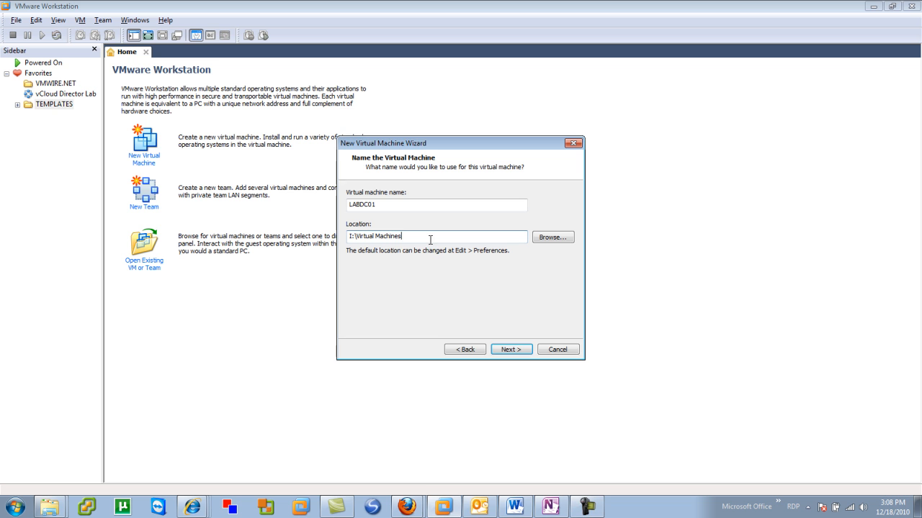
type("\\")
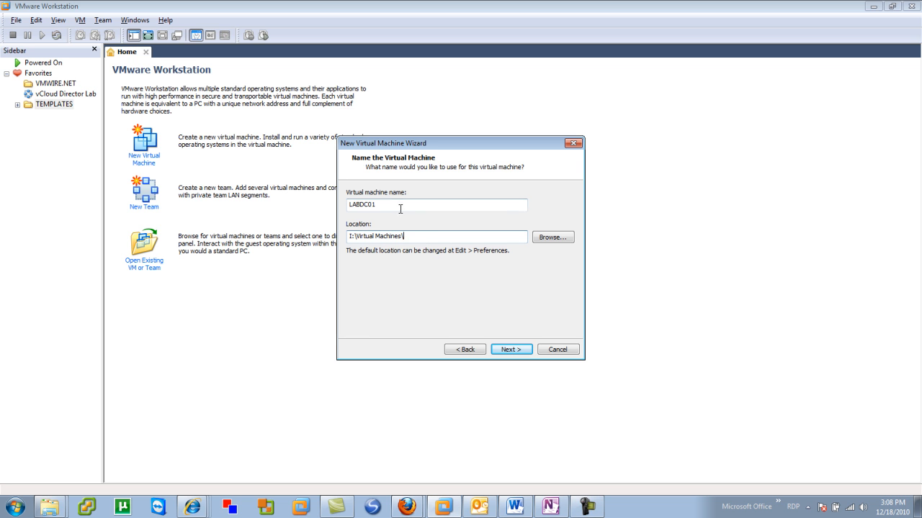
mouse_move(461, 263)
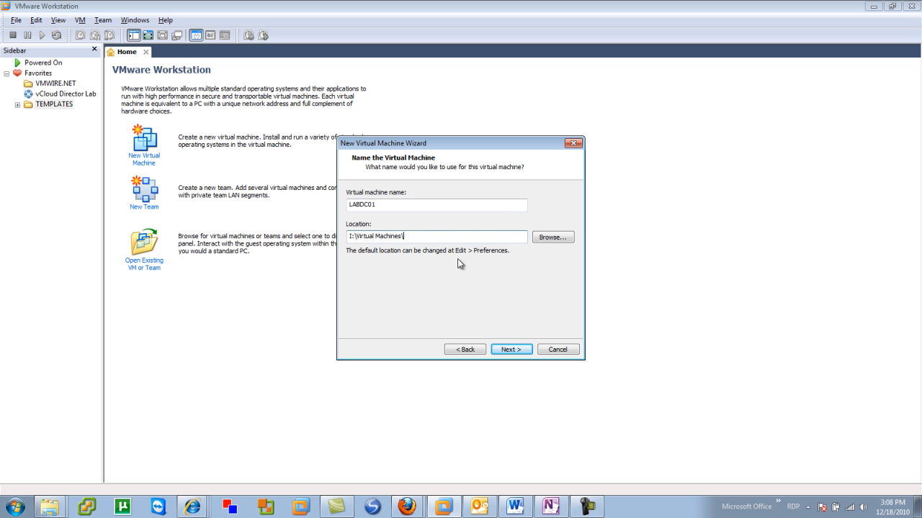
- Set a 30 GB maximum disk size stored as a single file
left_click(510, 350)
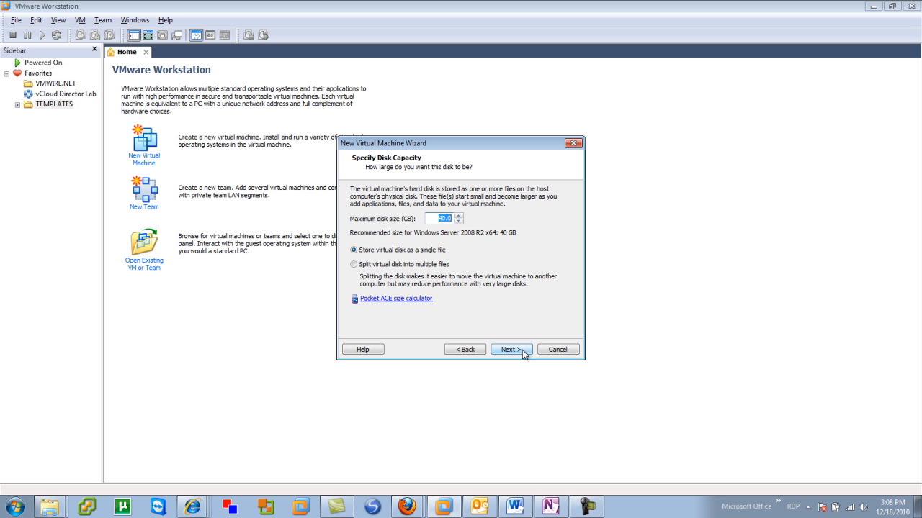
mouse_move(454, 244)
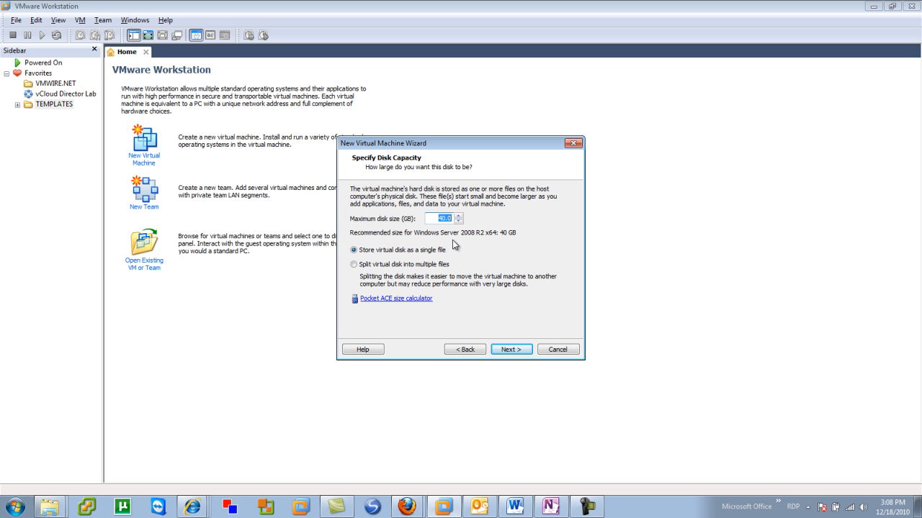
mouse_move(529, 260)
type("30")
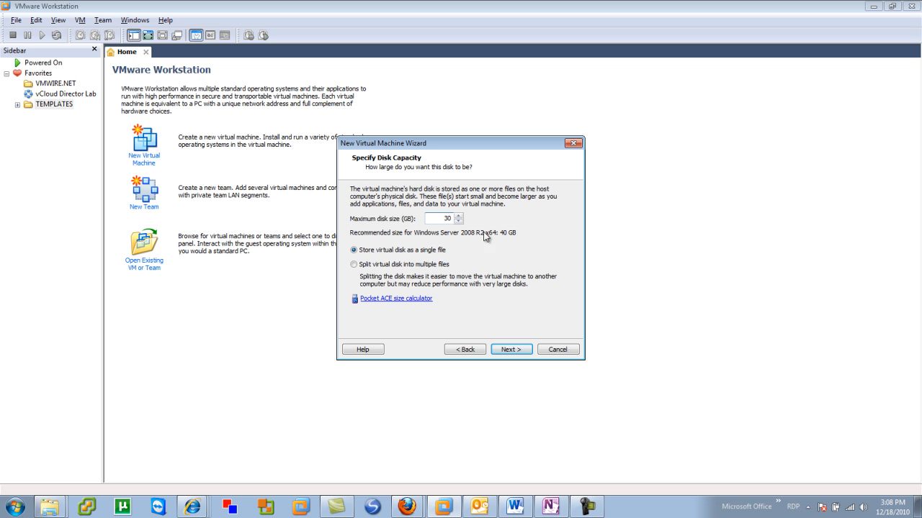
left_click(511, 349)
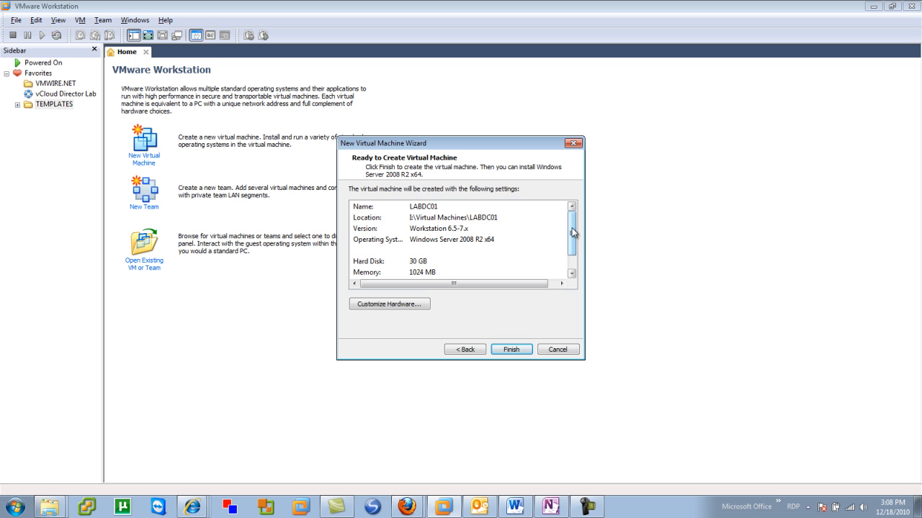
mouse_move(504, 245)
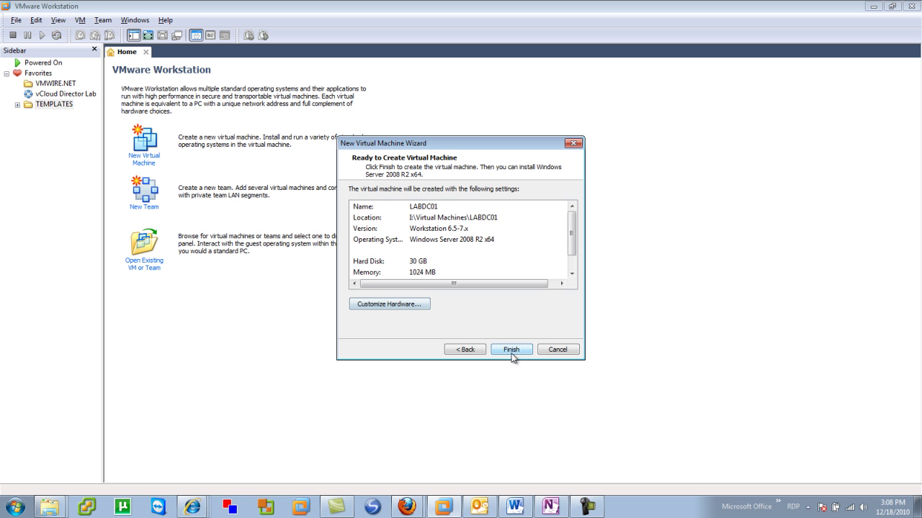
- Finish the wizard from the Ready to Create summary page
left_click(511, 349)
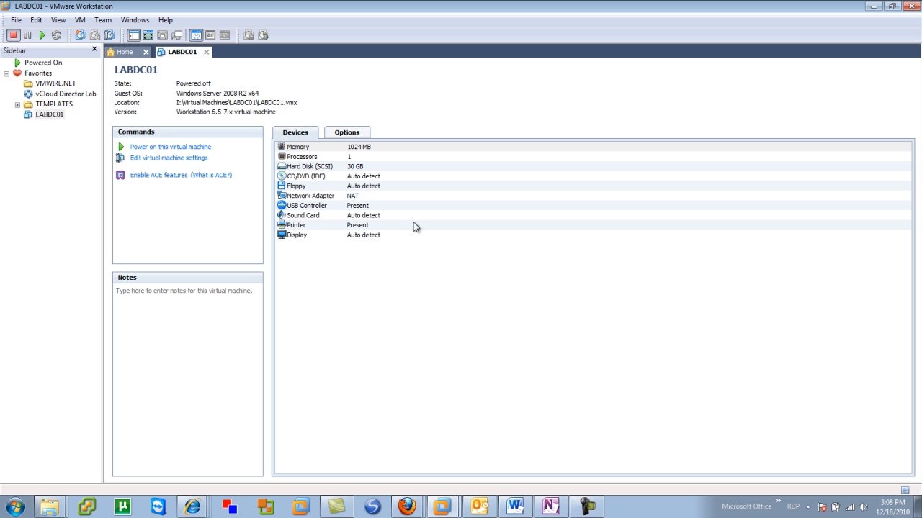
mouse_move(152, 169)
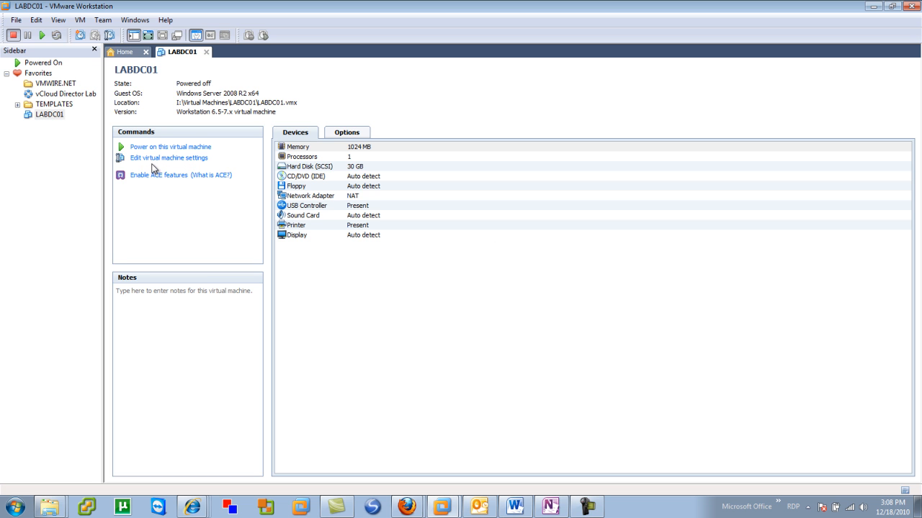
mouse_move(168, 158)
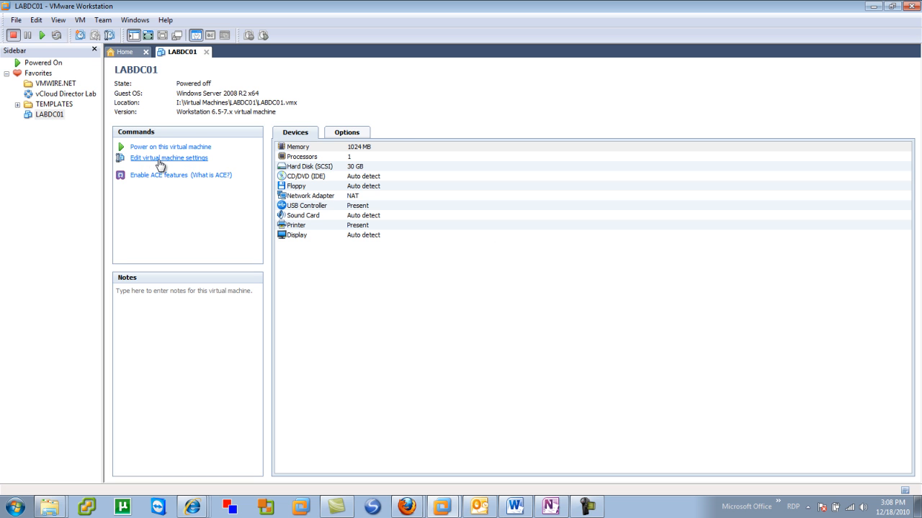
mouse_move(343, 190)
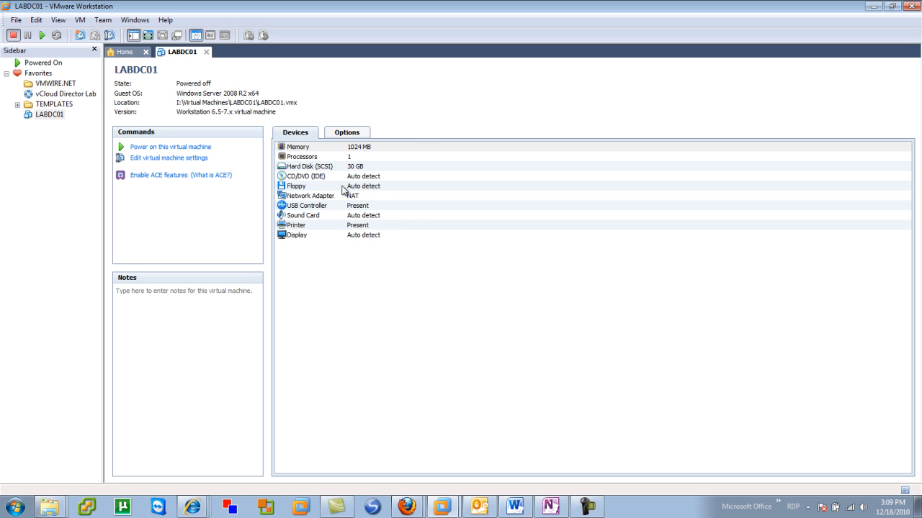
mouse_move(212, 162)
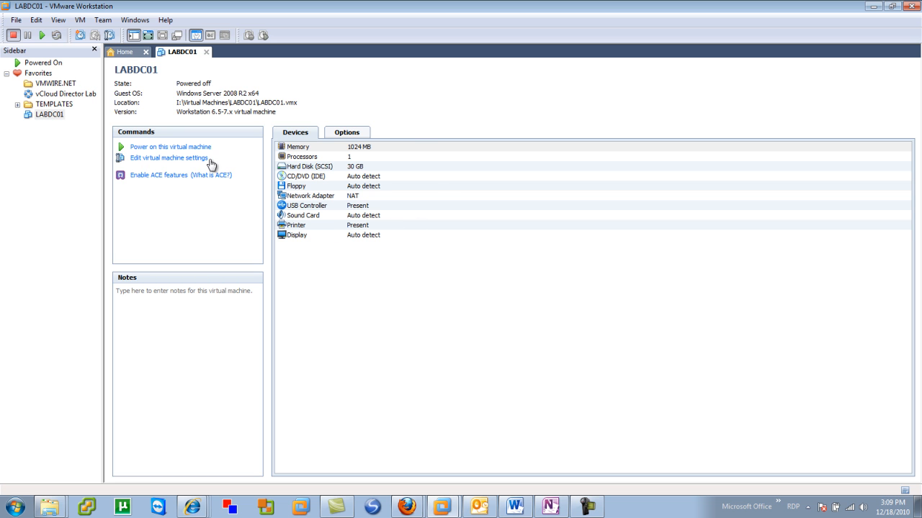
mouse_move(434, 178)
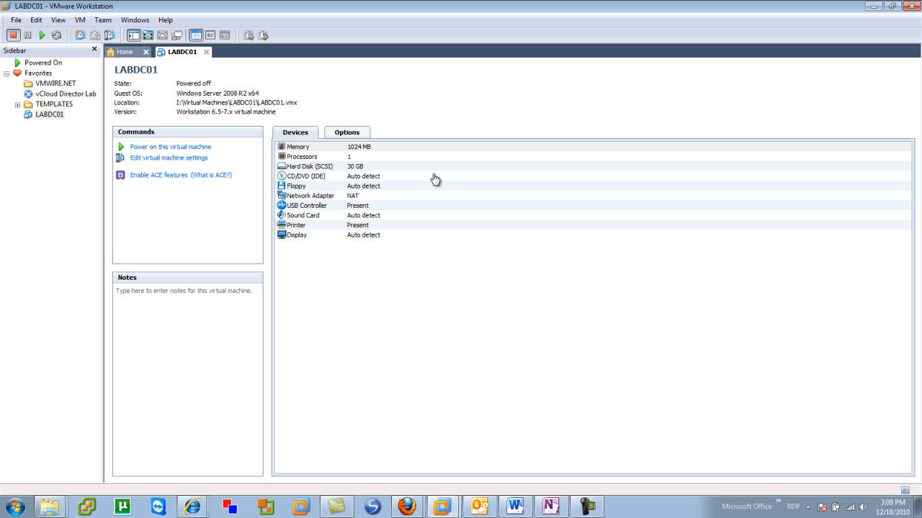
mouse_move(300, 205)
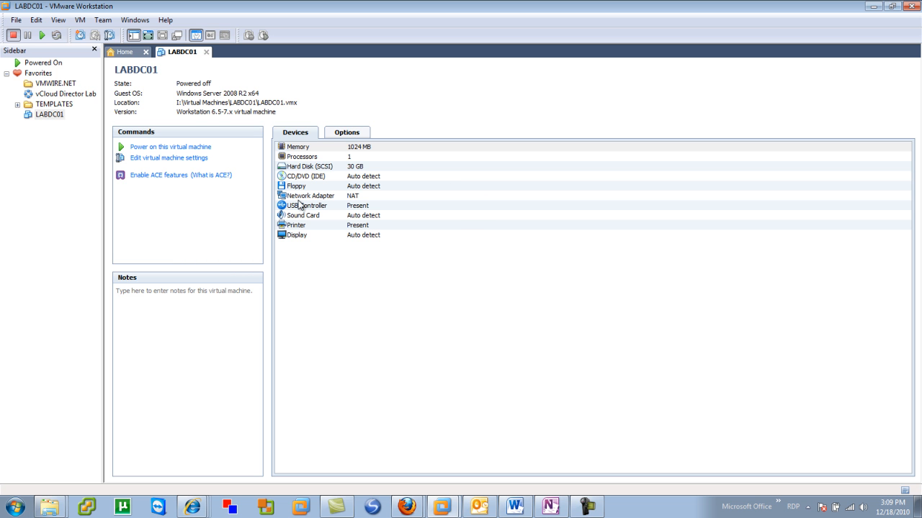
- Set LABDC01's memory to 2048 MB in its settings and view the processor count options
left_click(169, 157)
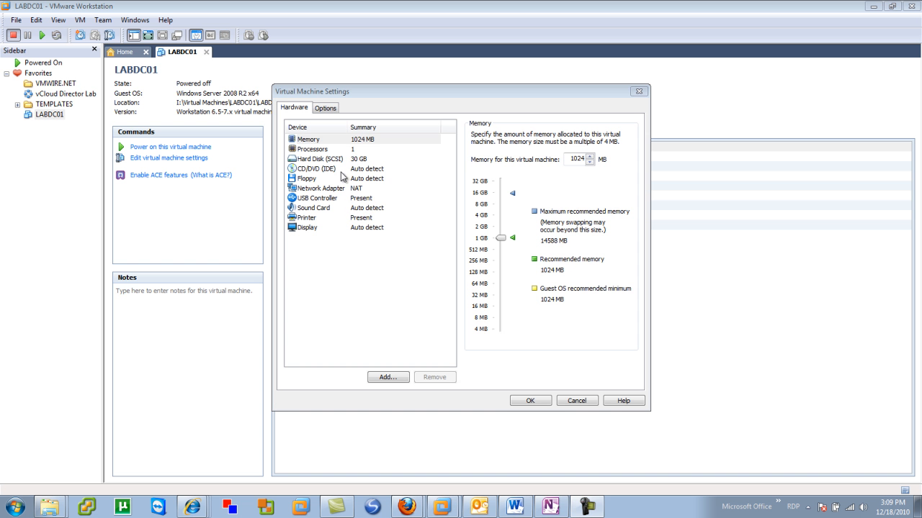
left_click(308, 138)
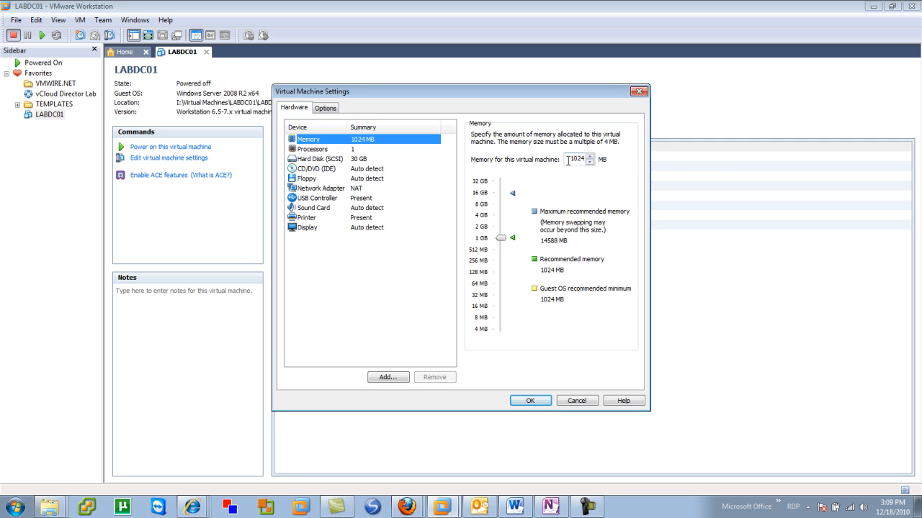
left_click(589, 156)
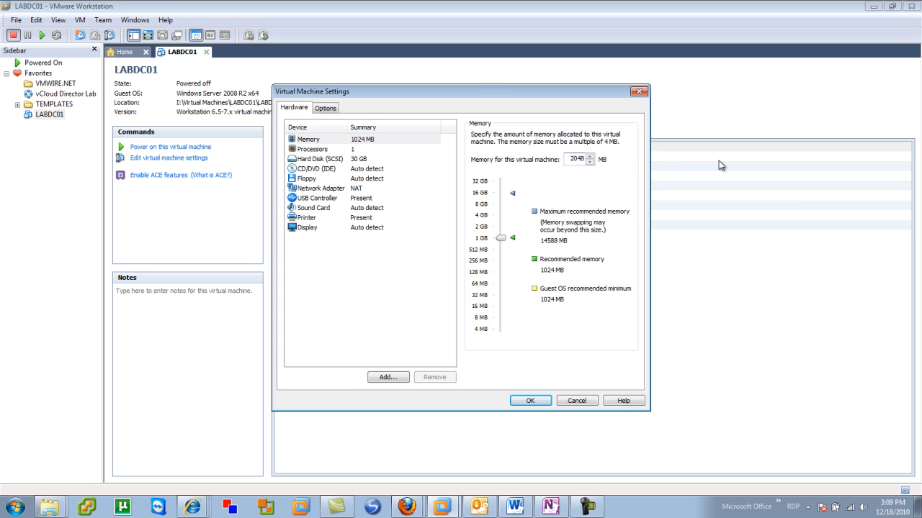
left_click(312, 149)
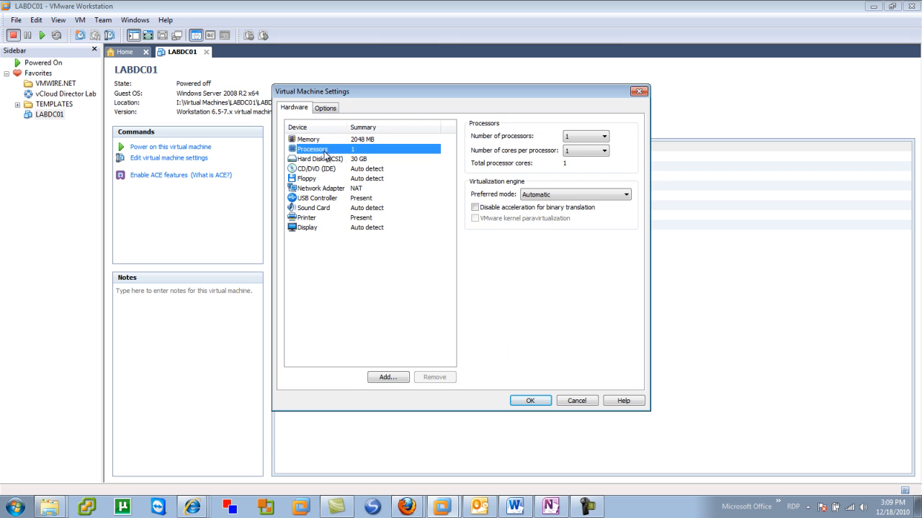
left_click(603, 136)
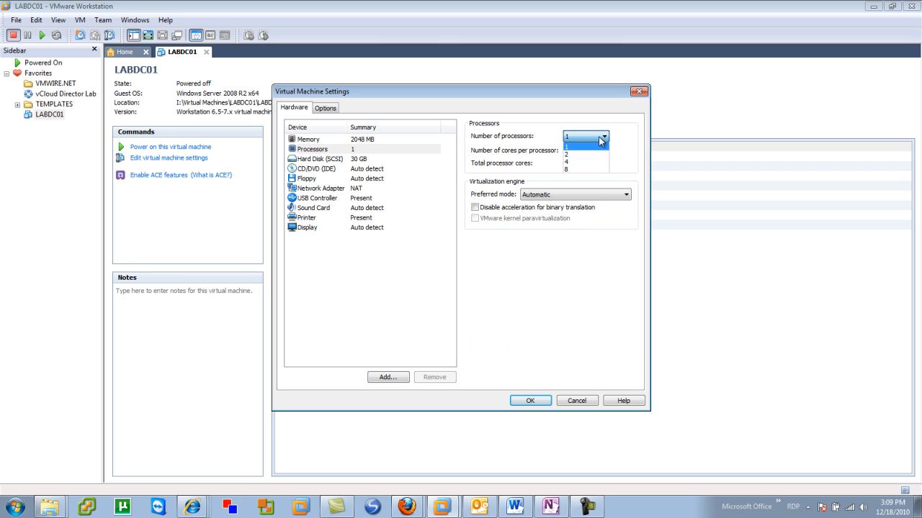
mouse_move(601, 171)
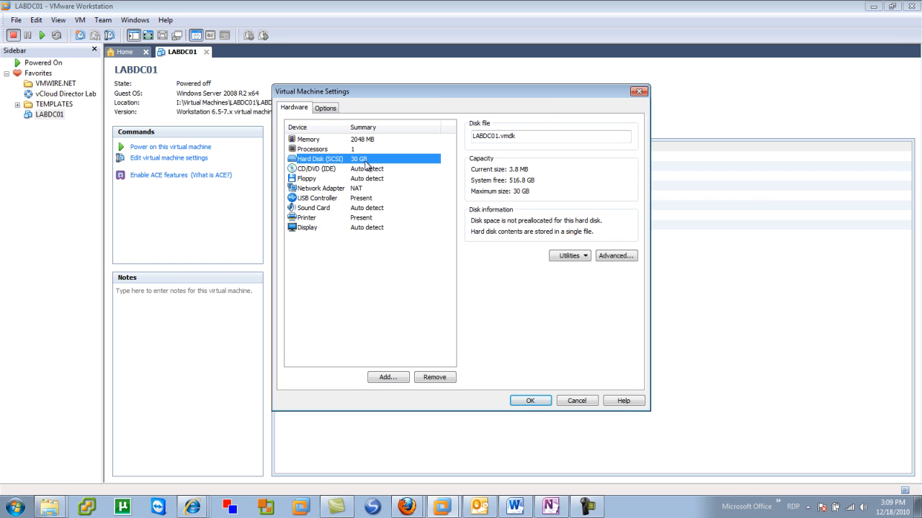
mouse_move(335, 168)
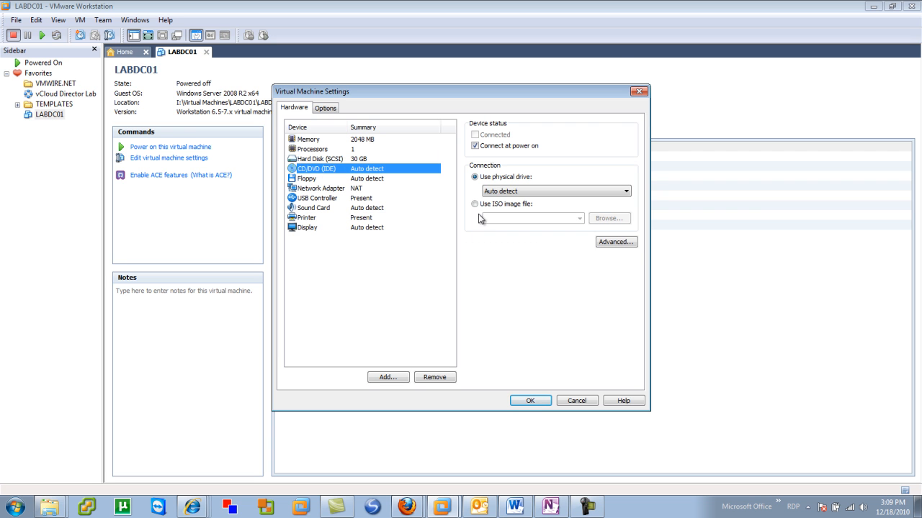
- Point the CD/DVD drive at the Windows Server 2008 R2 ISO in the MSDN folder
left_click(475, 204)
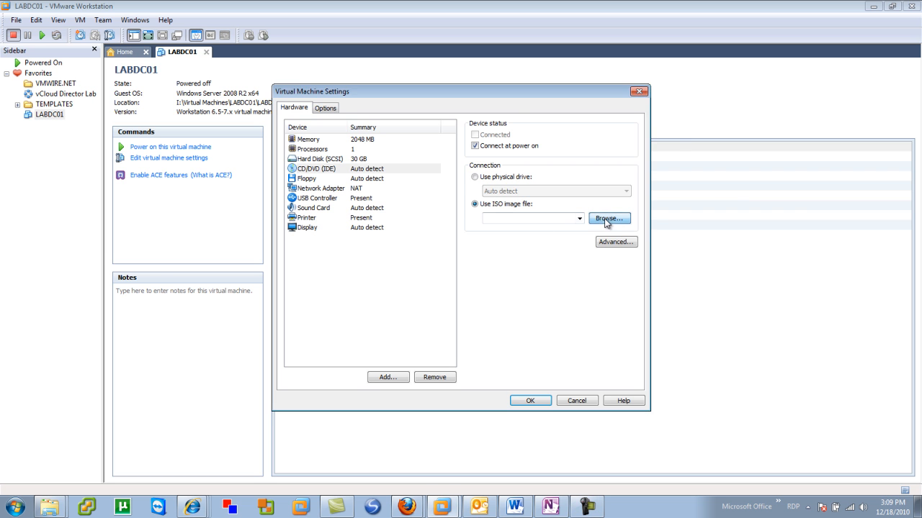
left_click(608, 218)
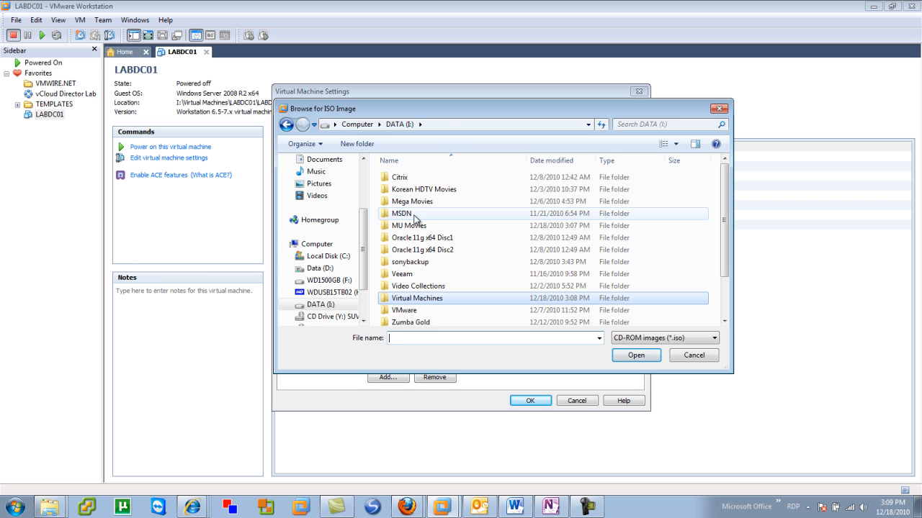
double_click(402, 213)
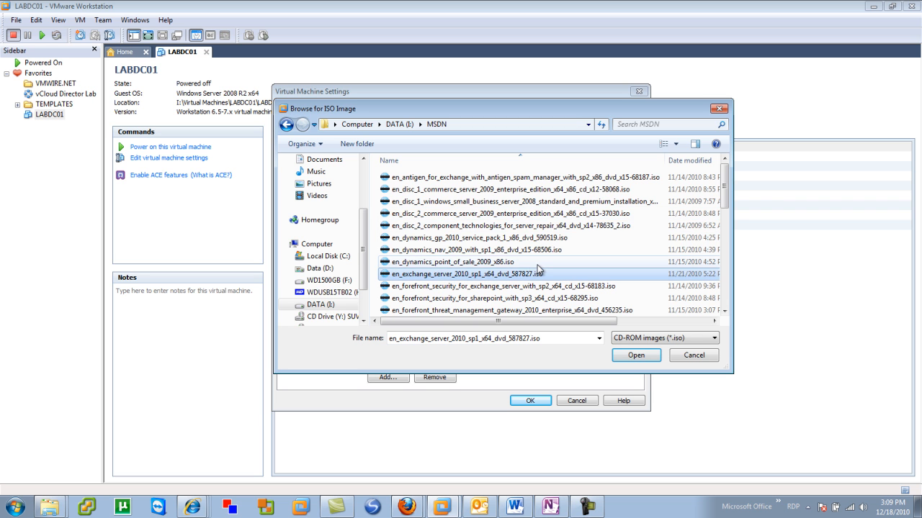
scroll("down", 3)
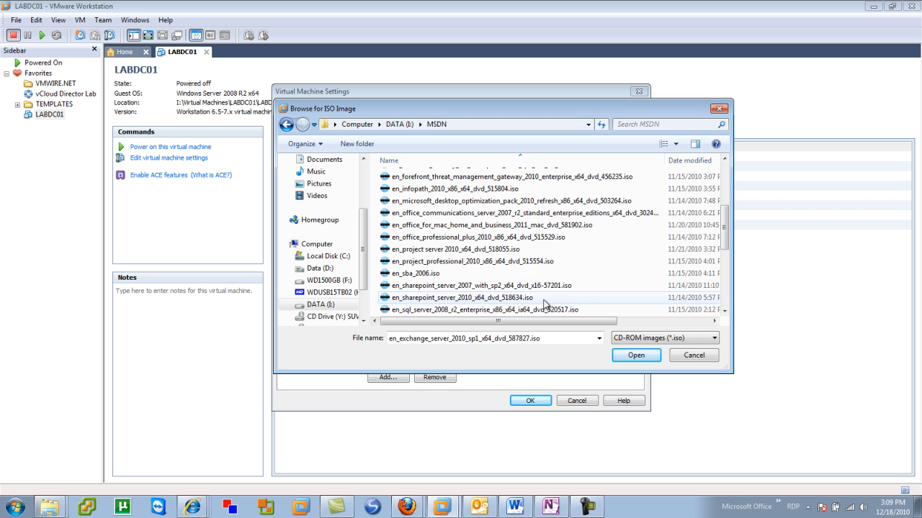
left_click(489, 273)
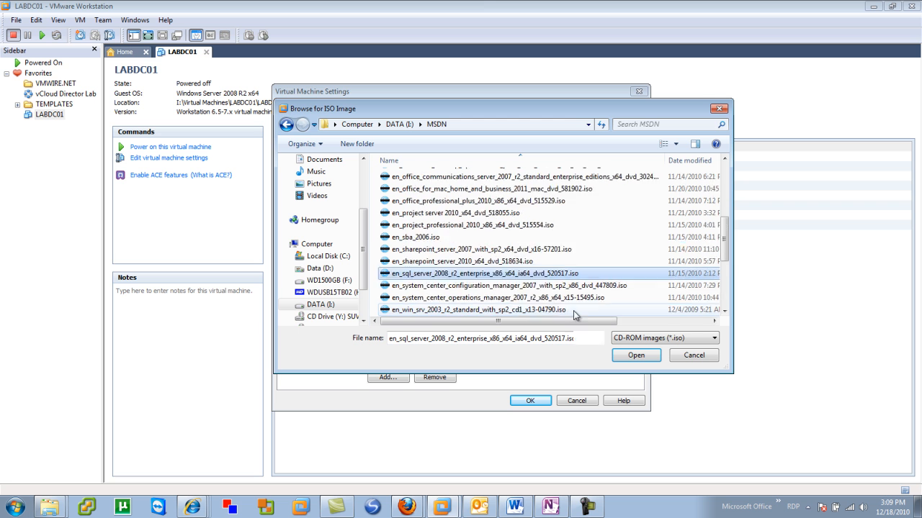
scroll("down", 3)
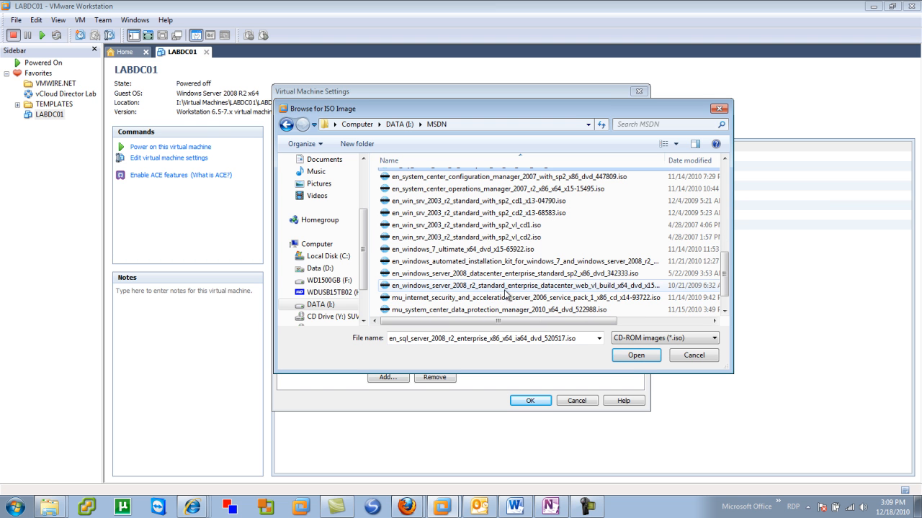
left_click(526, 285)
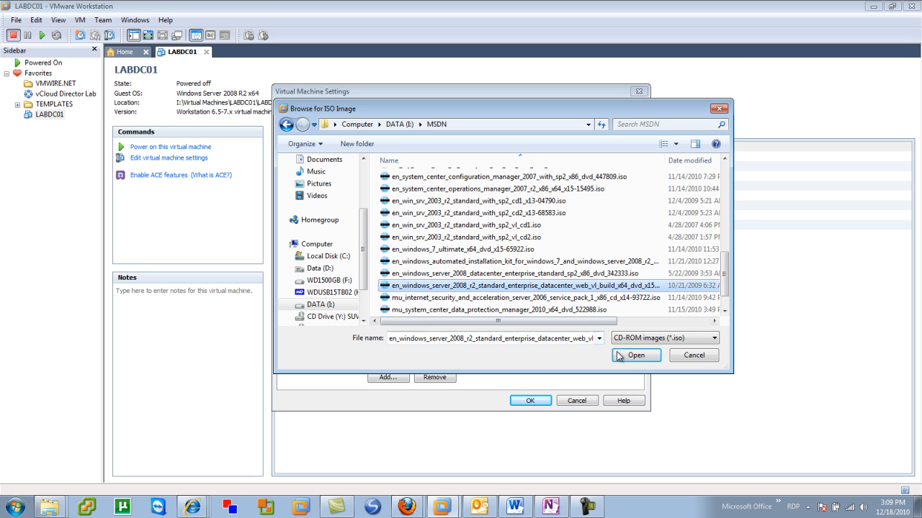
left_click(636, 355)
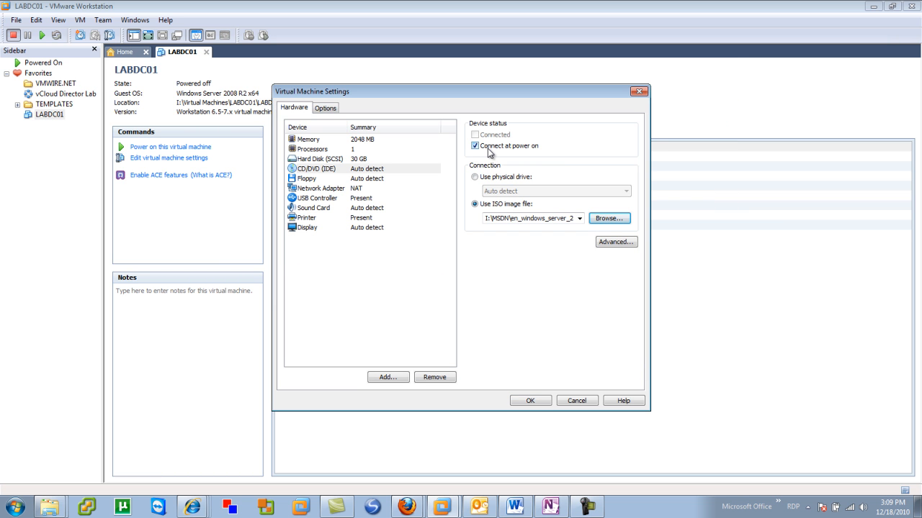
mouse_move(387, 184)
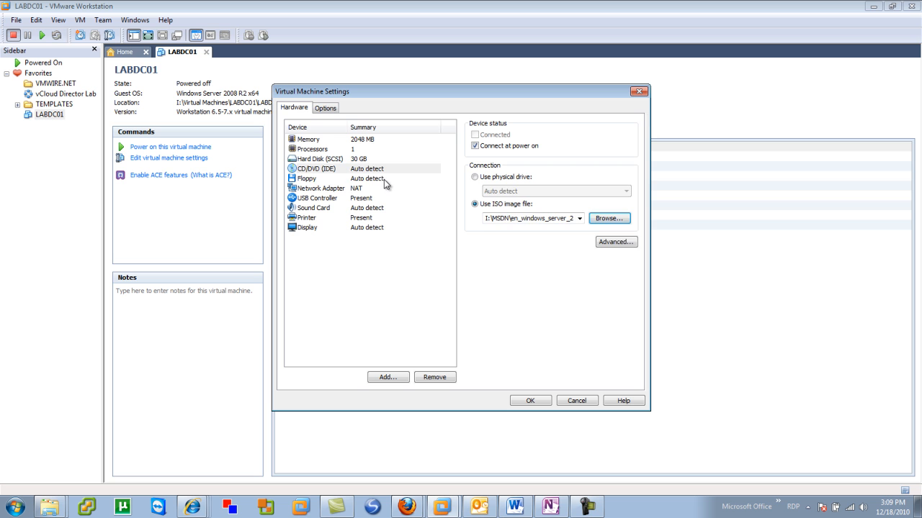
left_click(306, 178)
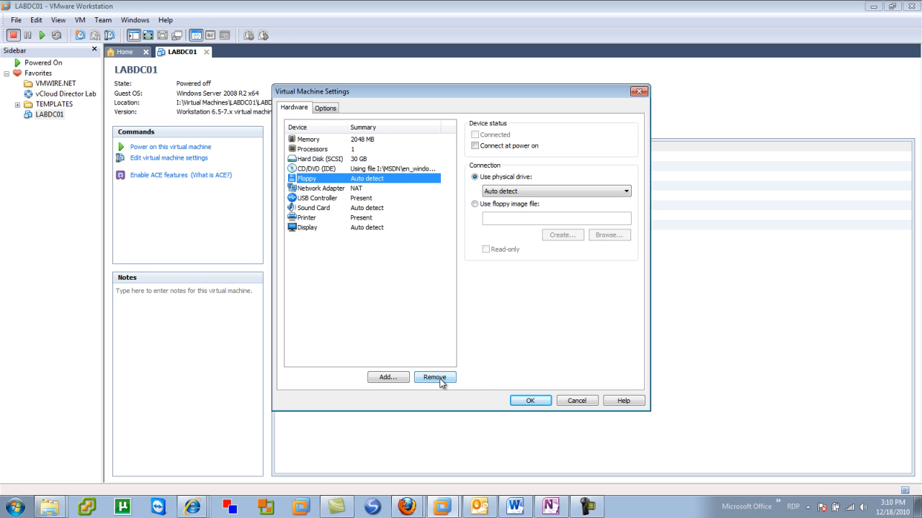
- Remove the floppy drive and set the network adapter to Bridged
left_click(435, 377)
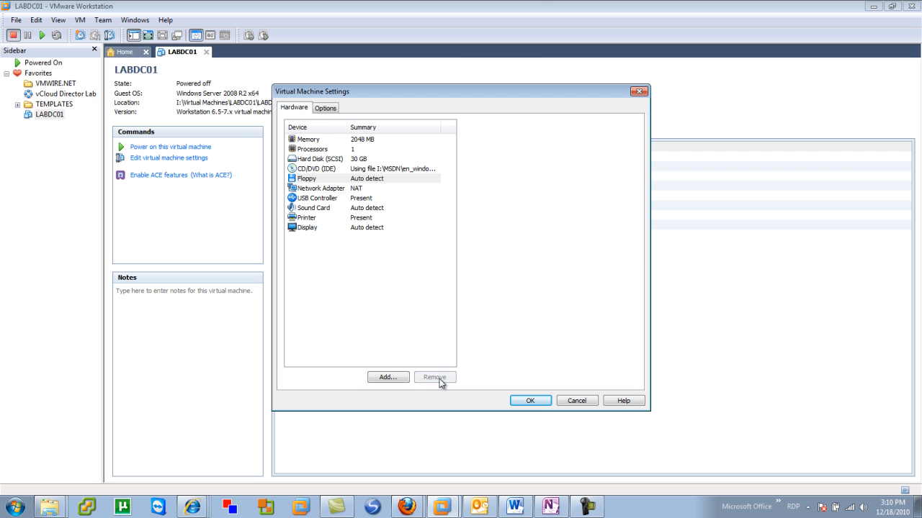
left_click(320, 188)
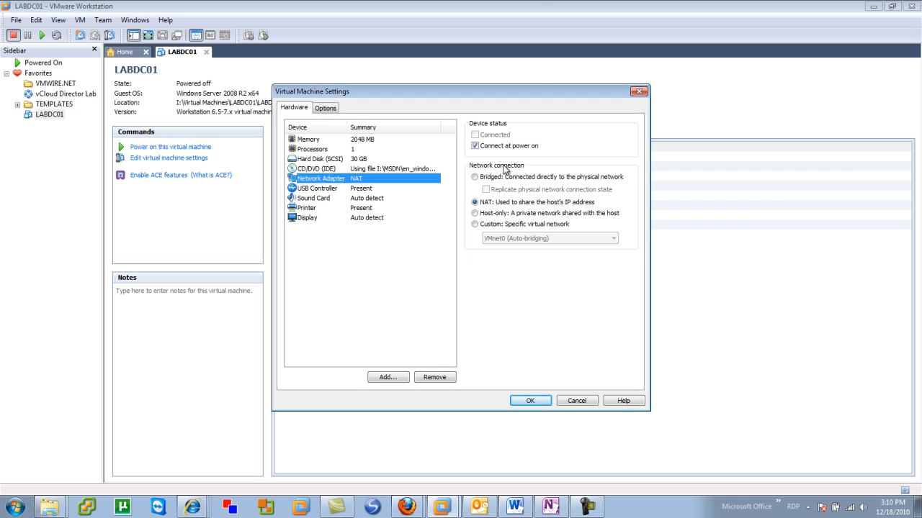
left_click(474, 177)
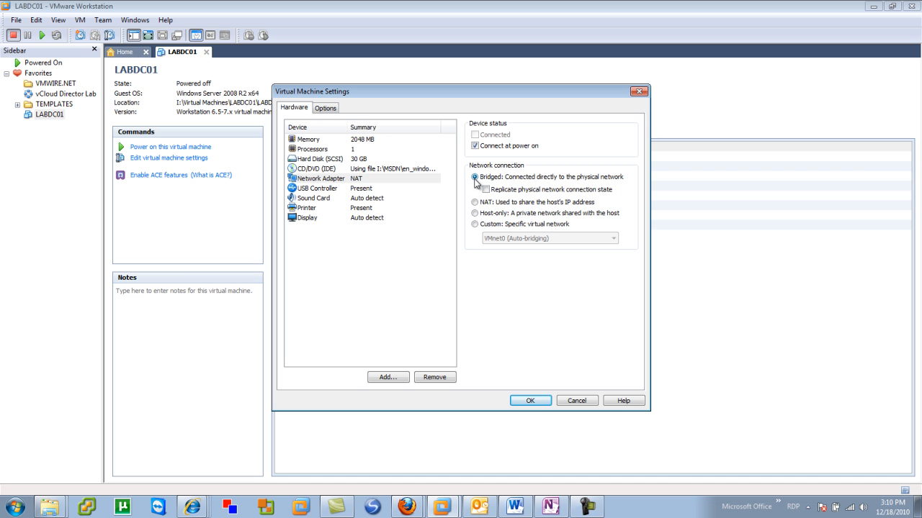
left_click(474, 201)
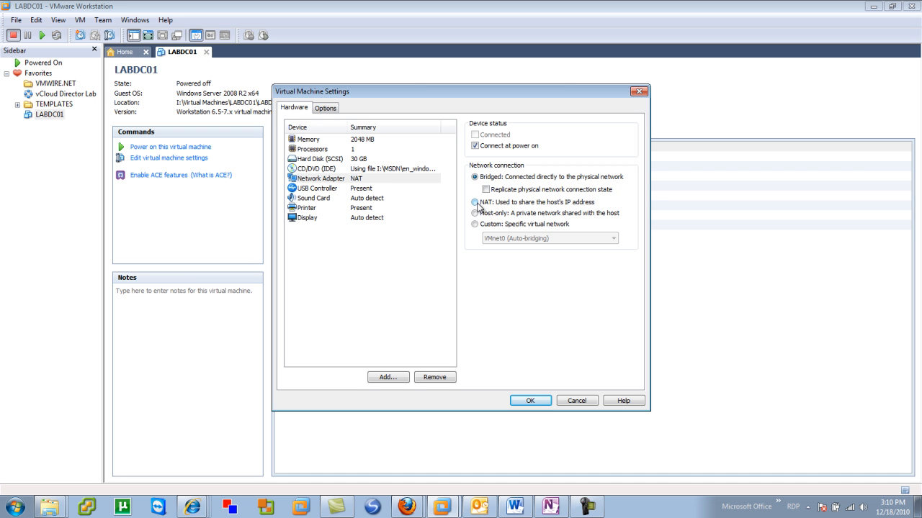
left_click(475, 213)
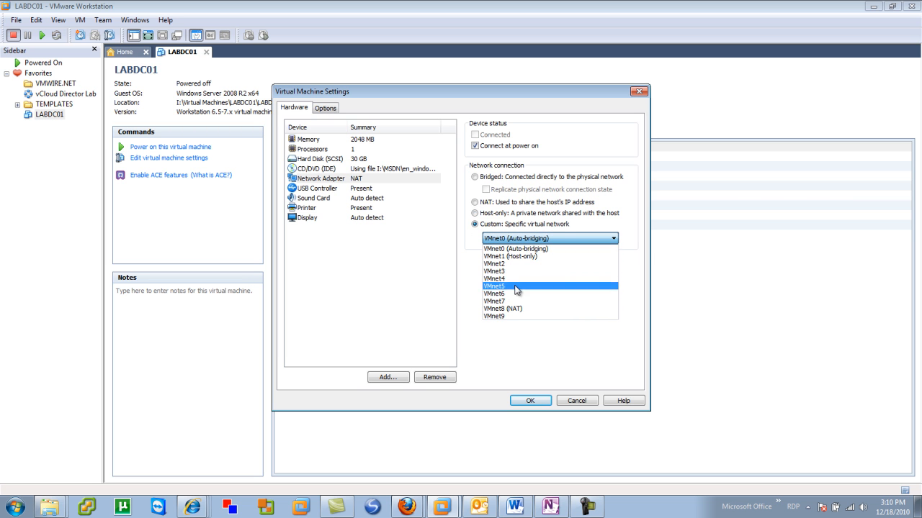
left_click(475, 176)
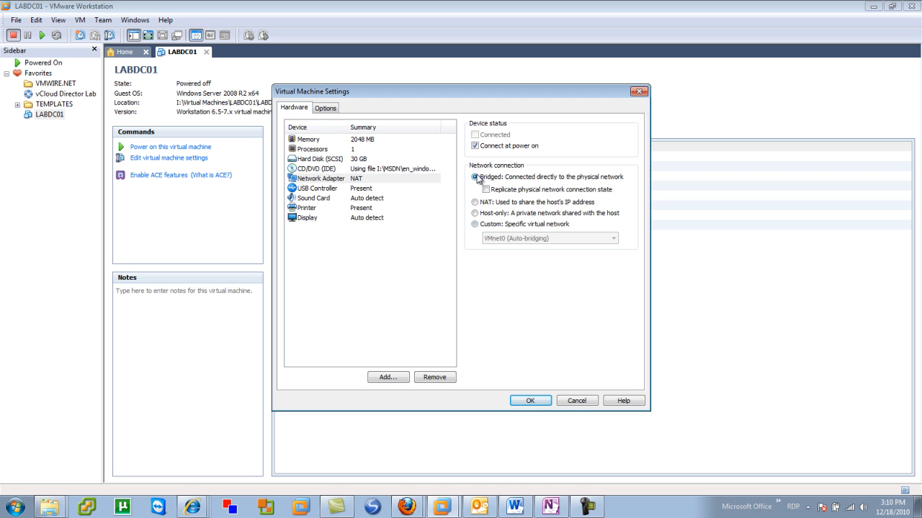
- Remove the USB controller, sound card and printer
left_click(317, 188)
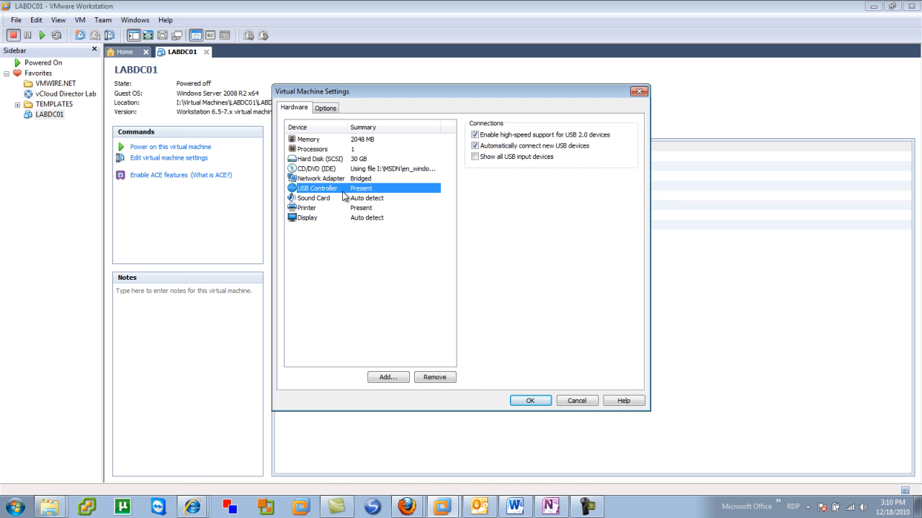
left_click(434, 377)
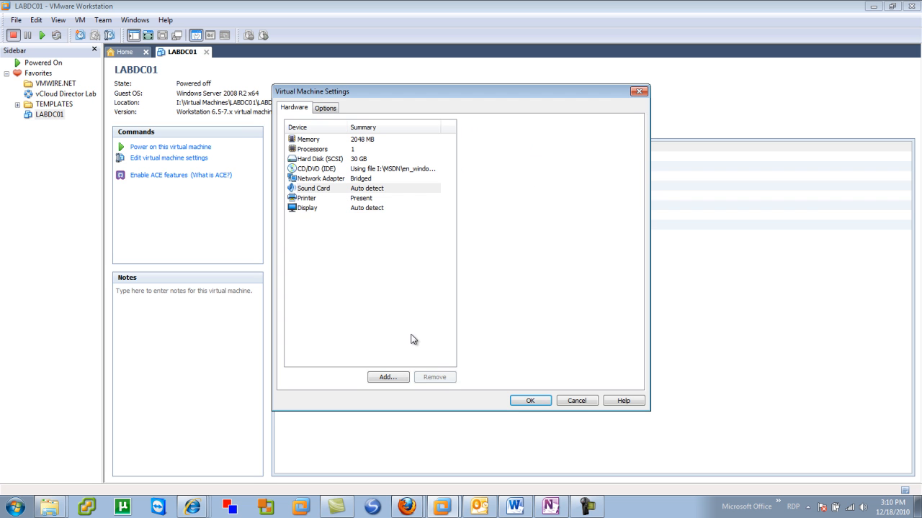
left_click(435, 378)
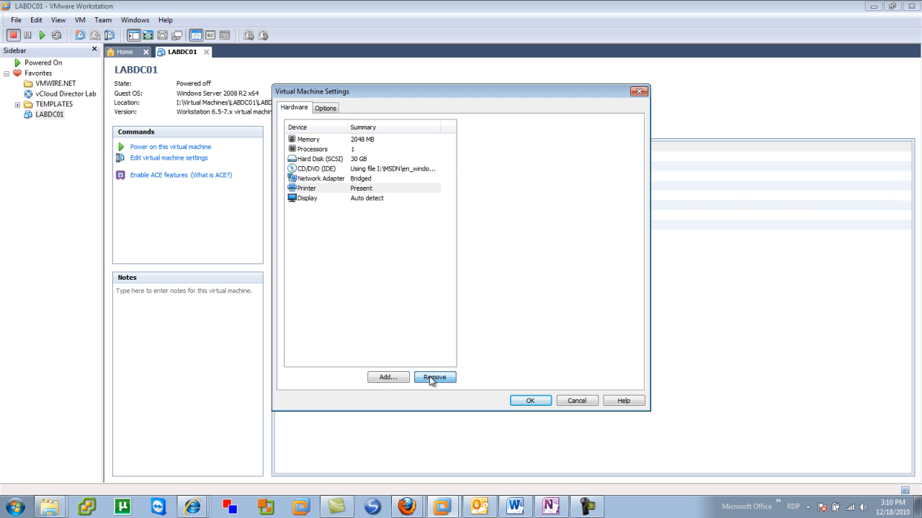
left_click(434, 377)
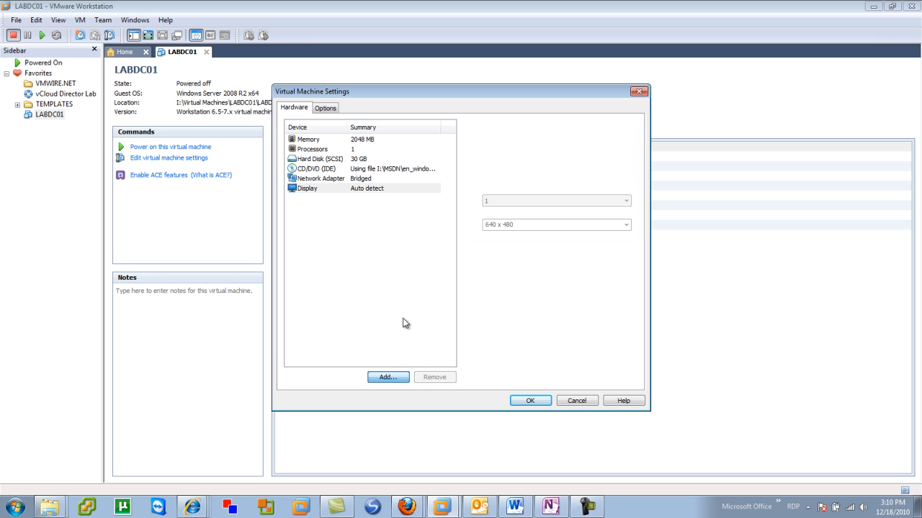
mouse_move(385, 278)
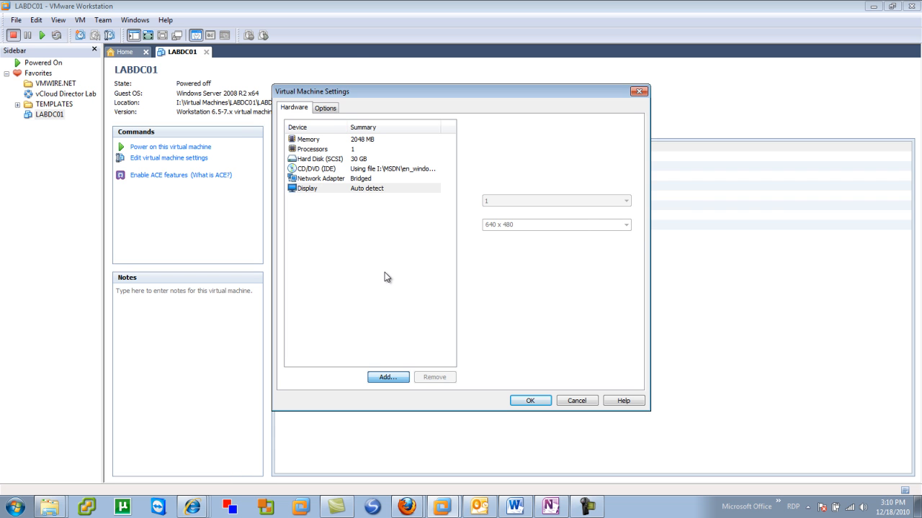
left_click(387, 377)
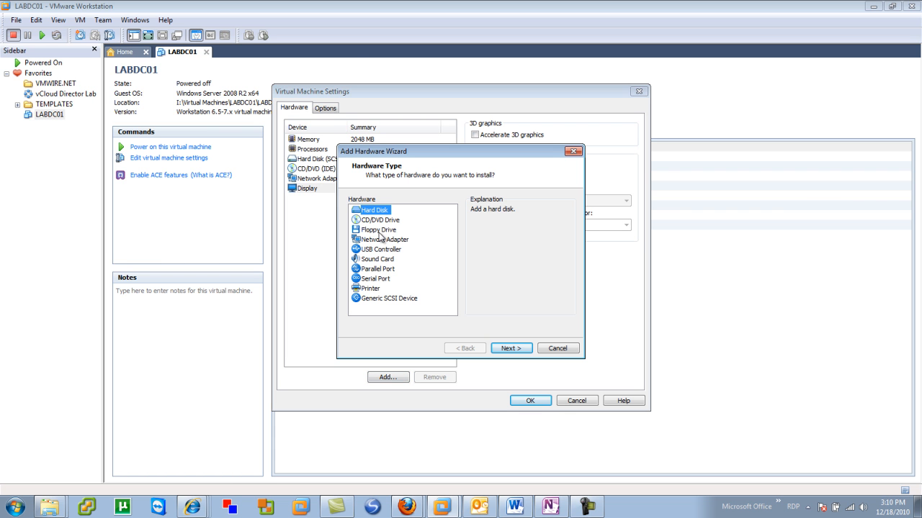
mouse_move(378, 248)
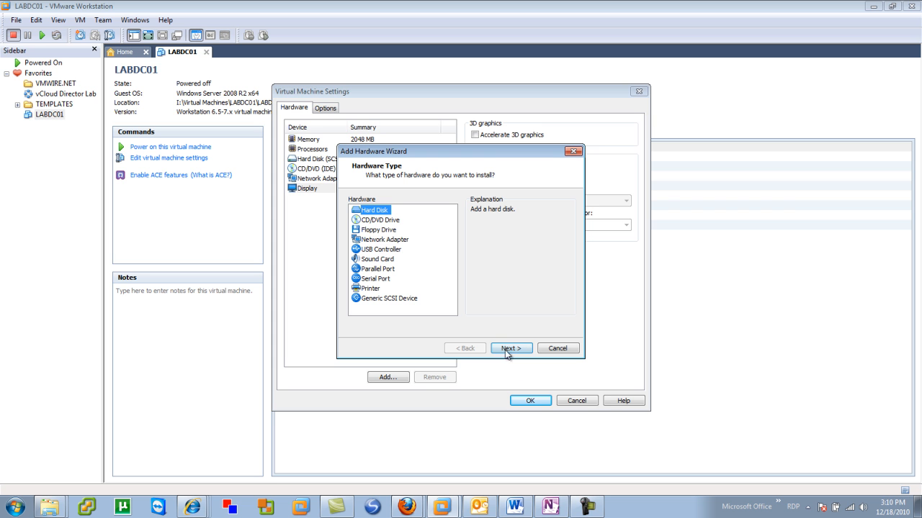
left_click(511, 348)
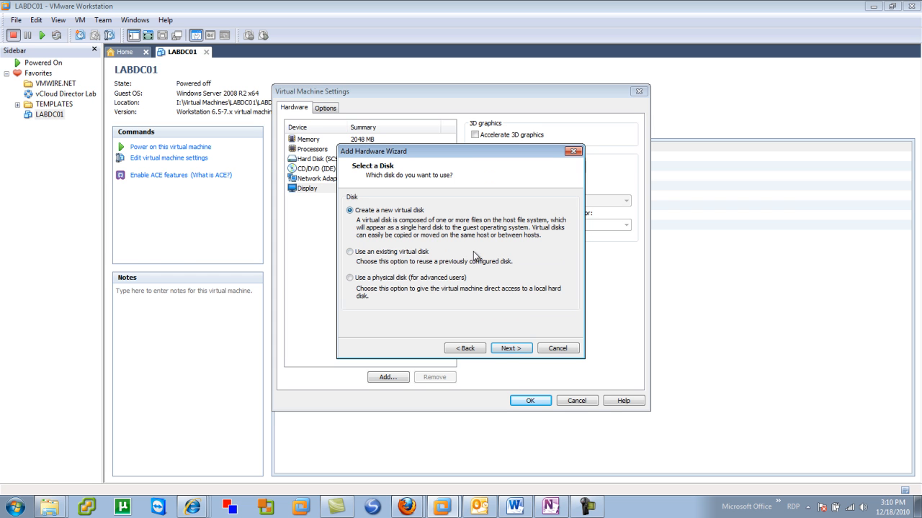
left_click(510, 348)
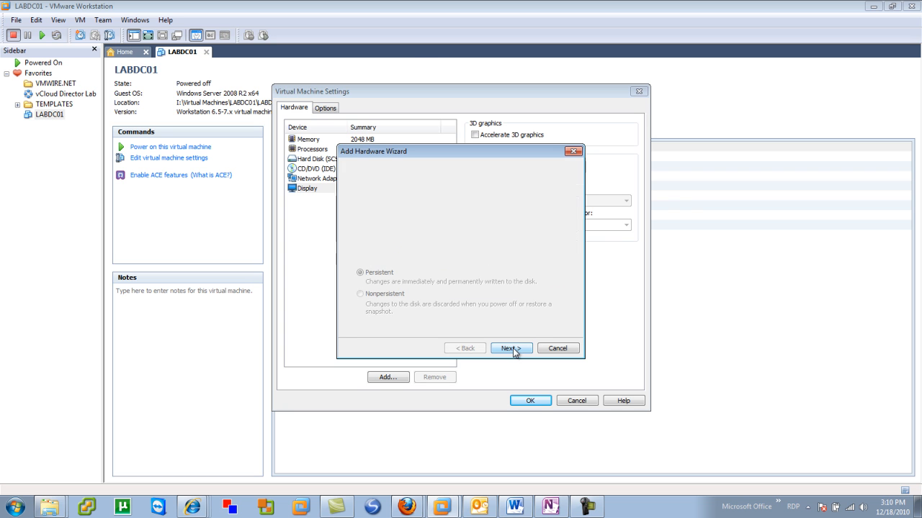
left_click(511, 349)
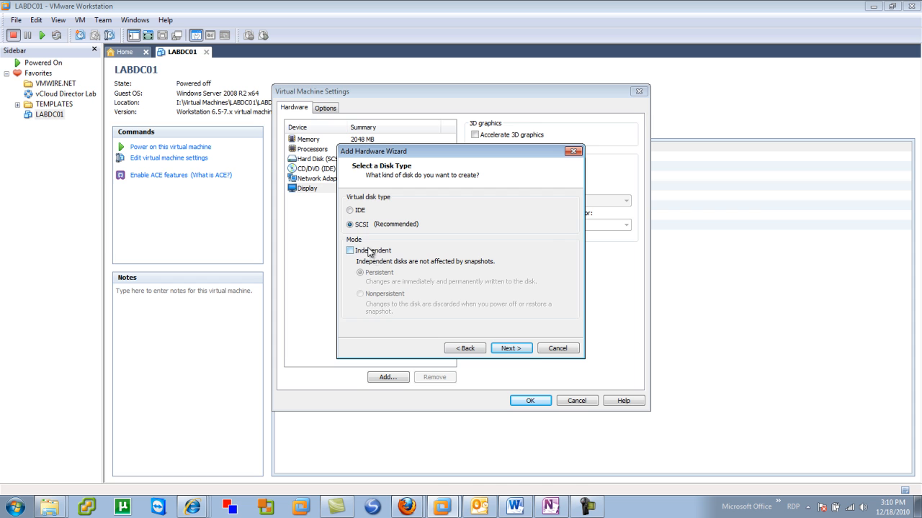
left_click(511, 348)
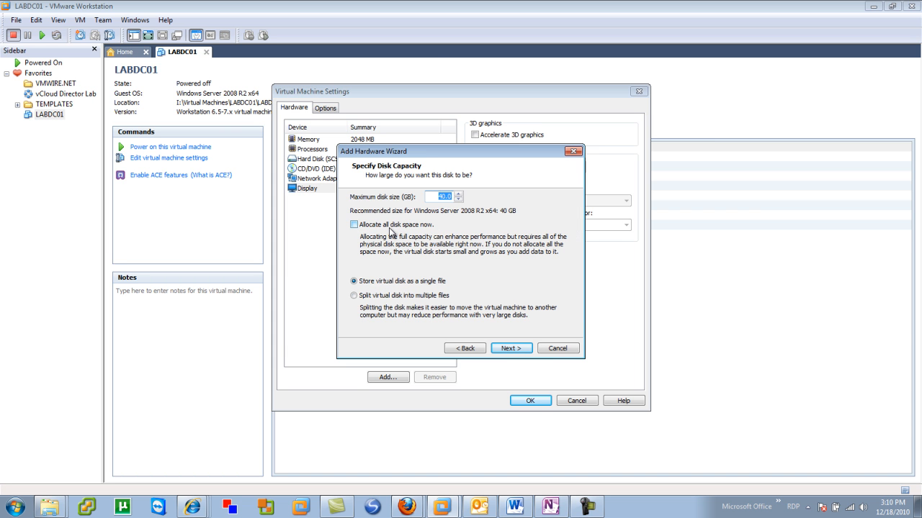
mouse_move(423, 231)
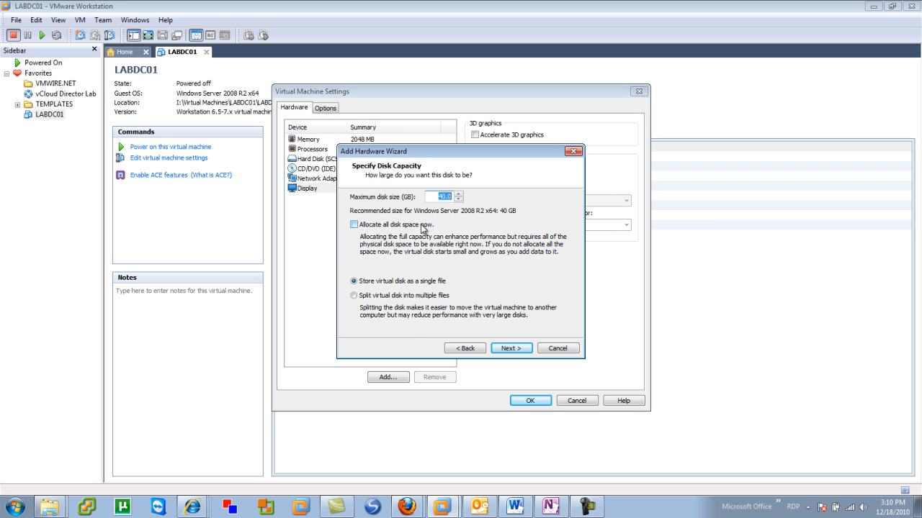
mouse_move(416, 232)
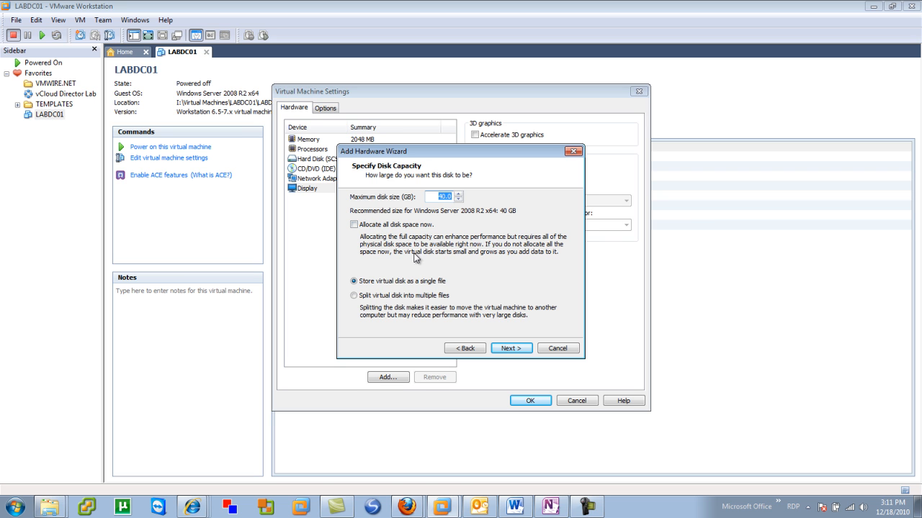
mouse_move(511, 348)
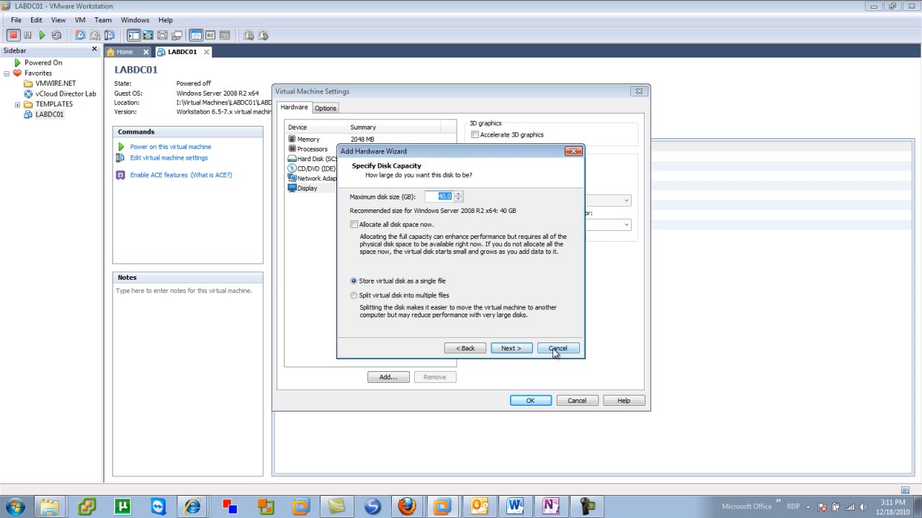
left_click(558, 349)
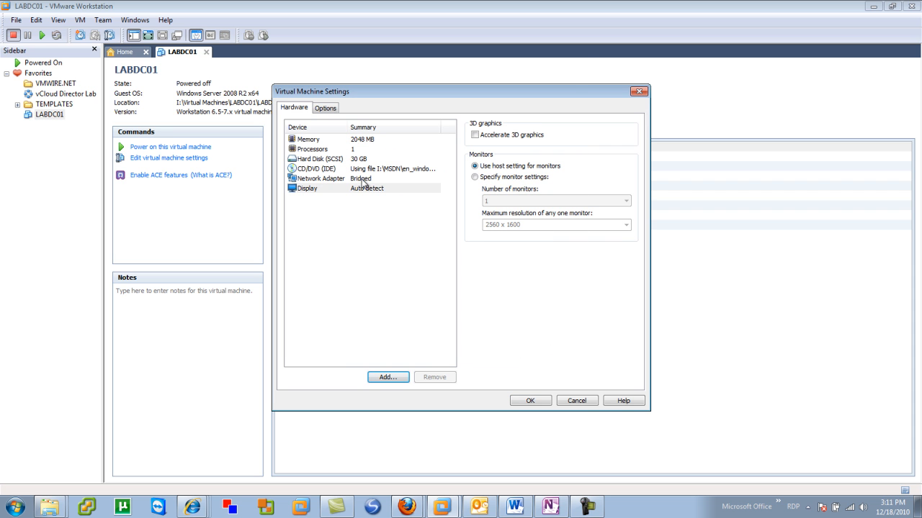
left_click(306, 188)
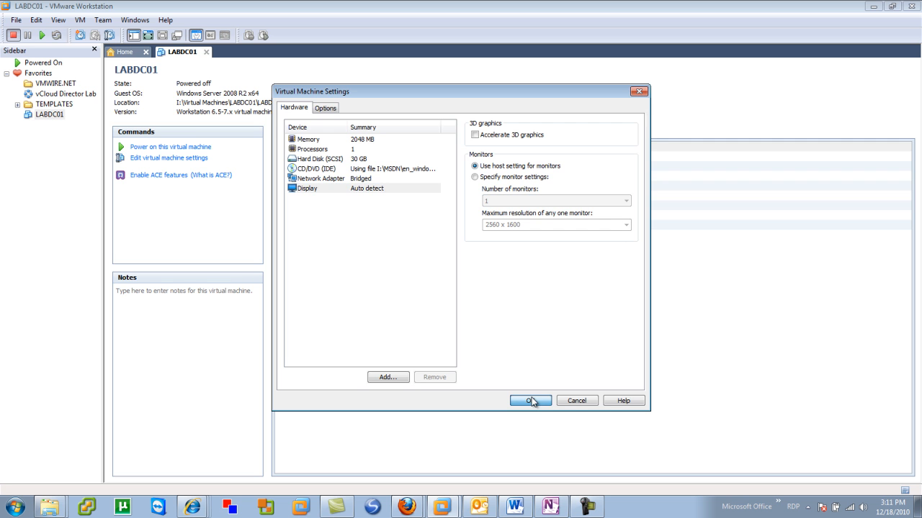
- Apply LABDC01's hardware changes and close the Virtual Machine Settings dialog
left_click(530, 401)
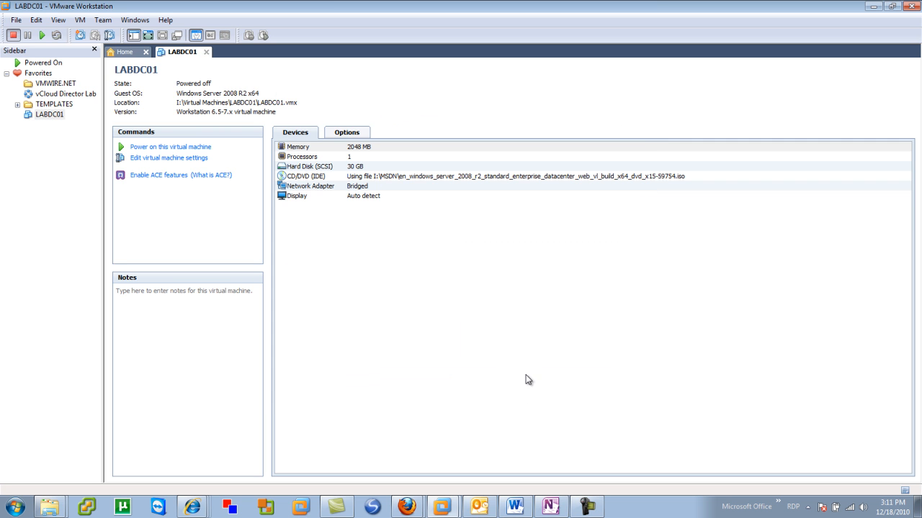
mouse_move(213, 224)
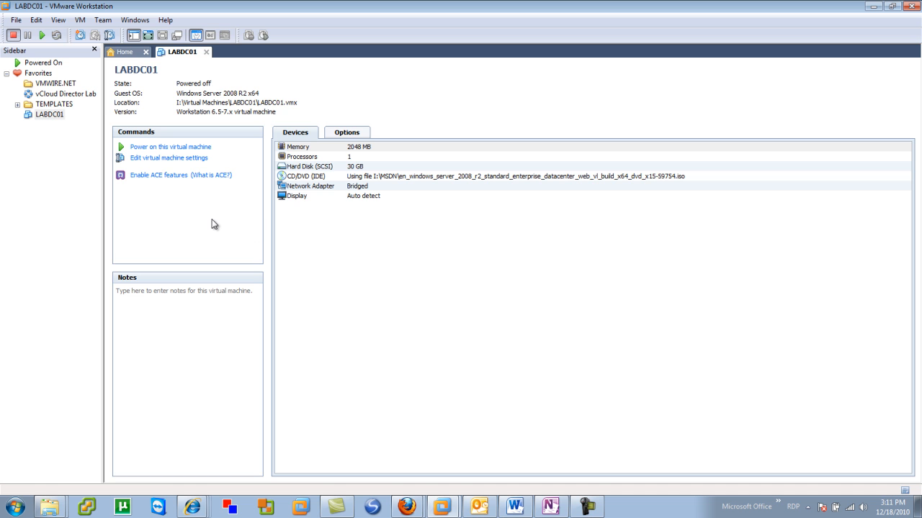
mouse_move(185, 200)
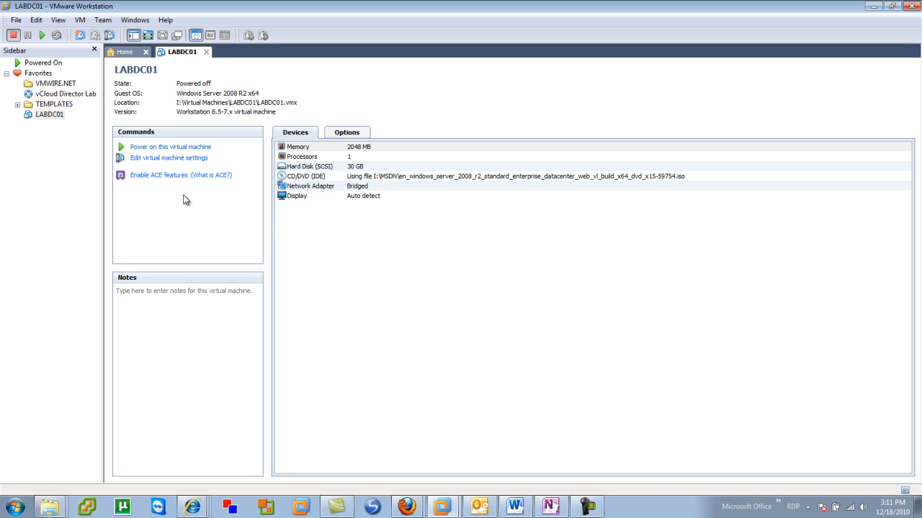
mouse_move(171, 147)
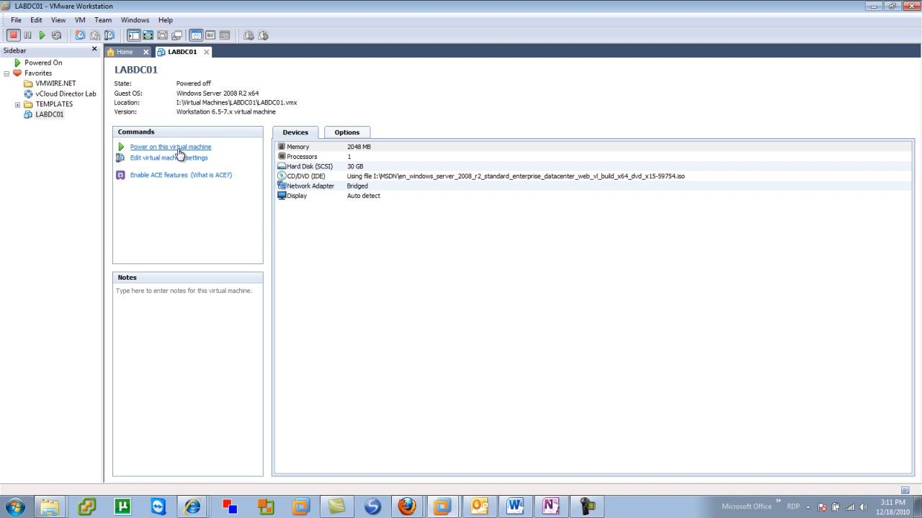
- Power on LABDC01 and accept the English language and US keyboard setup defaults
left_click(170, 147)
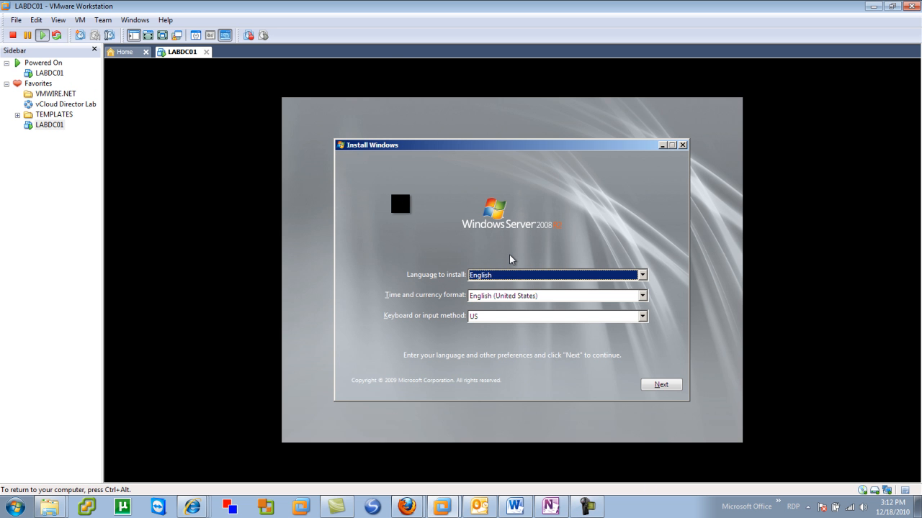
mouse_move(497, 287)
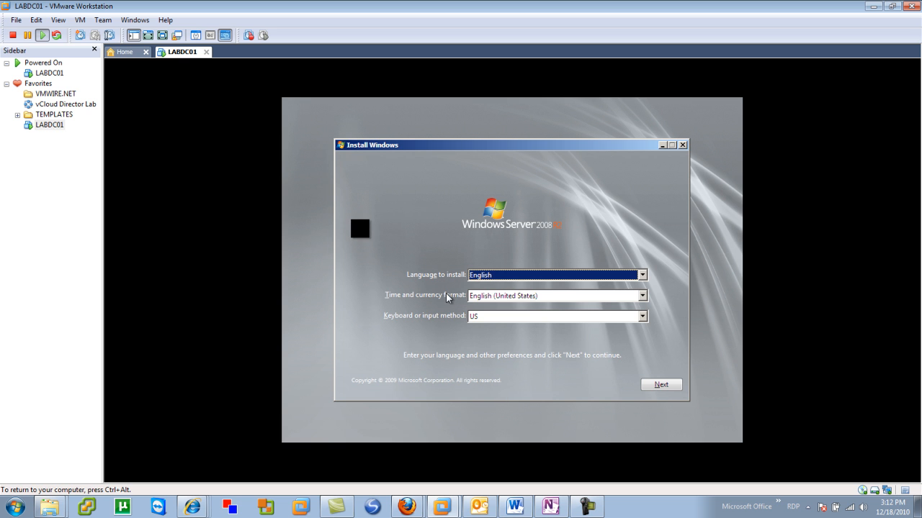
mouse_move(421, 288)
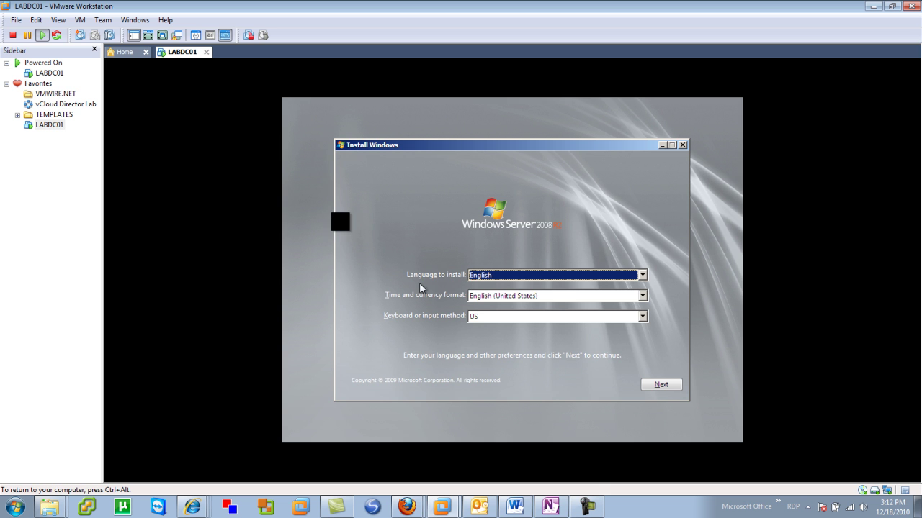
mouse_move(447, 328)
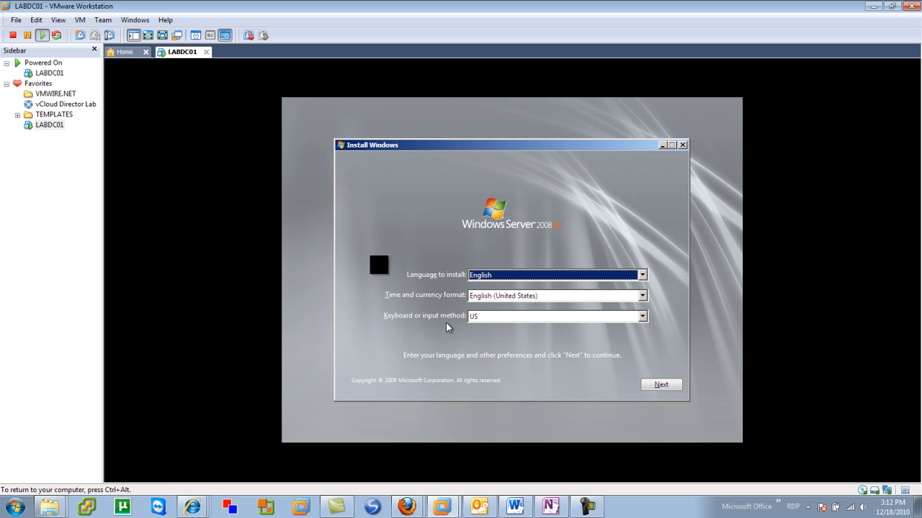
left_click(659, 383)
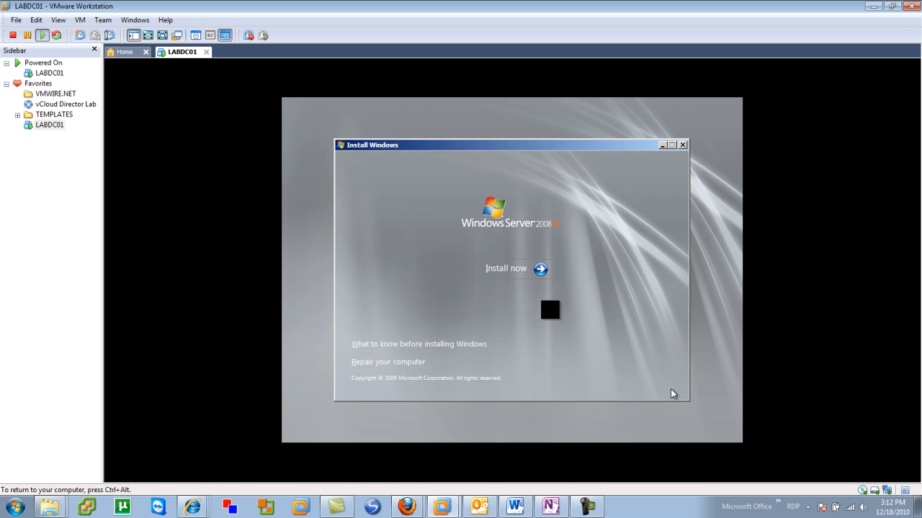
mouse_move(534, 295)
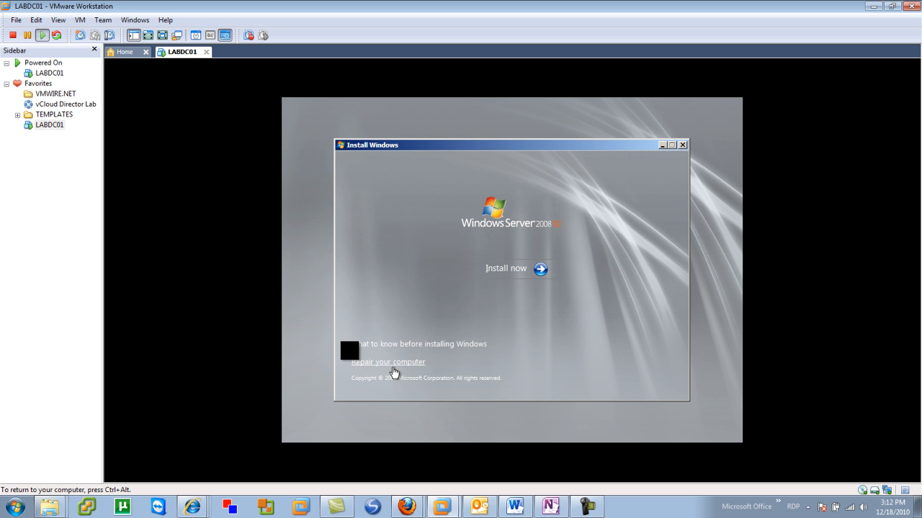
mouse_move(512, 269)
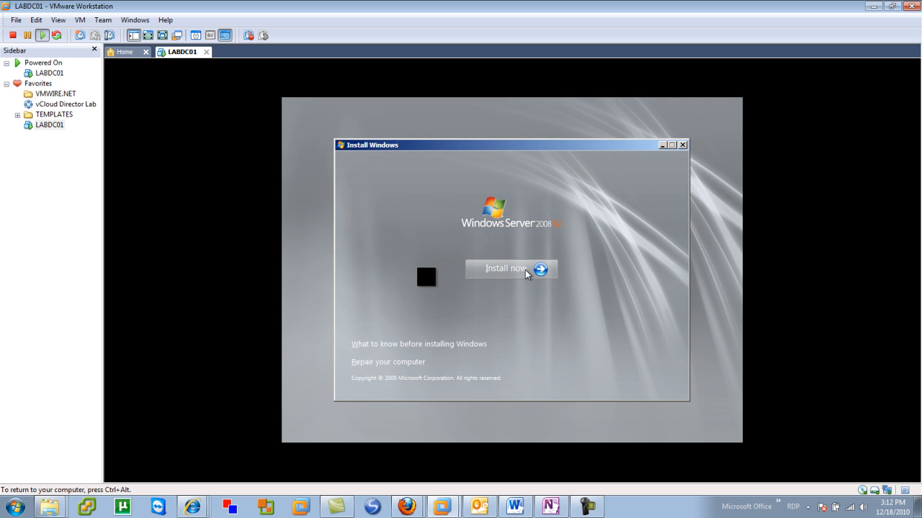
- Begin installing and select Windows Server 2008 R2 Enterprise (Full Installation)
left_click(505, 268)
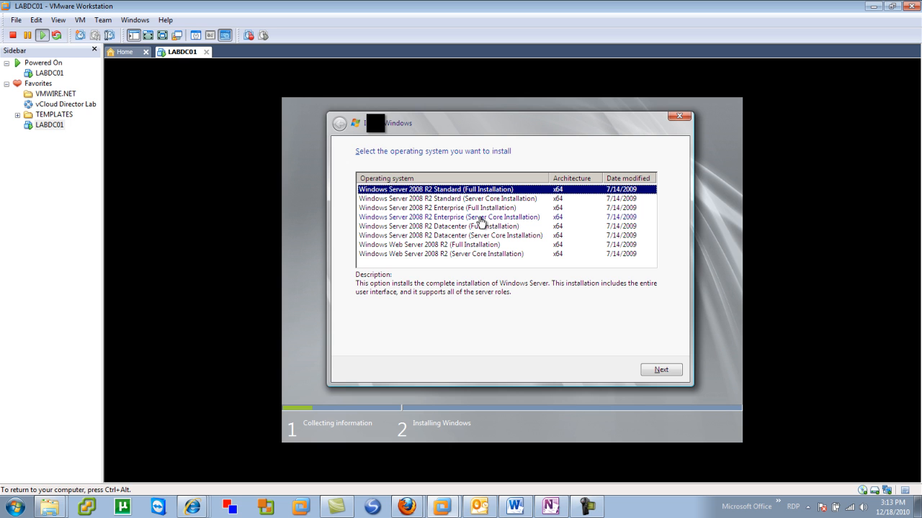
mouse_move(444, 207)
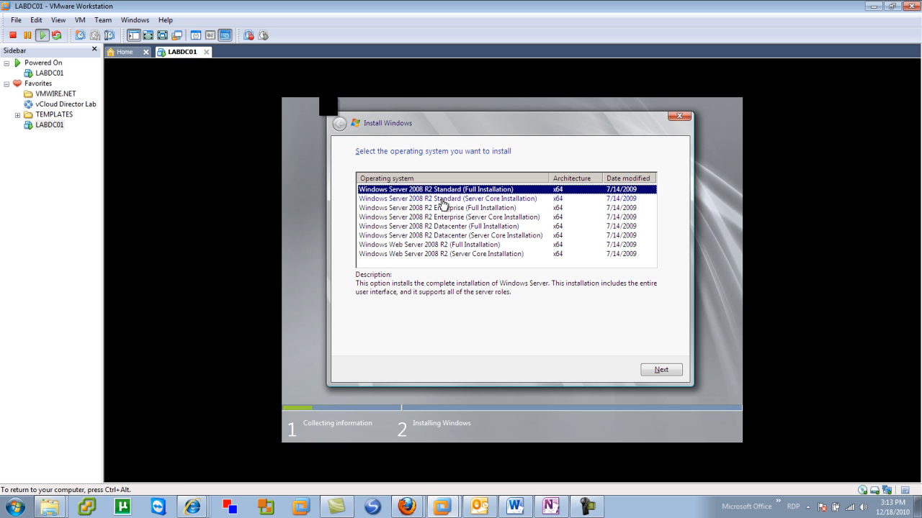
left_click(440, 208)
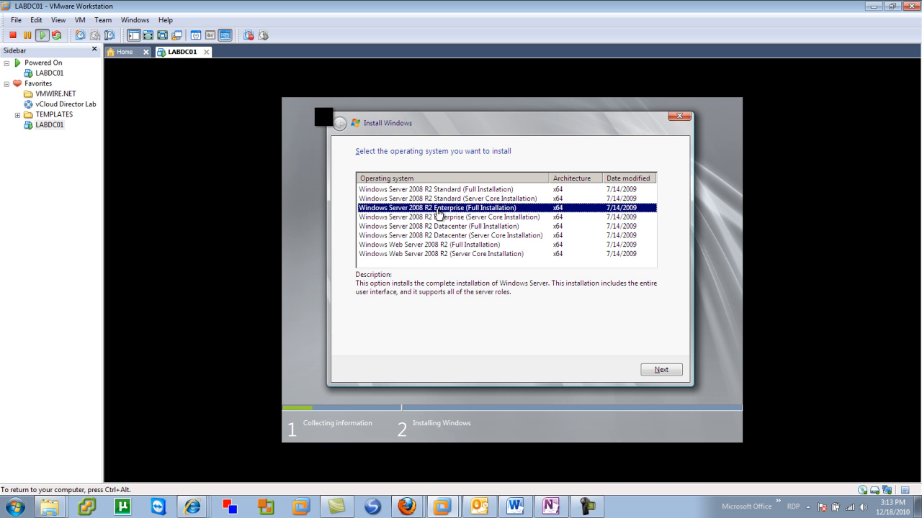
mouse_move(511, 220)
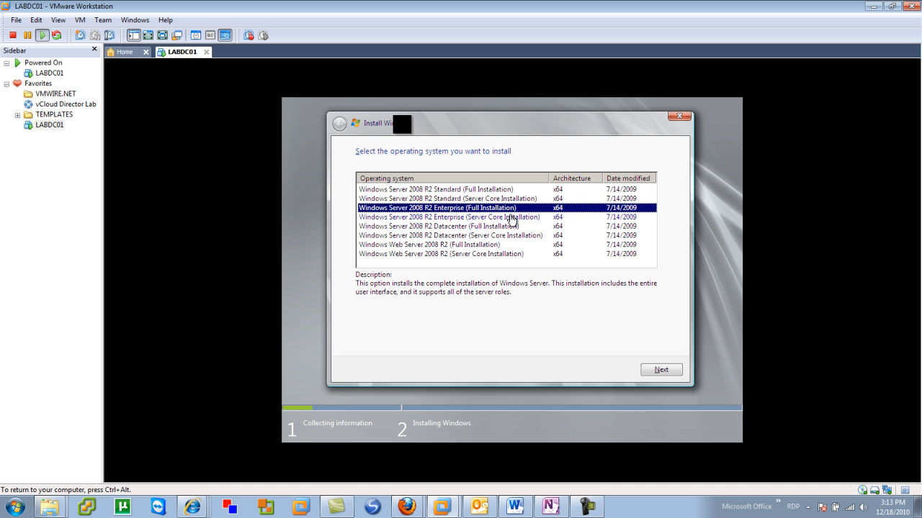
left_click(450, 216)
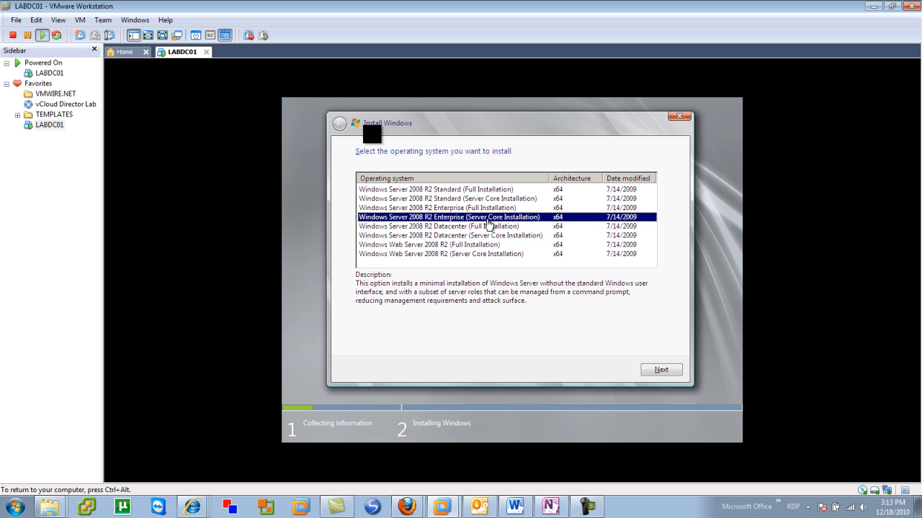
mouse_move(460, 218)
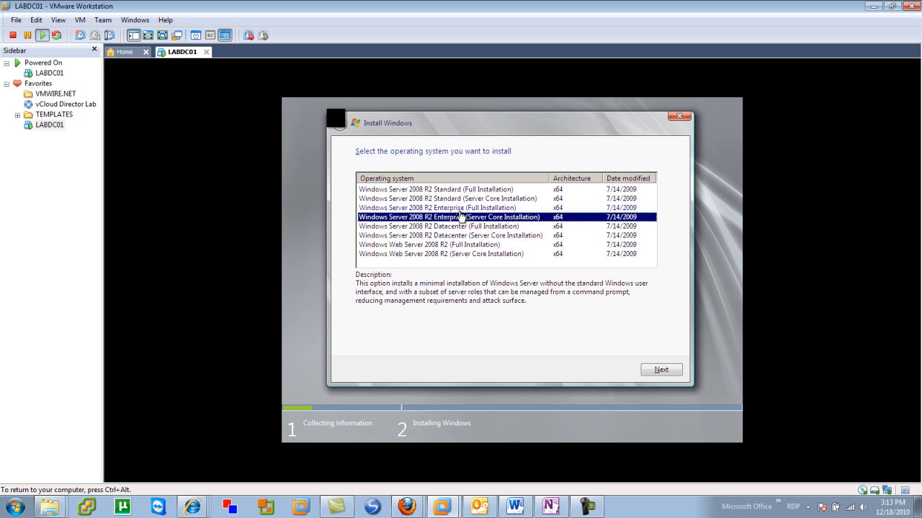
left_click(447, 208)
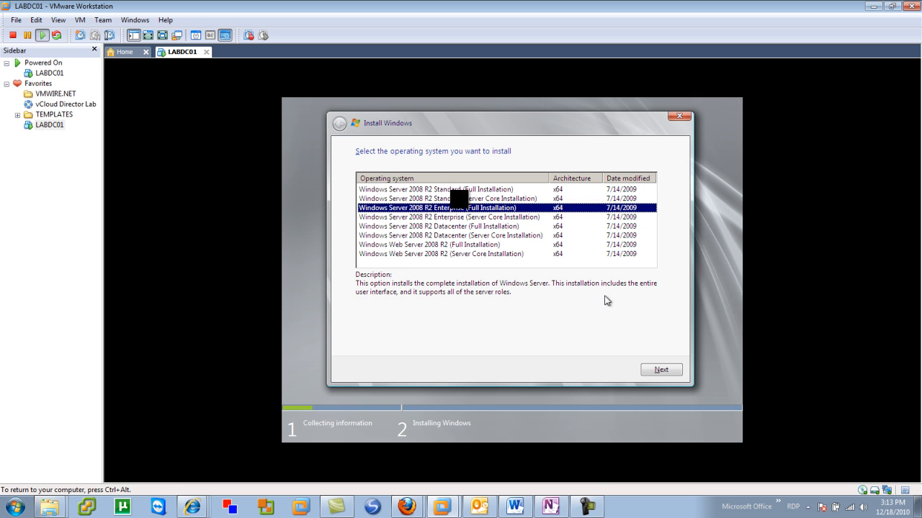
- Accept the Windows Server license terms and continue to the installation type choice
left_click(659, 369)
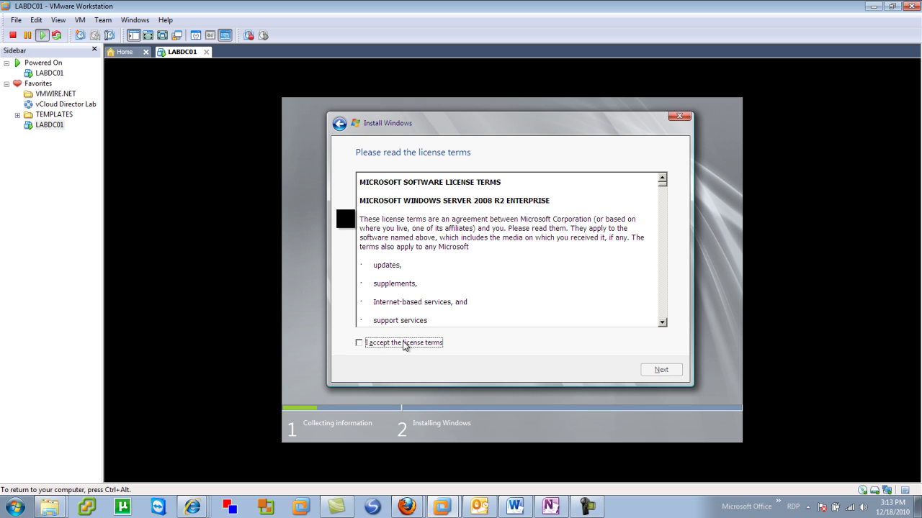
left_click(359, 342)
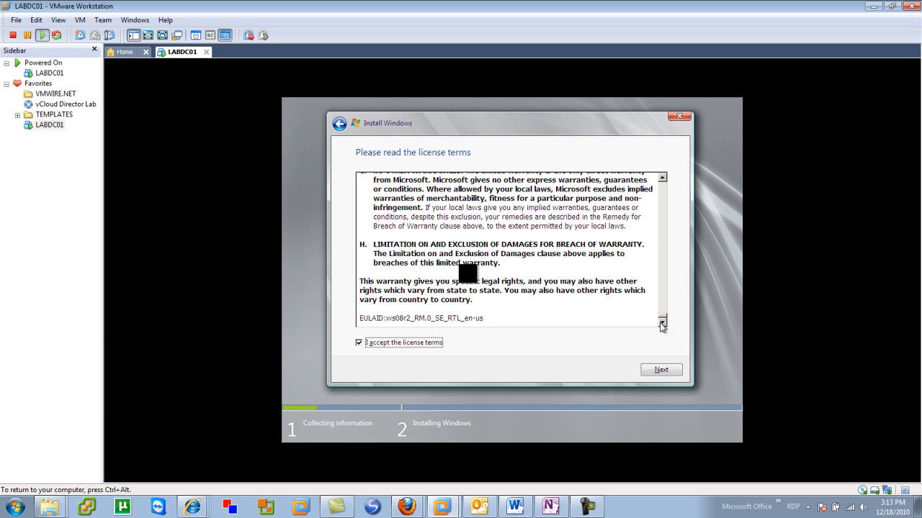
left_click(660, 370)
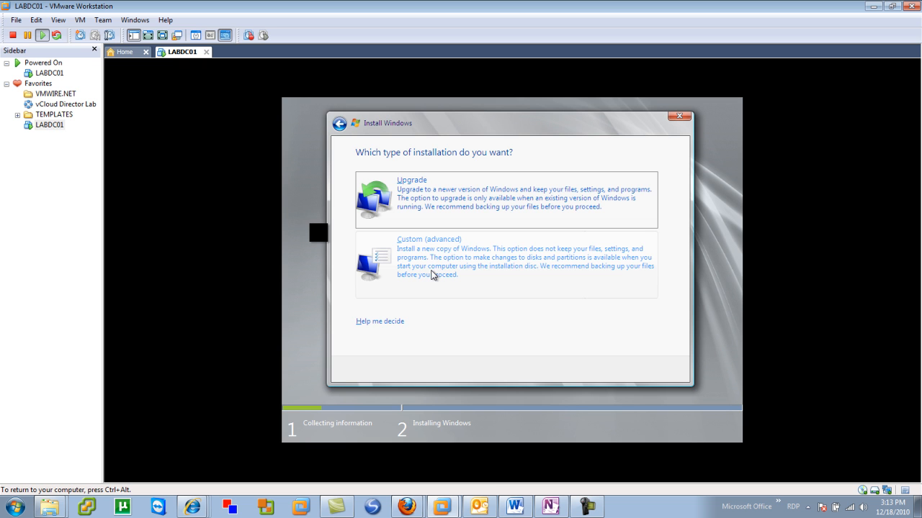
mouse_move(479, 244)
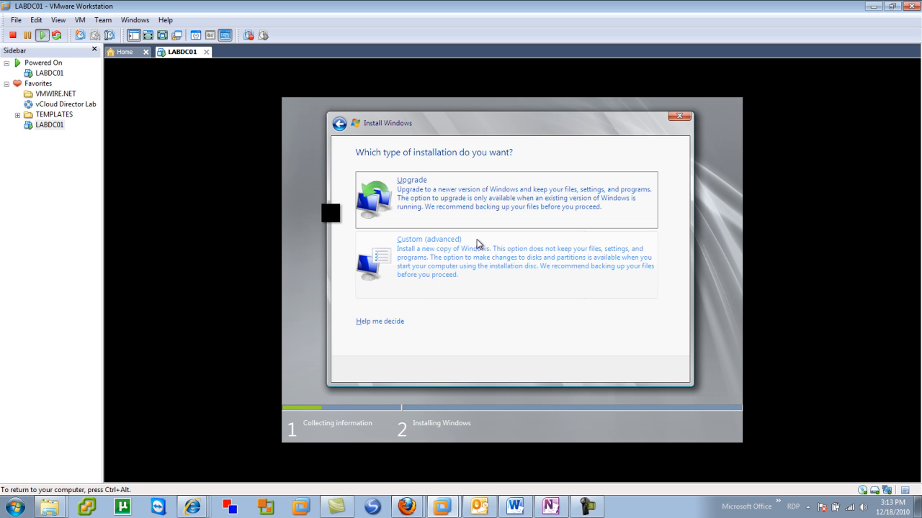
- Choose a Custom (advanced) install onto Disk 0's 30 GB unallocated space
left_click(428, 240)
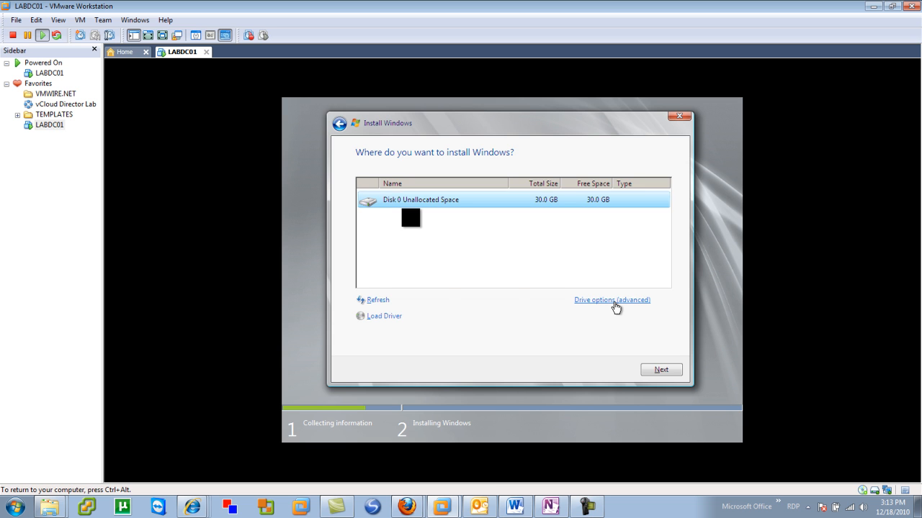
left_click(612, 300)
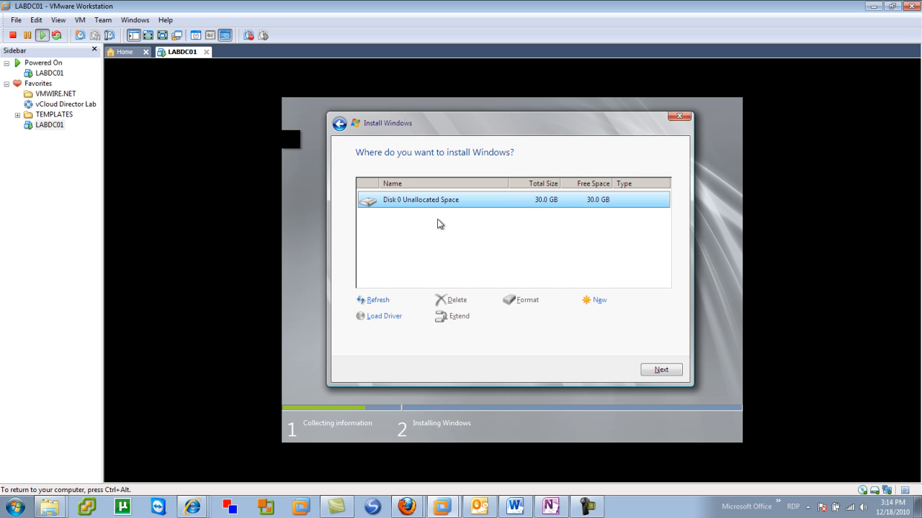
mouse_move(477, 320)
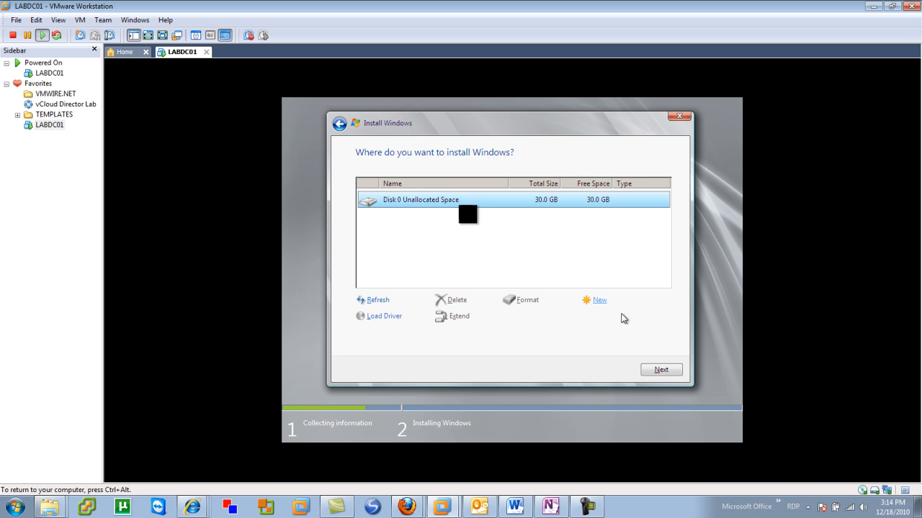
left_click(660, 370)
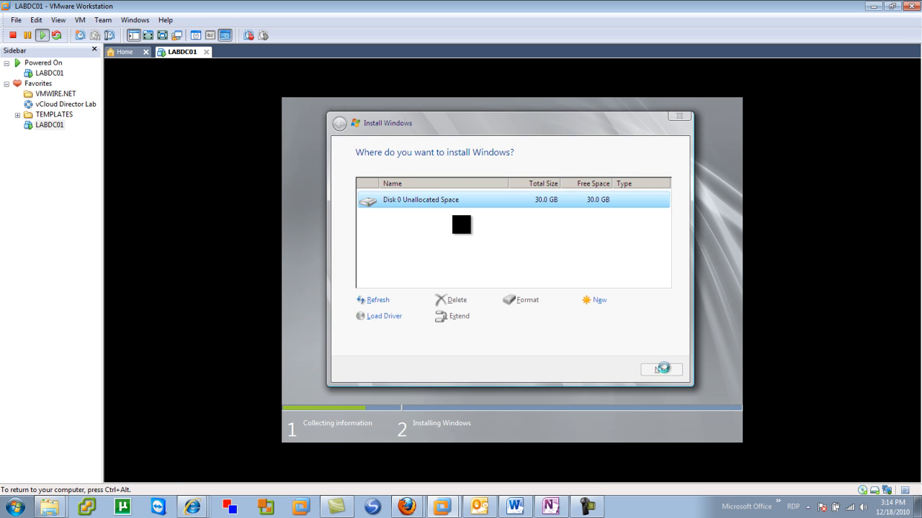
- Let Windows Server 2008 R2 copy files and restart until the password-change logon prompt appears
left_click(660, 370)
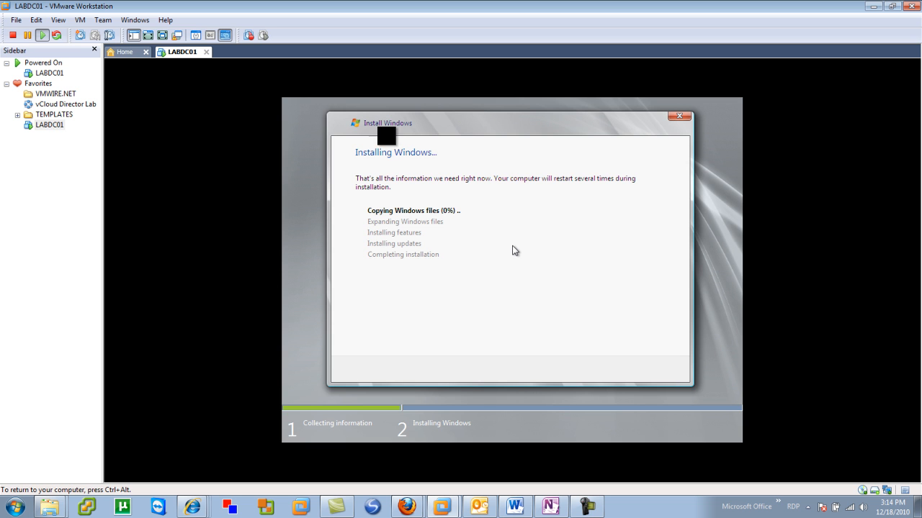
mouse_move(876, 417)
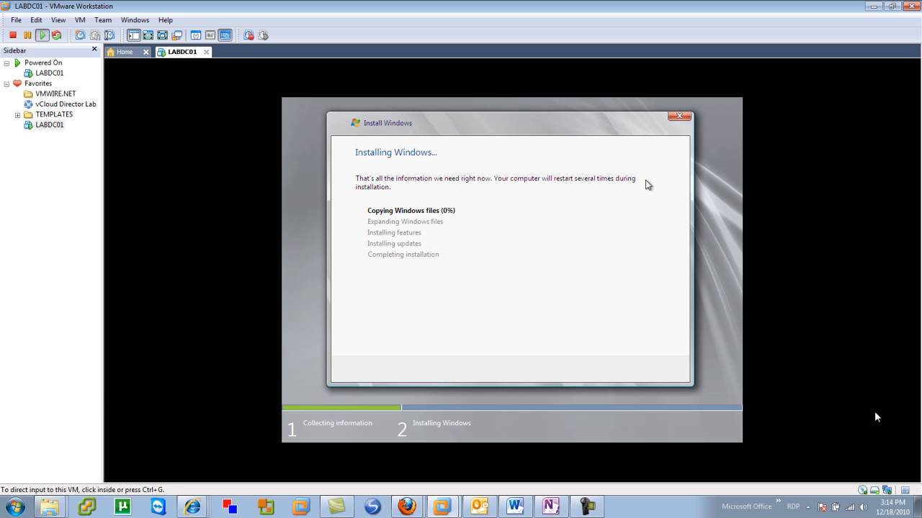
left_click(551, 506)
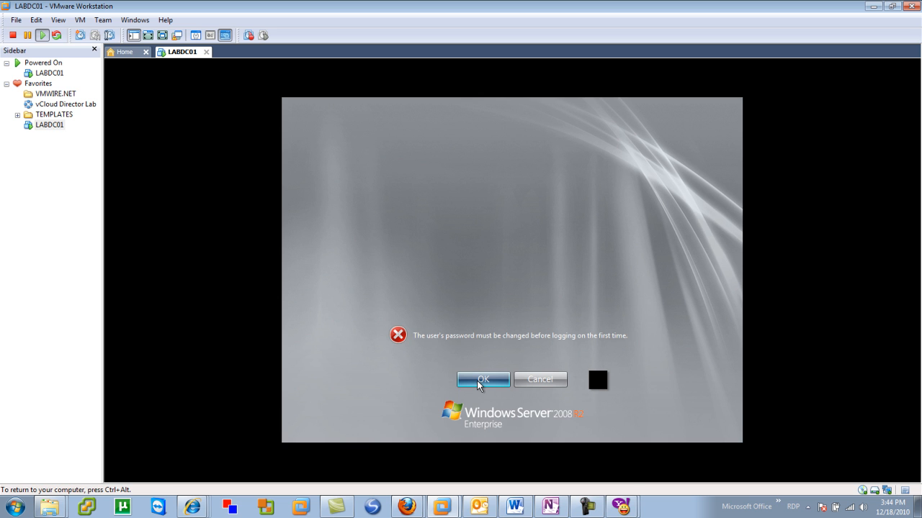
- Enter and confirm a new Administrator password, then acknowledge the change
left_click(482, 380)
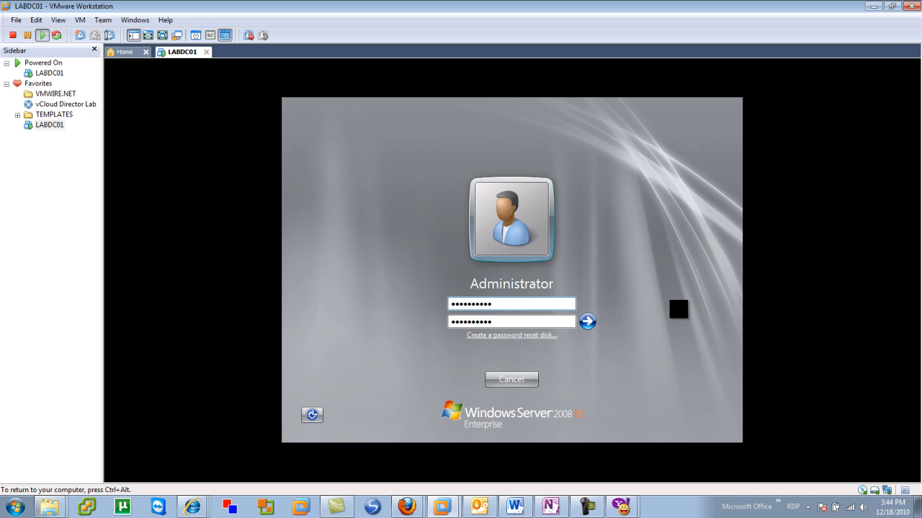
left_click(588, 321)
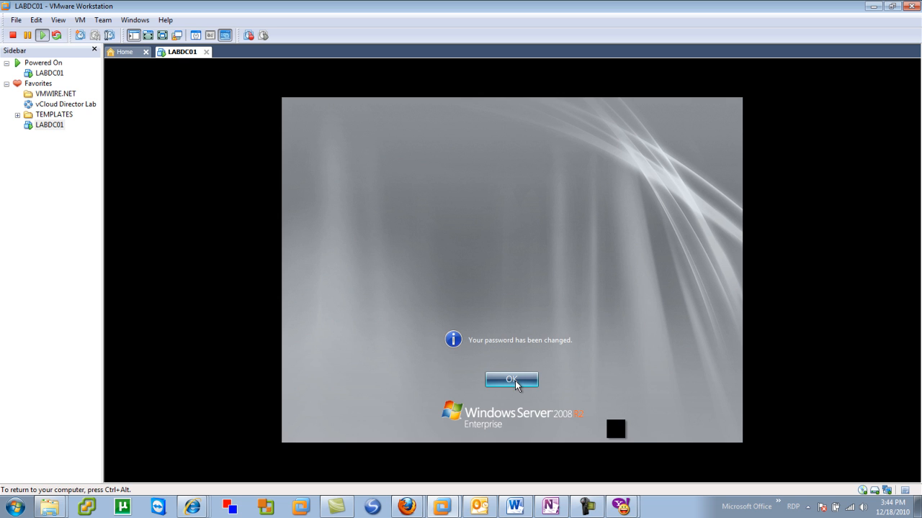
left_click(511, 380)
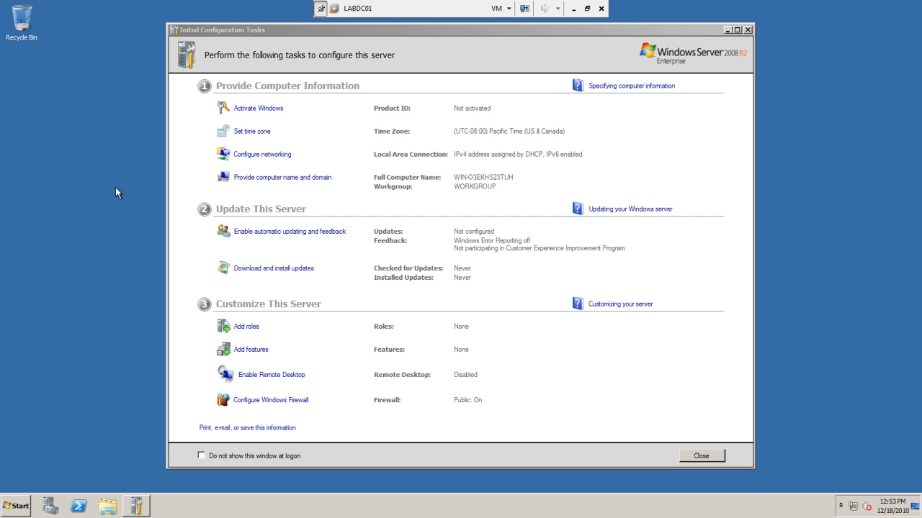
mouse_move(282, 177)
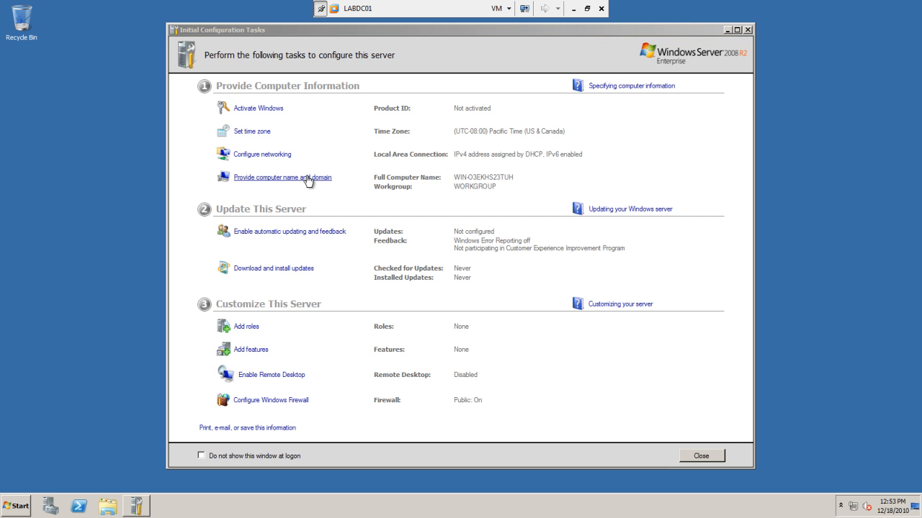
- Change the computer name to LABDC01 and acknowledge the restart notice
left_click(282, 177)
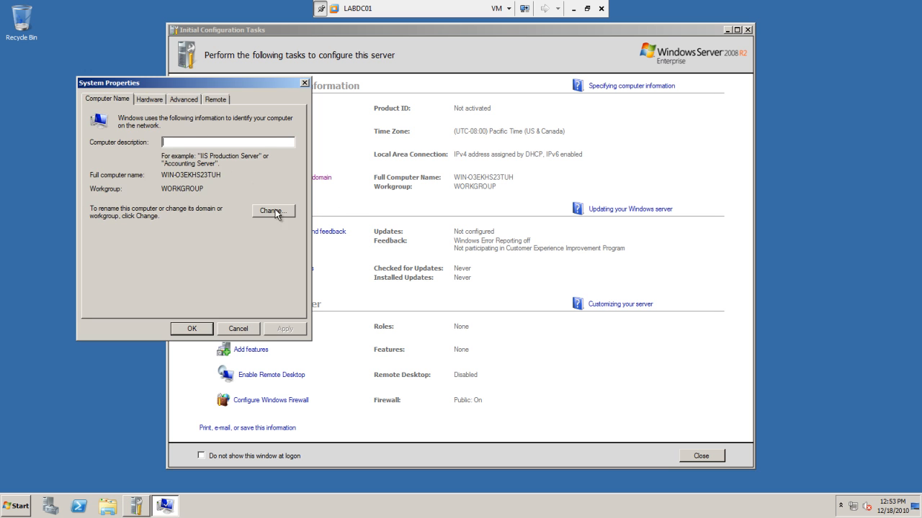
left_click(272, 210)
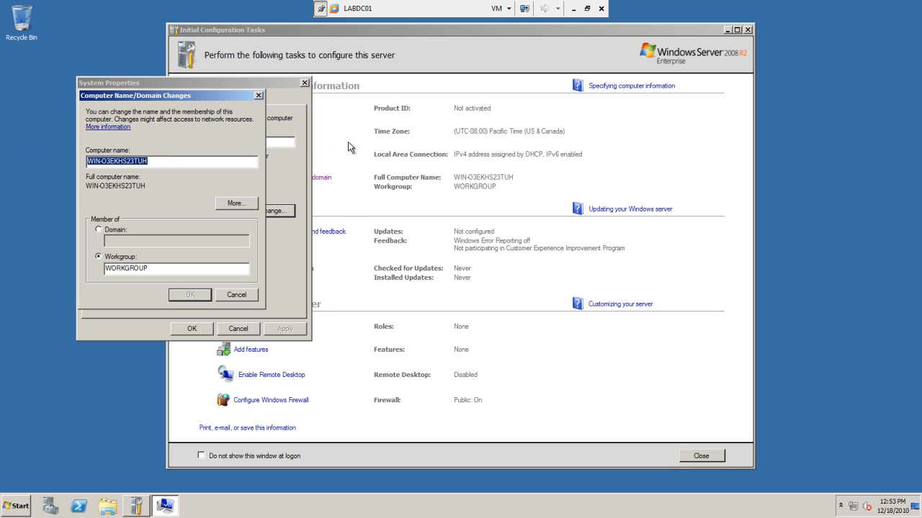
type("LABDC01")
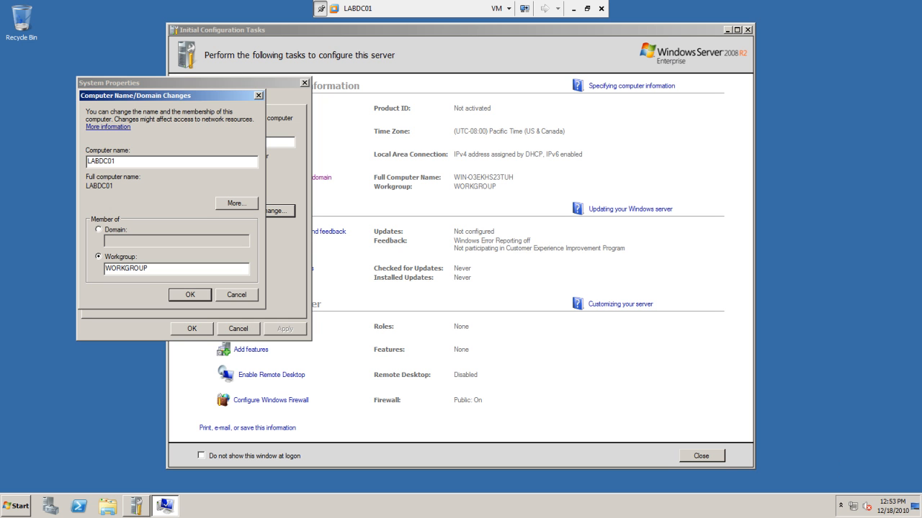
left_click(189, 295)
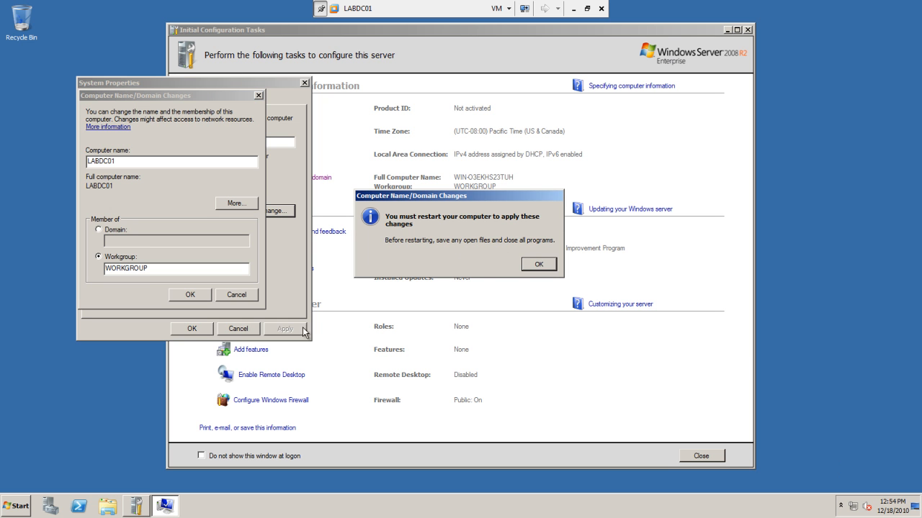
left_click(539, 263)
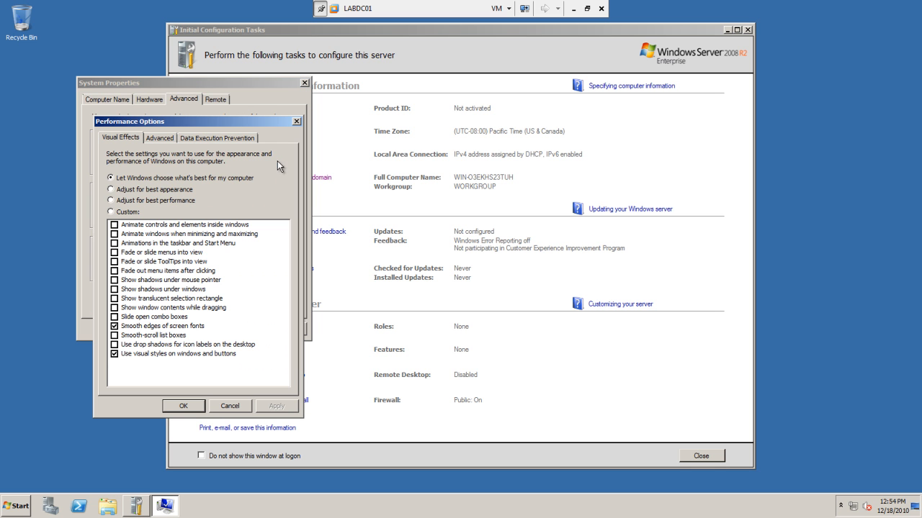
- Set visual effects to best performance, allow any-version Remote Desktop connections, and restart later
left_click(110, 200)
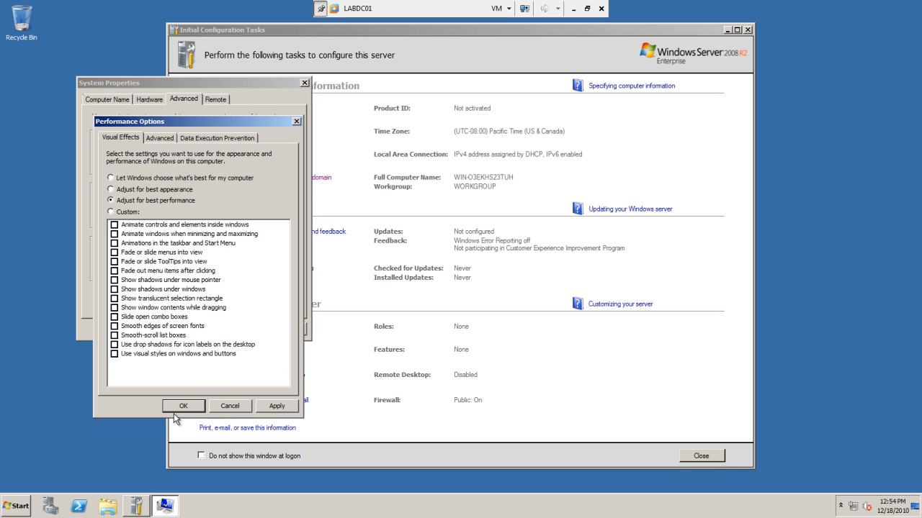
left_click(160, 138)
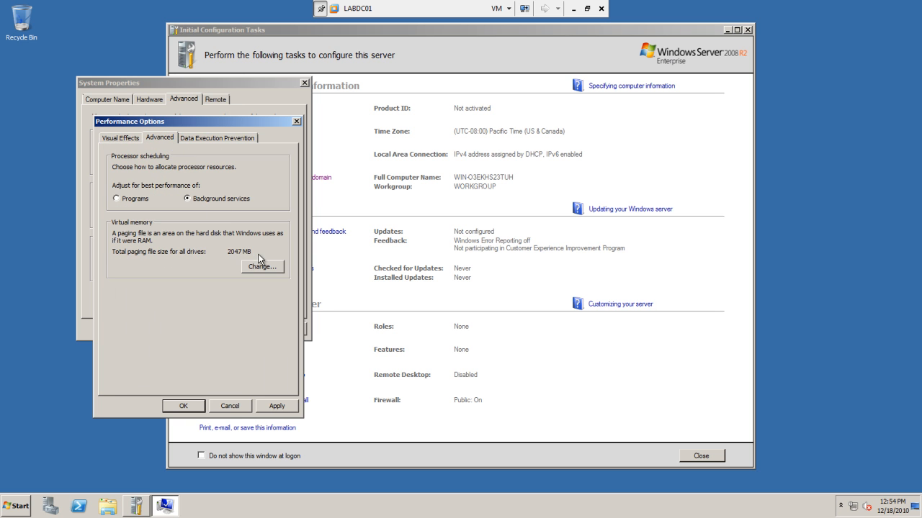
mouse_move(247, 289)
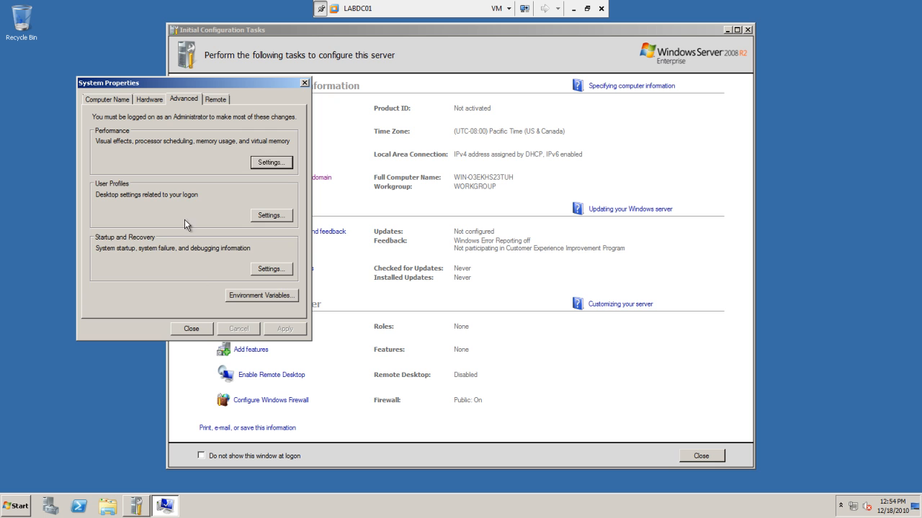
left_click(98, 248)
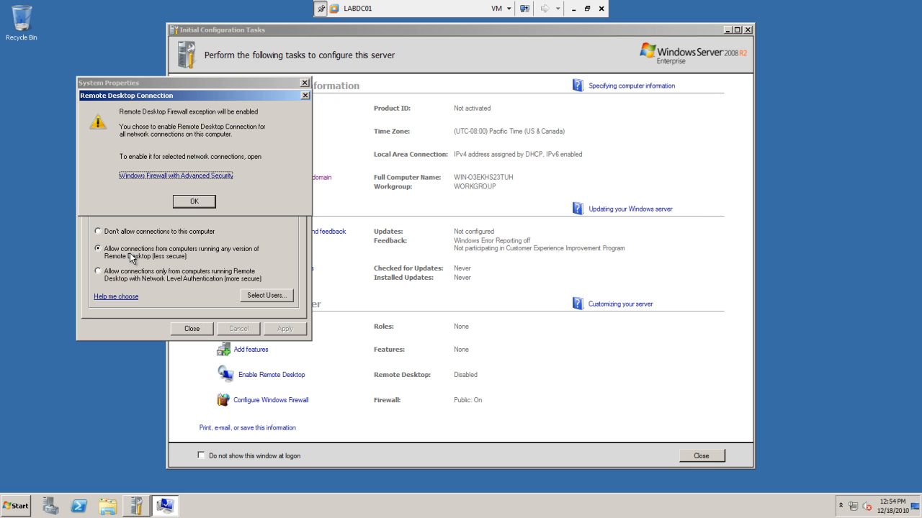
left_click(194, 201)
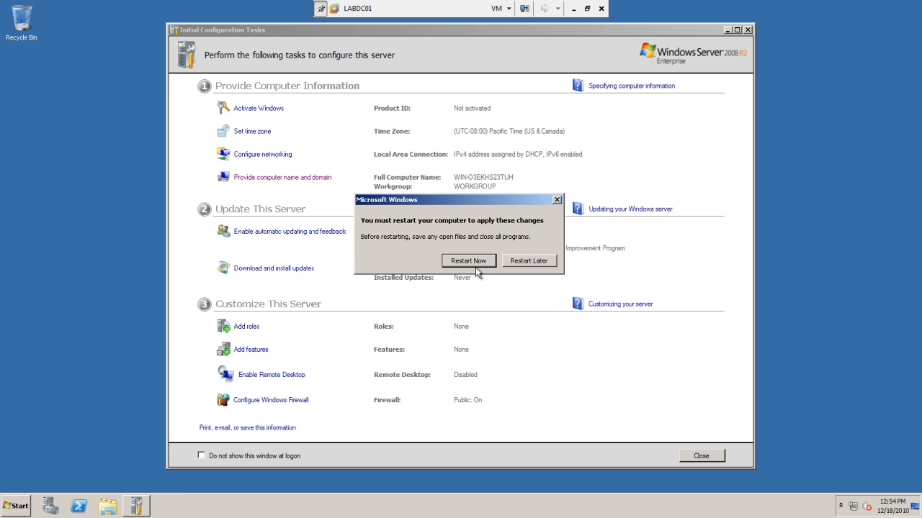
left_click(528, 261)
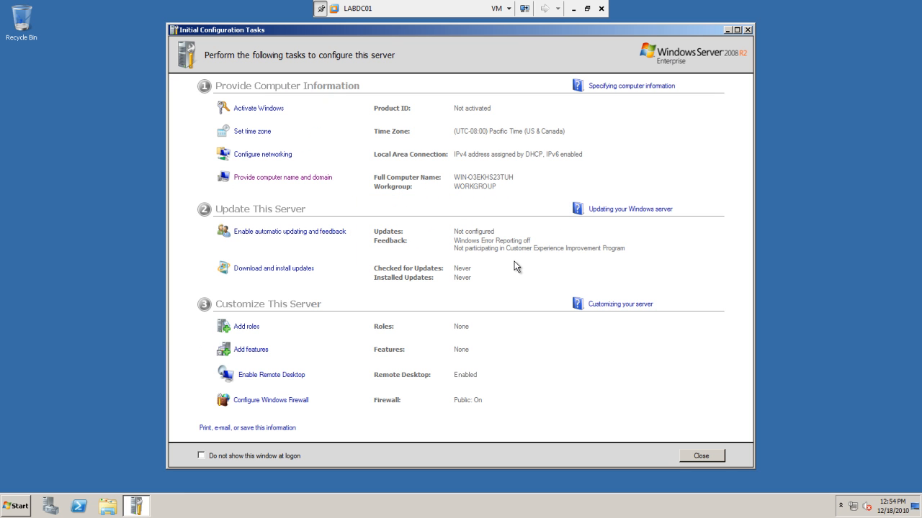
mouse_move(245, 140)
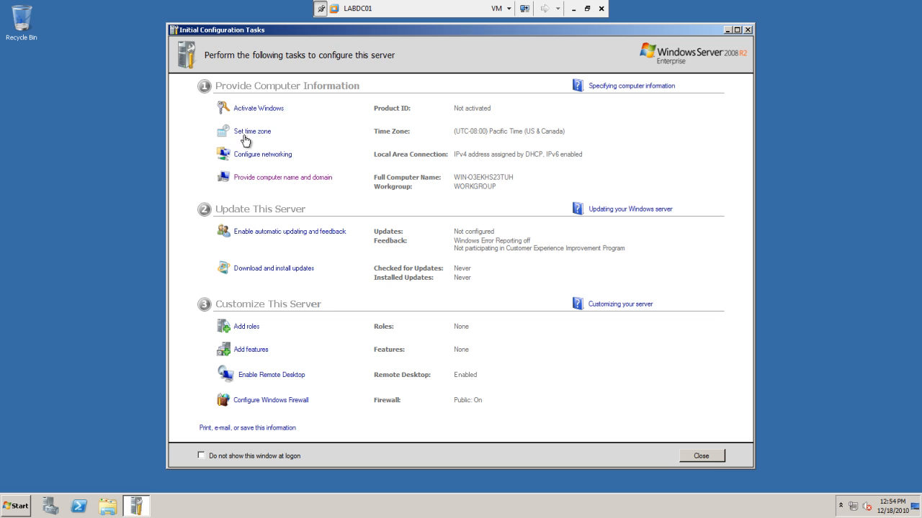
mouse_move(257, 108)
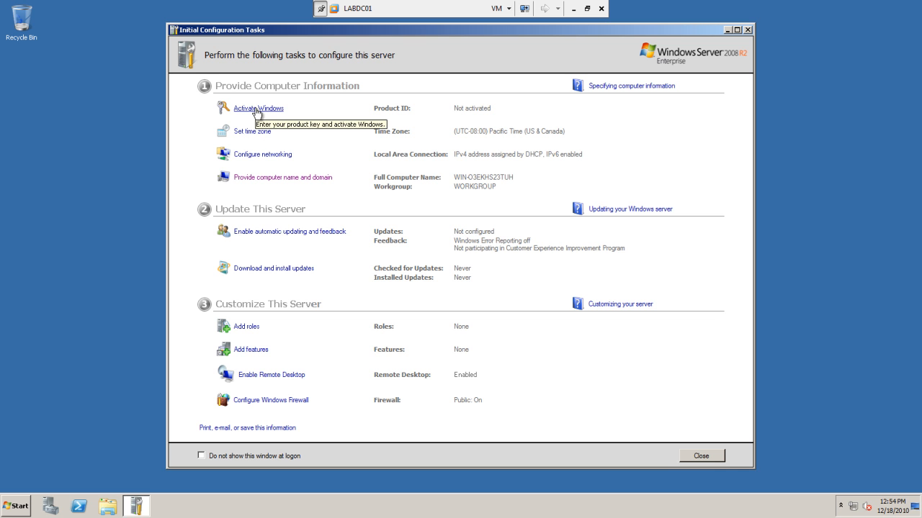
mouse_move(337, 208)
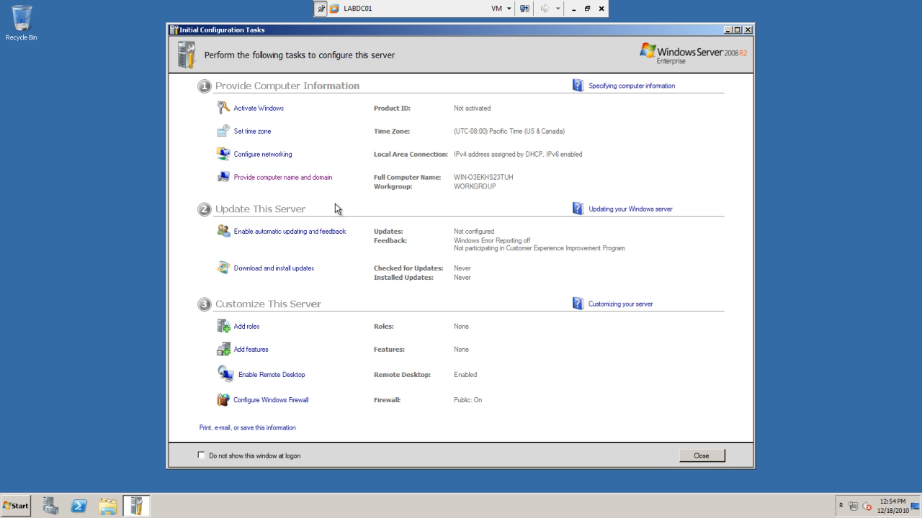
mouse_move(427, 252)
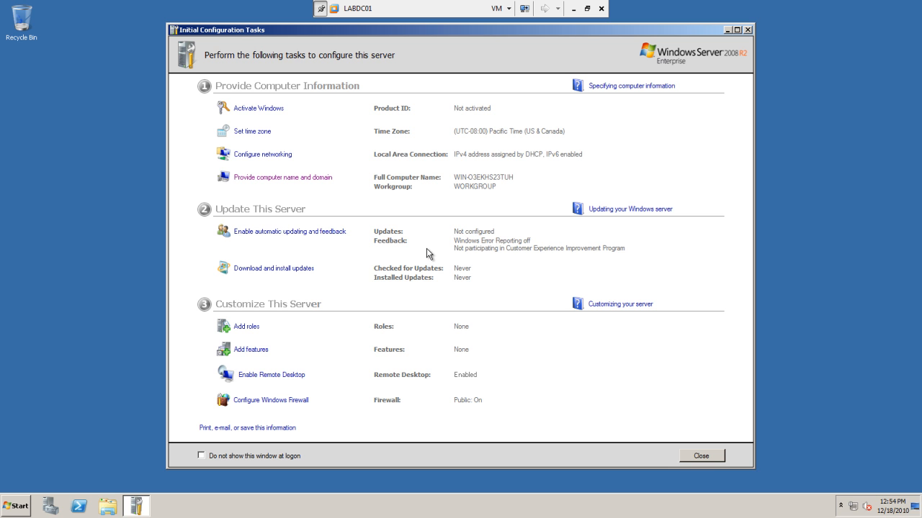
mouse_move(435, 241)
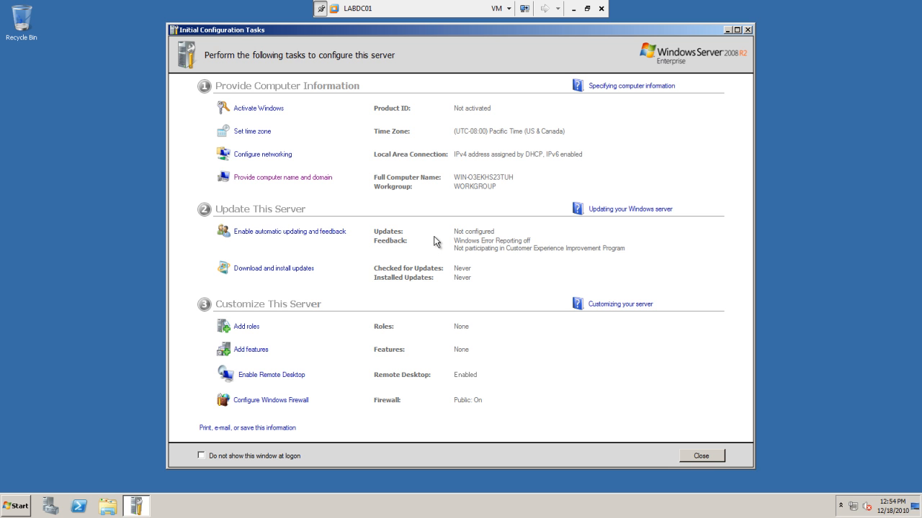
mouse_move(426, 300)
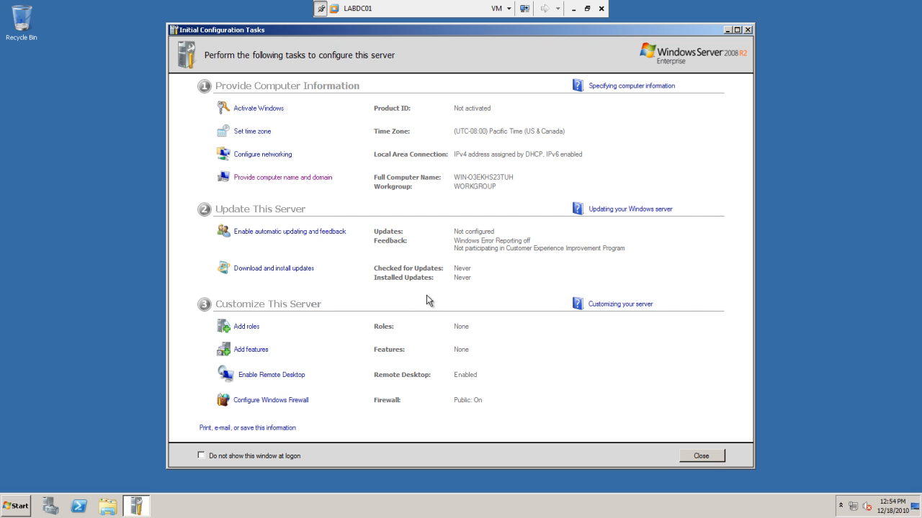
mouse_move(262, 154)
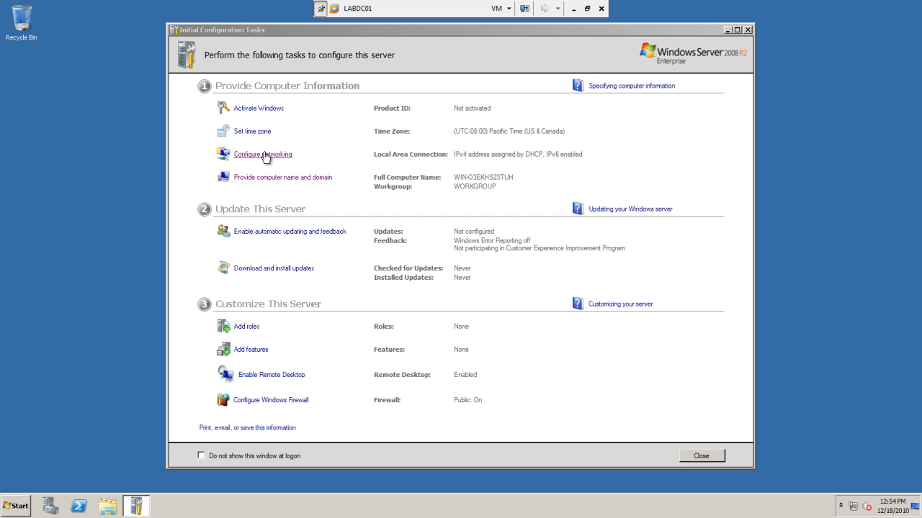
- Uncheck Internet Protocol Version 6 on the Local Area Connection
left_click(262, 154)
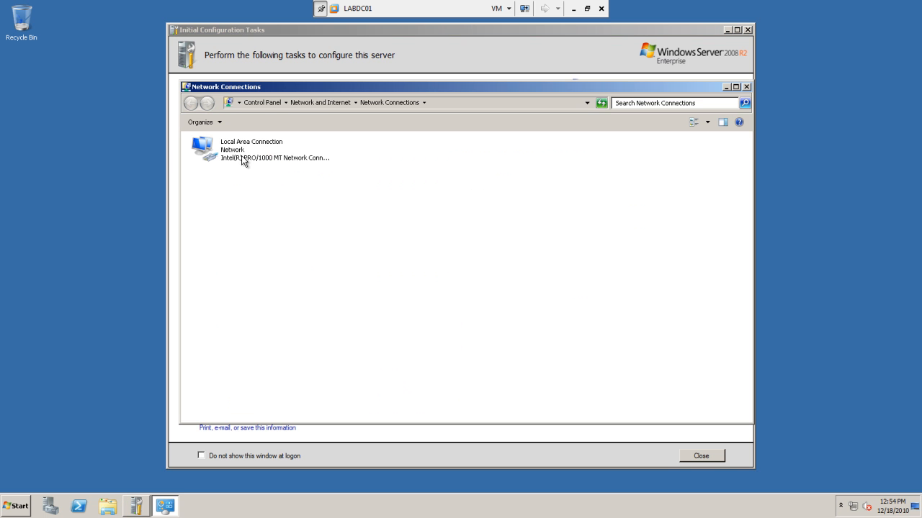
double_click(251, 149)
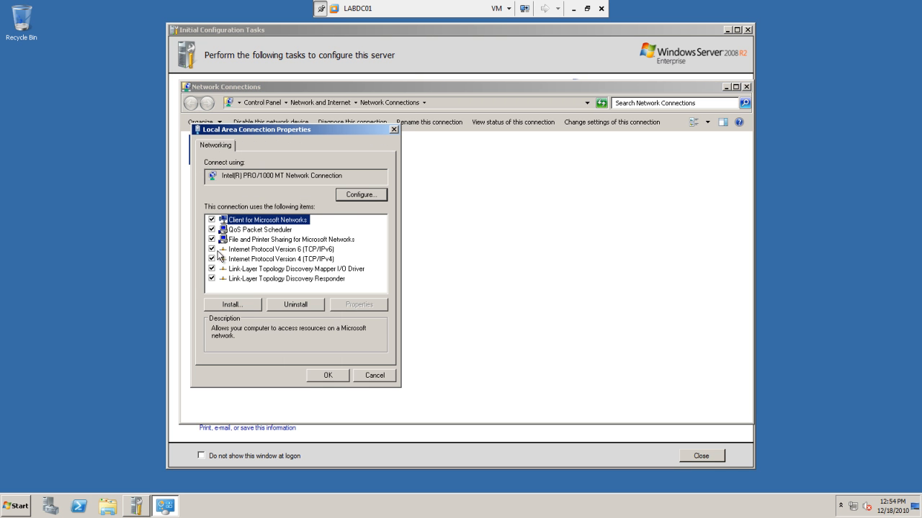
left_click(212, 249)
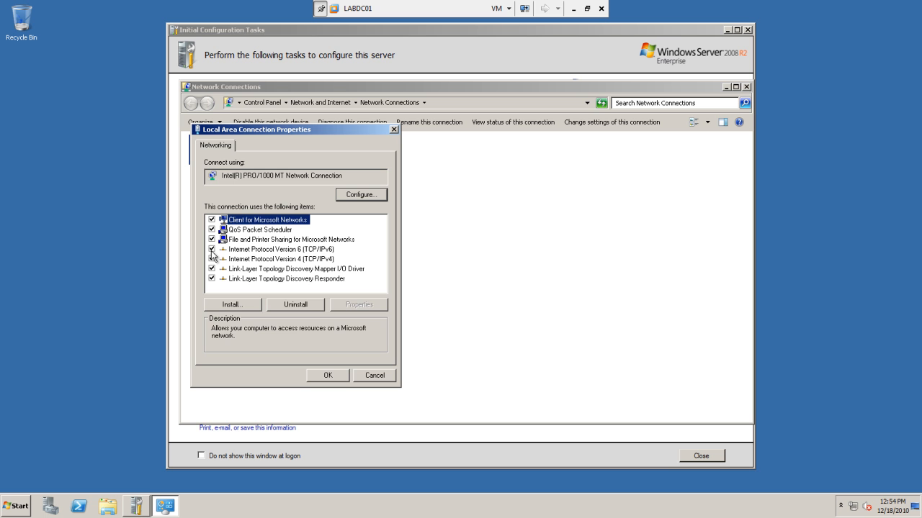
- Give IPv4 static IP 192.168.1.2, gateway 192.168.1.1, DNS 192.168.1.2 and 192.168.1.1
left_click(281, 259)
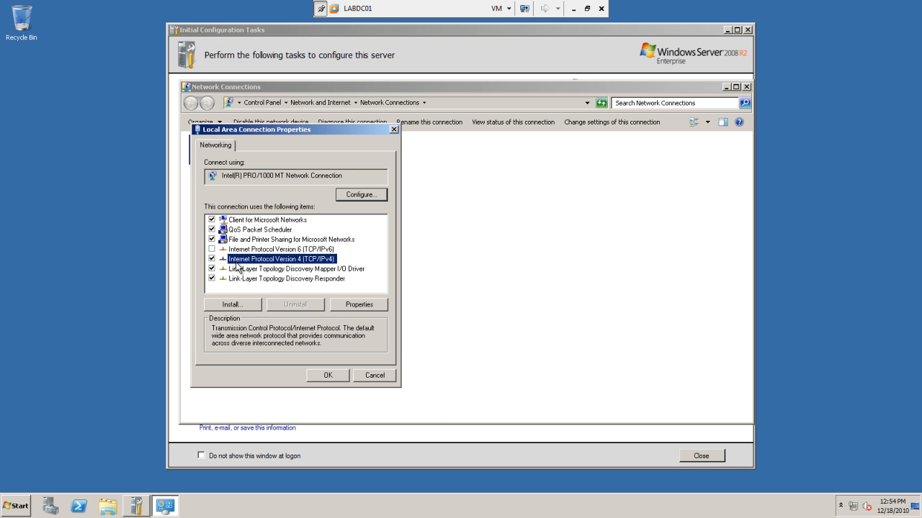
left_click(358, 304)
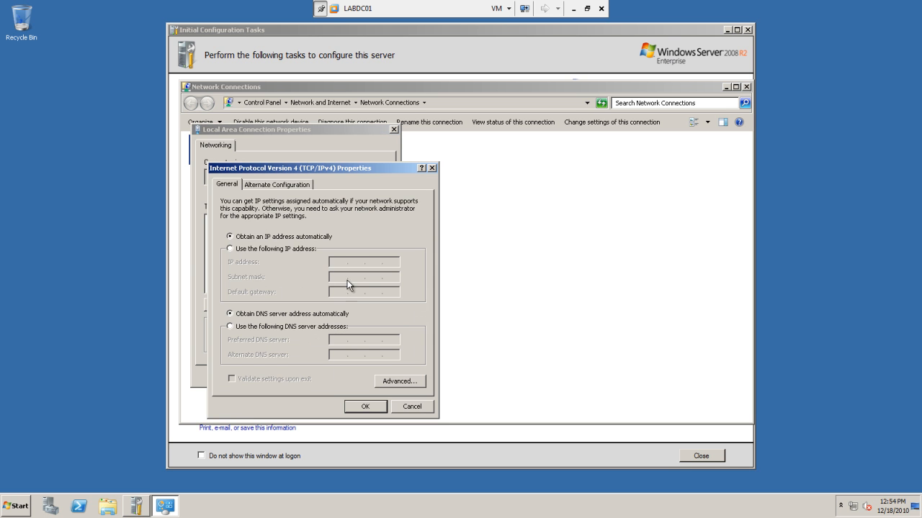
left_click(231, 249)
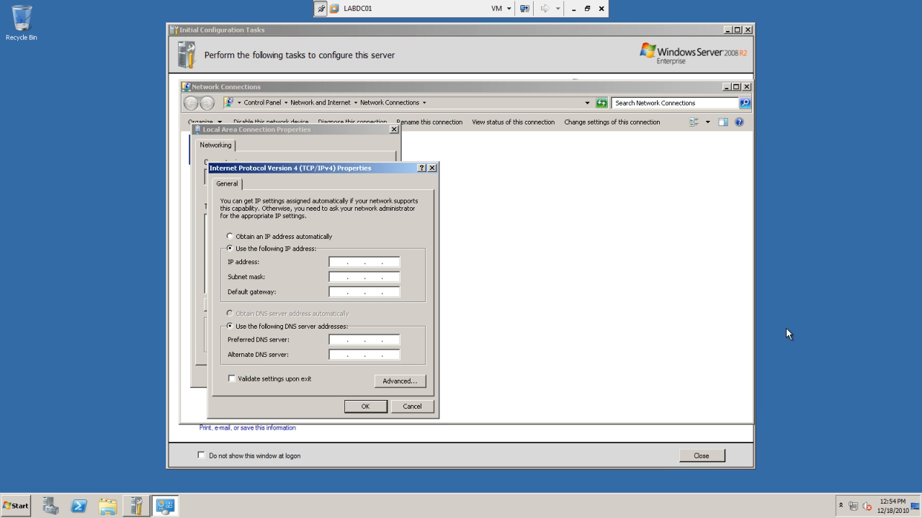
type("192.168.1.2")
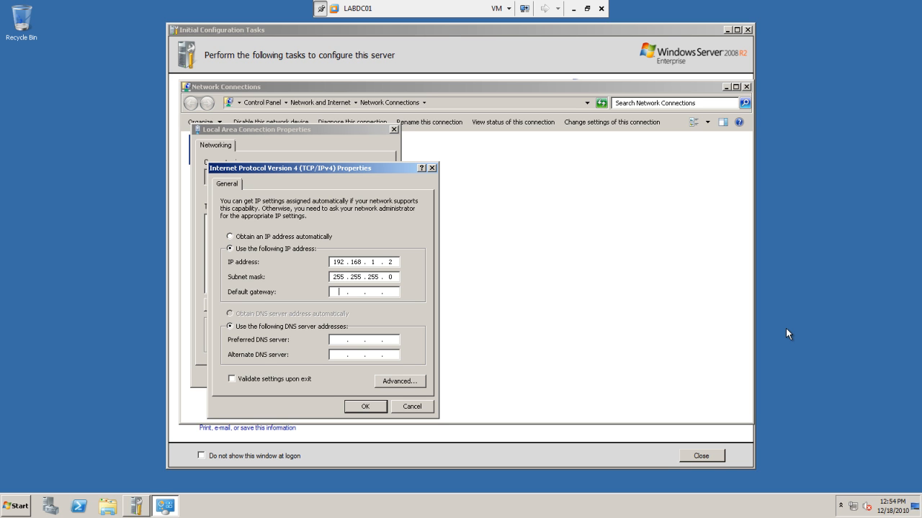
type("192.168.1.1")
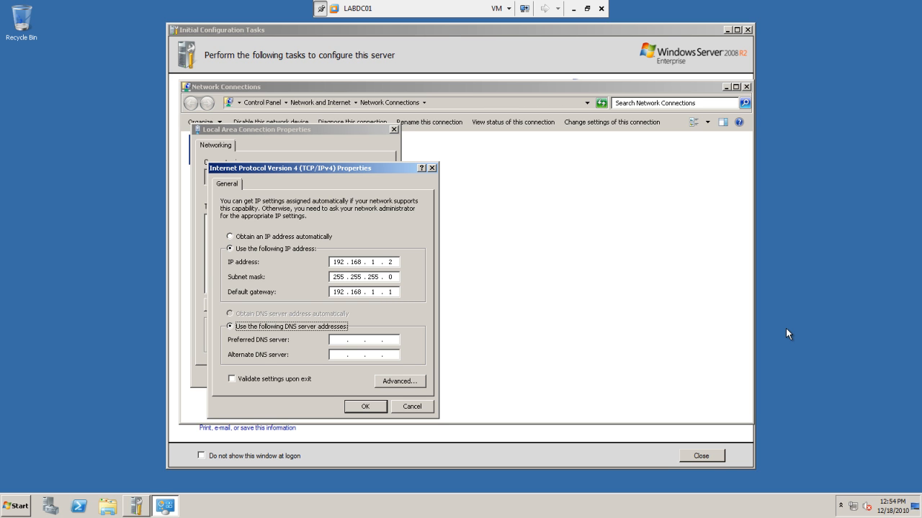
type("192.168.1.2")
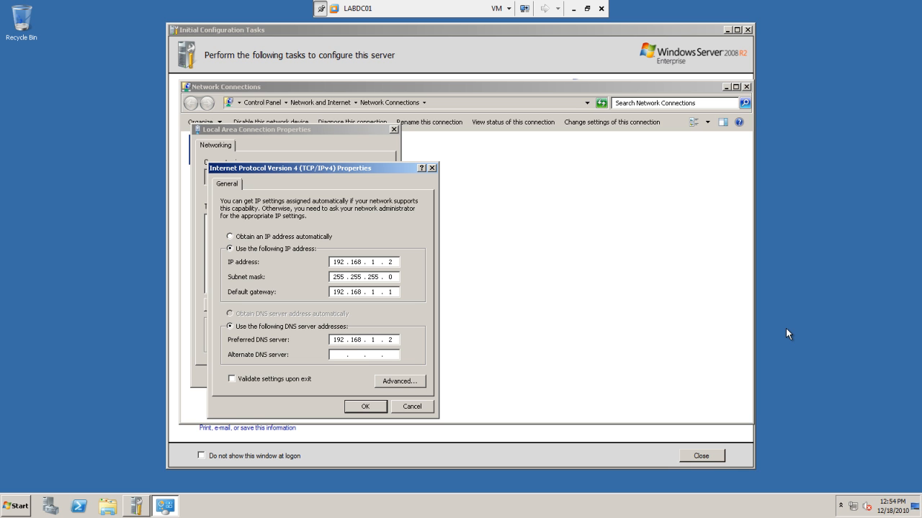
type("192.168.1.1")
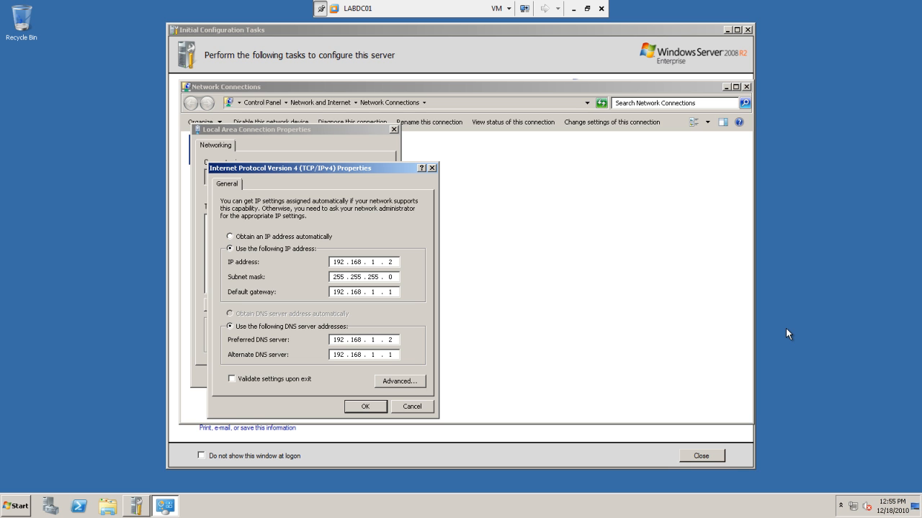
- Review the advanced DNS and WINS settings, keeping primary suffix appending, then confirm the IPv4 properties
left_click(399, 381)
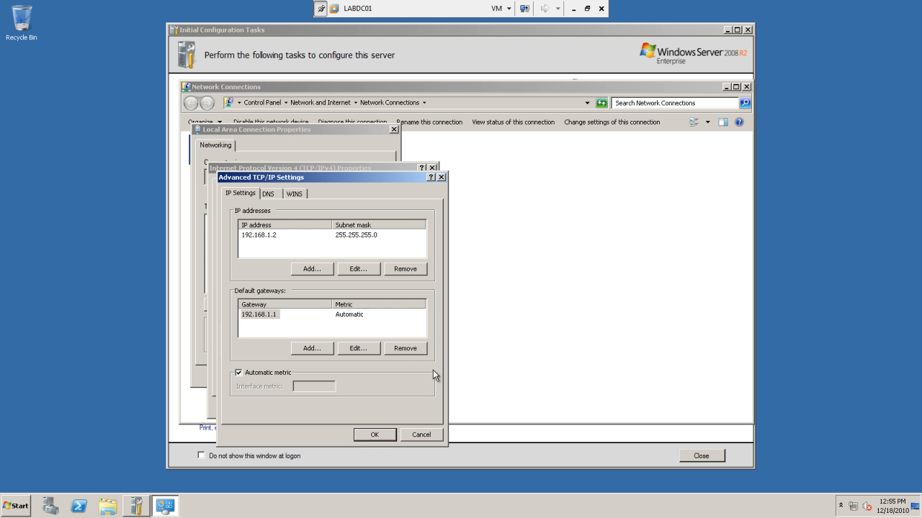
mouse_move(266, 222)
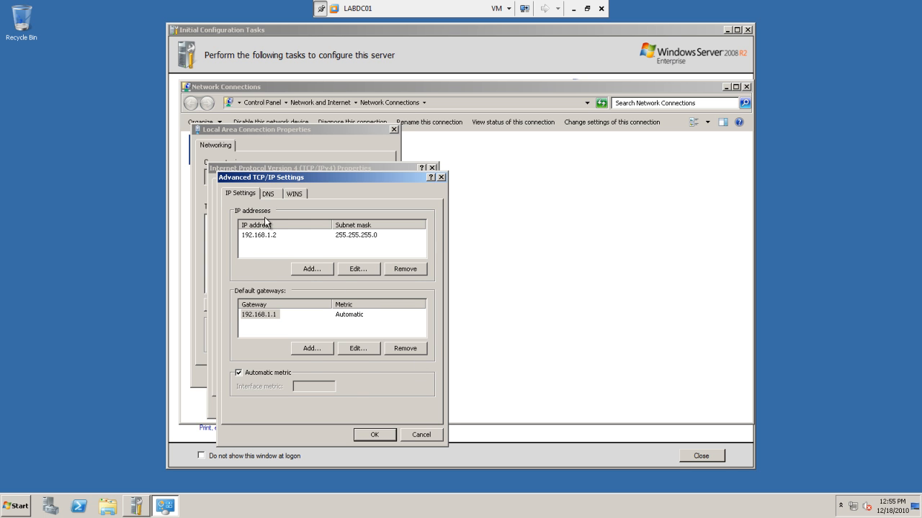
left_click(268, 192)
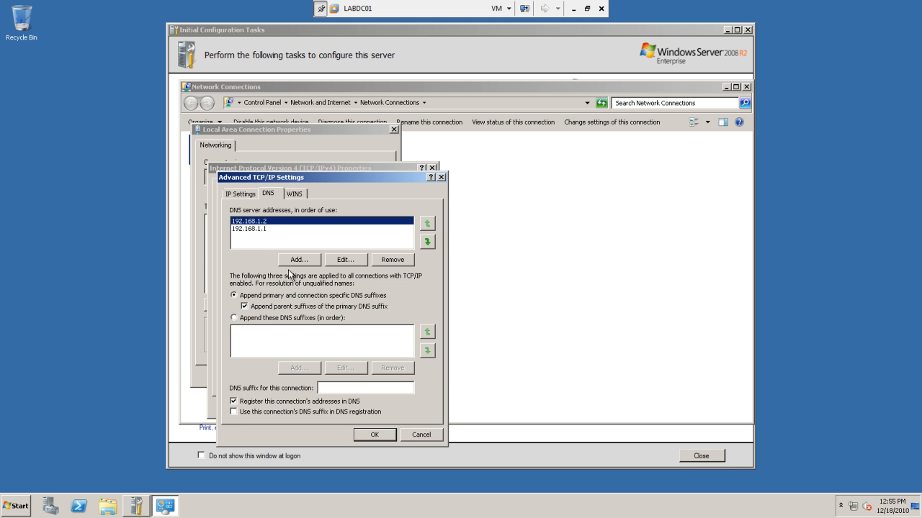
left_click(233, 318)
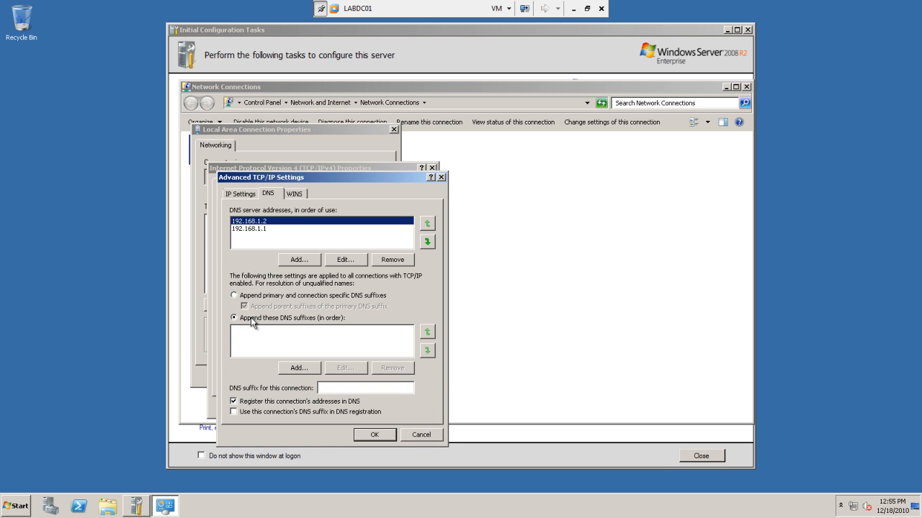
mouse_move(251, 331)
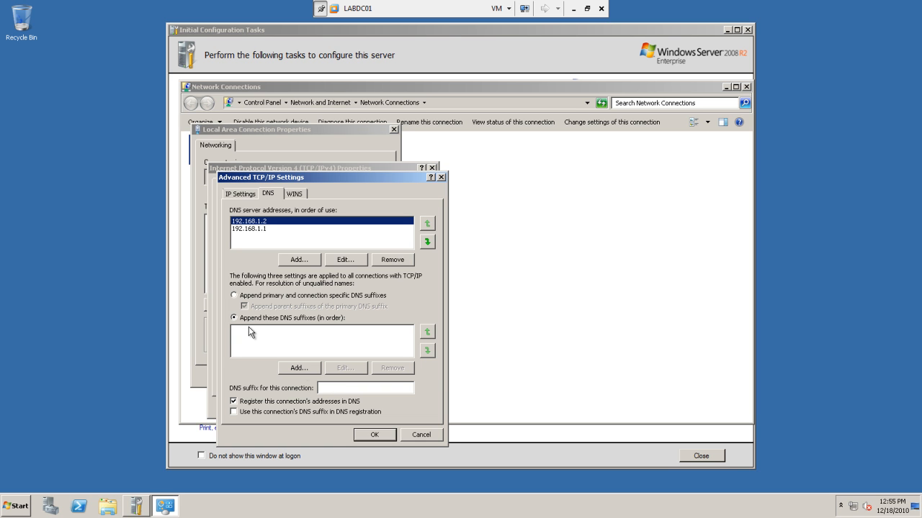
left_click(234, 295)
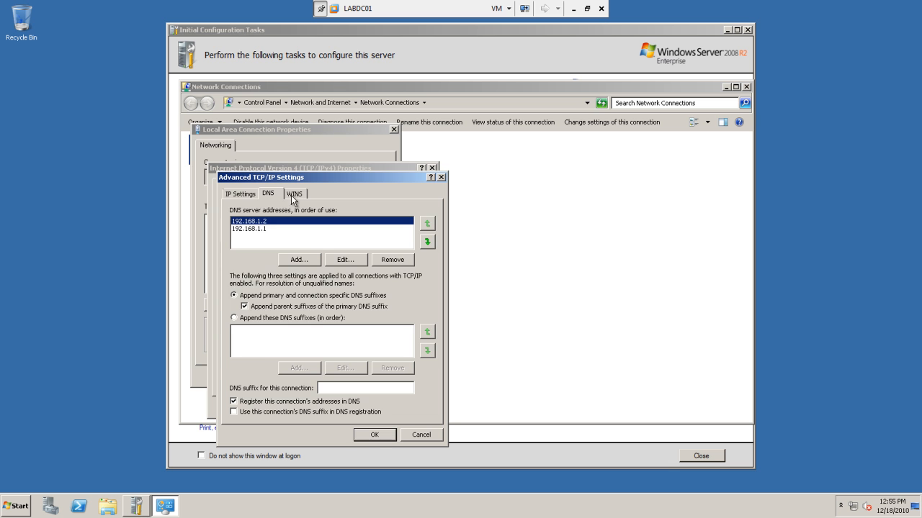
left_click(294, 193)
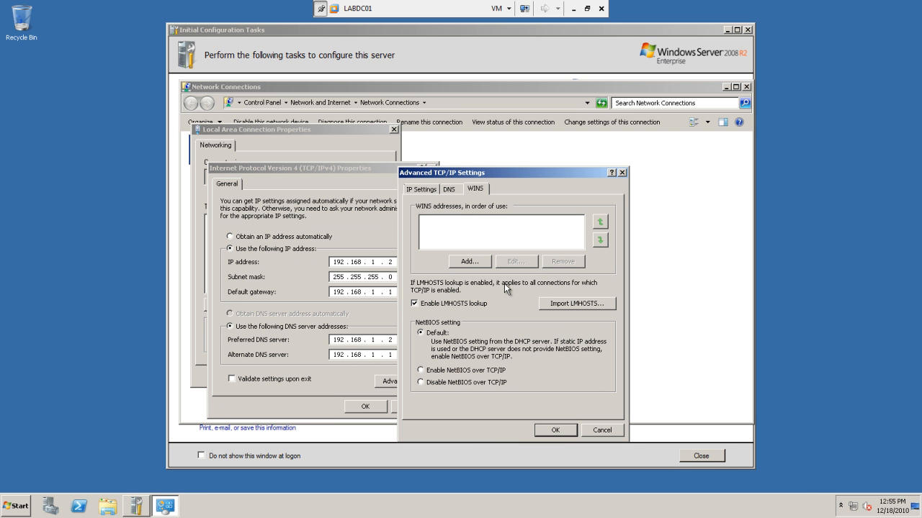
mouse_move(517, 300)
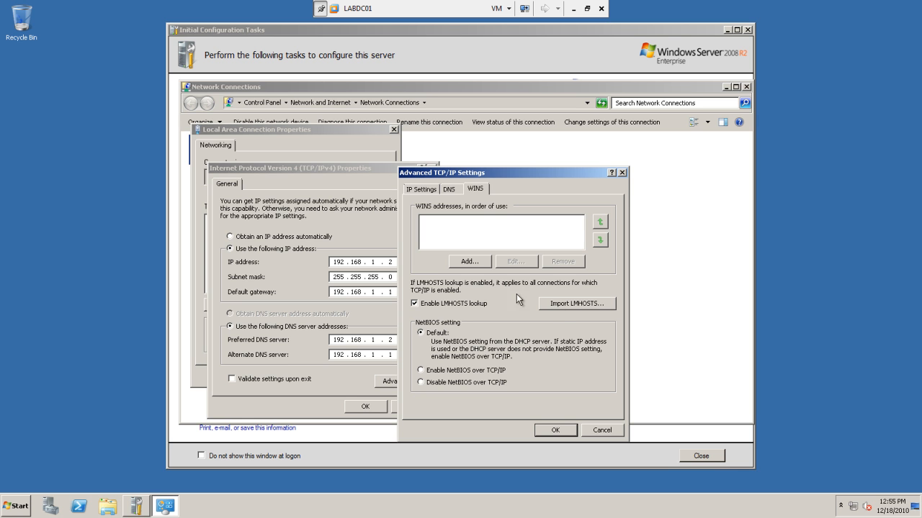
mouse_move(450, 242)
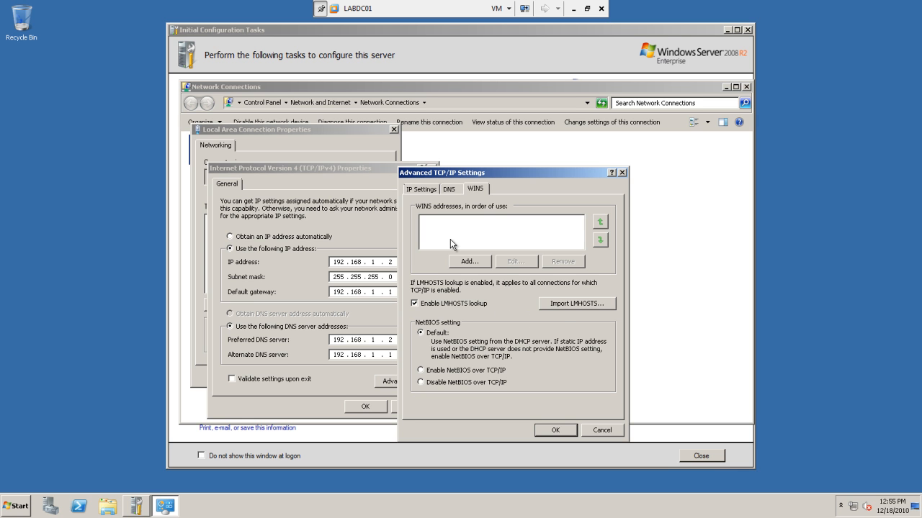
mouse_move(568, 383)
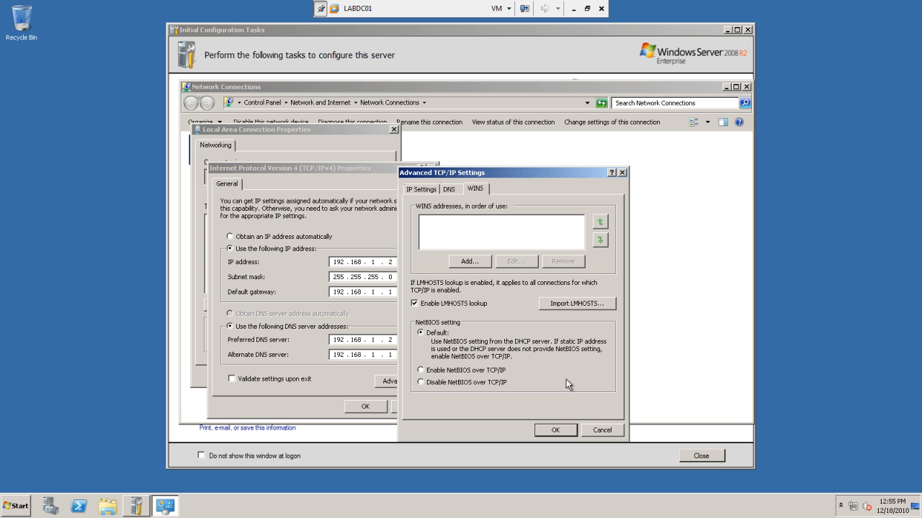
left_click(555, 430)
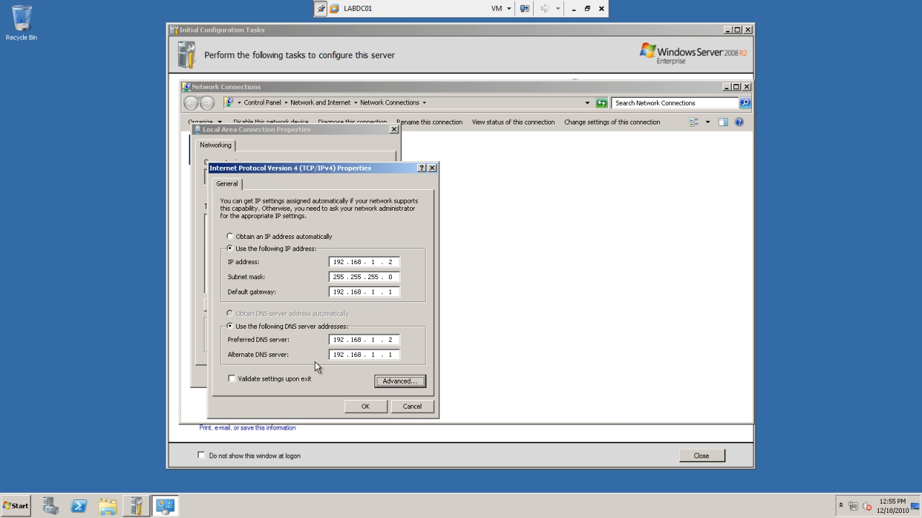
left_click(365, 406)
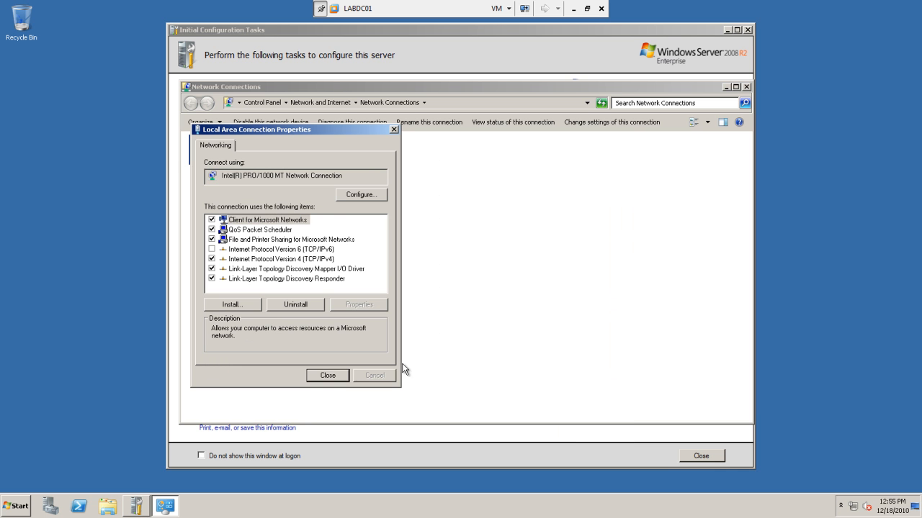
- Close the Local Area Connection Properties dialog
left_click(327, 375)
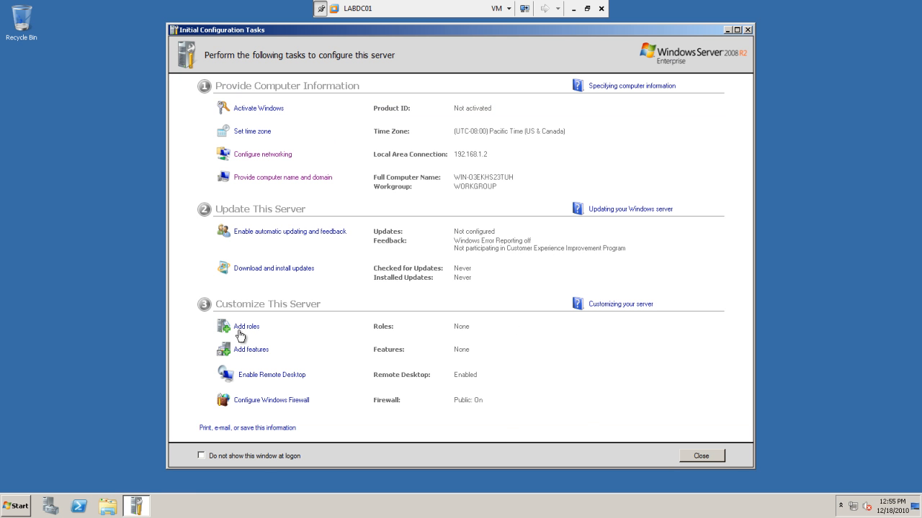
mouse_move(385, 368)
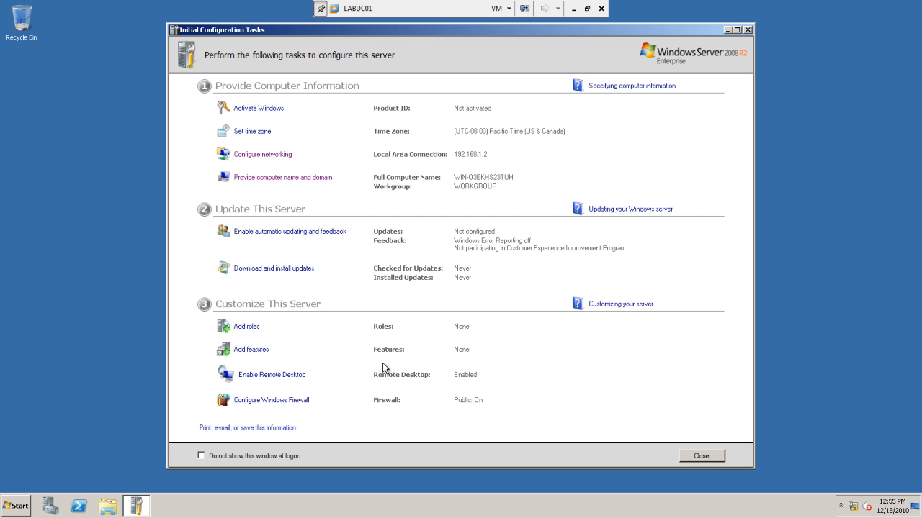
mouse_move(384, 368)
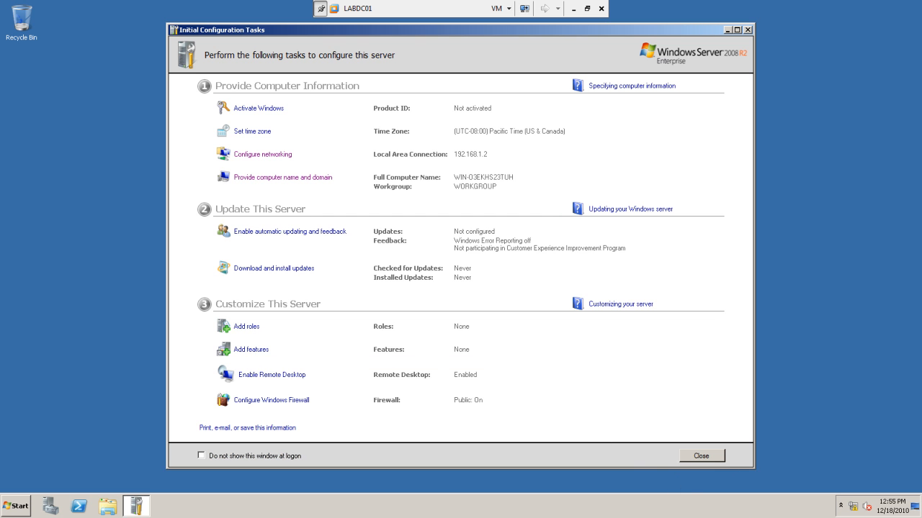